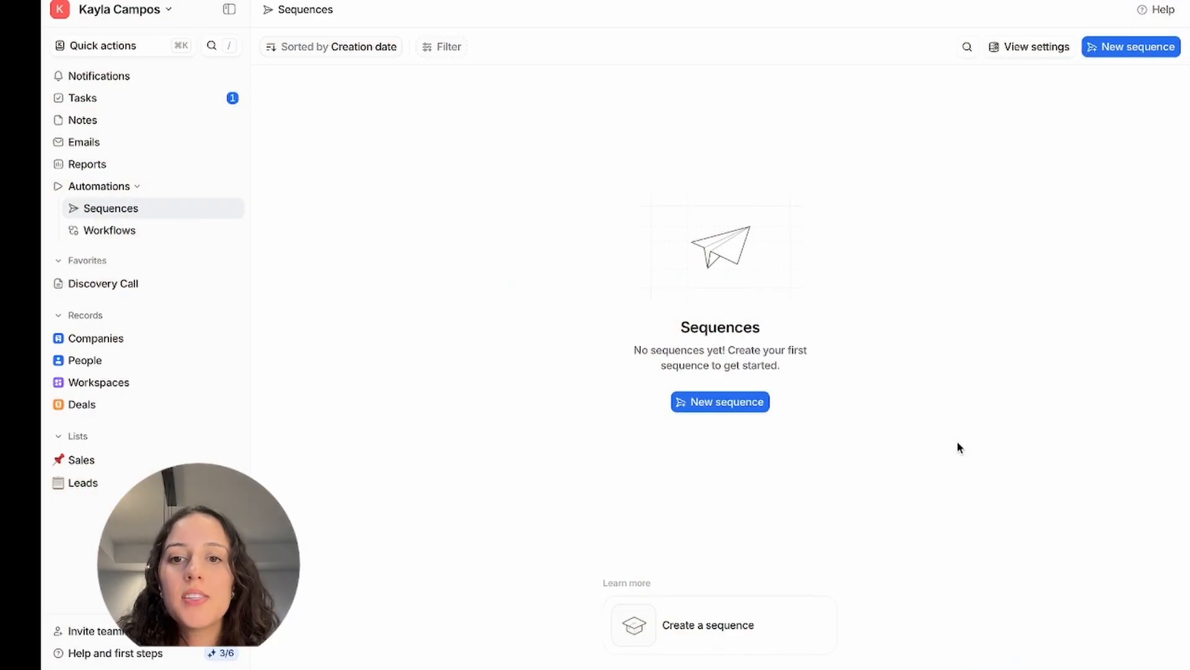
mouse_move(883, 420)
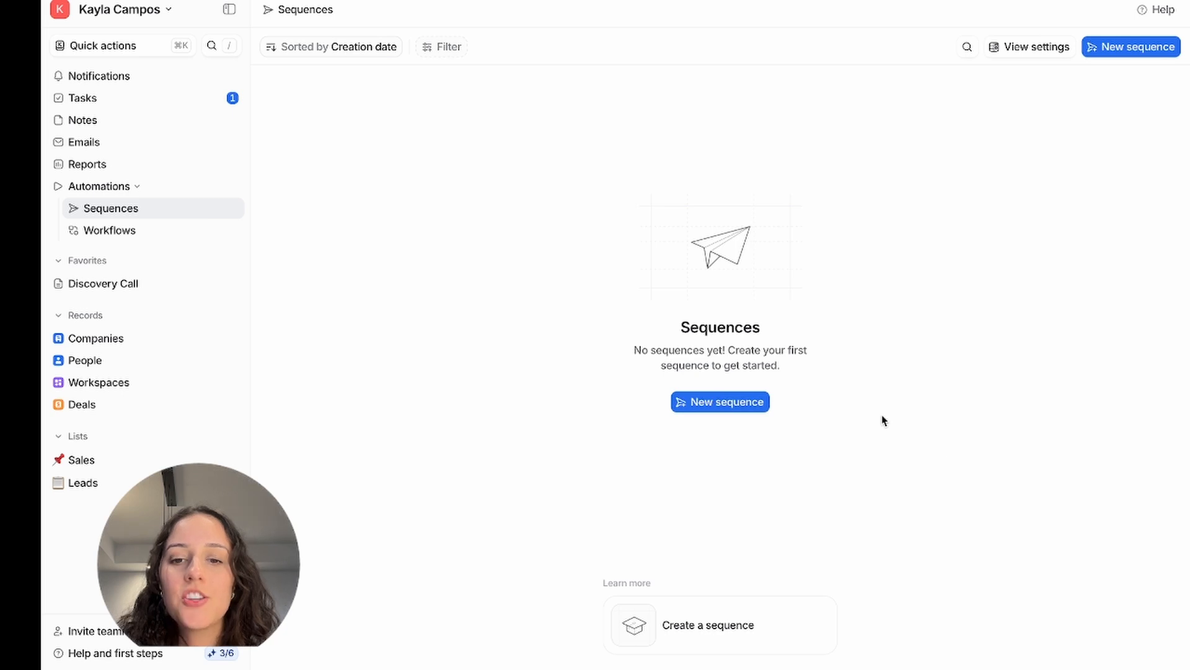
- Create a new Untitled Sequence from the Sequences page
left_click(720, 402)
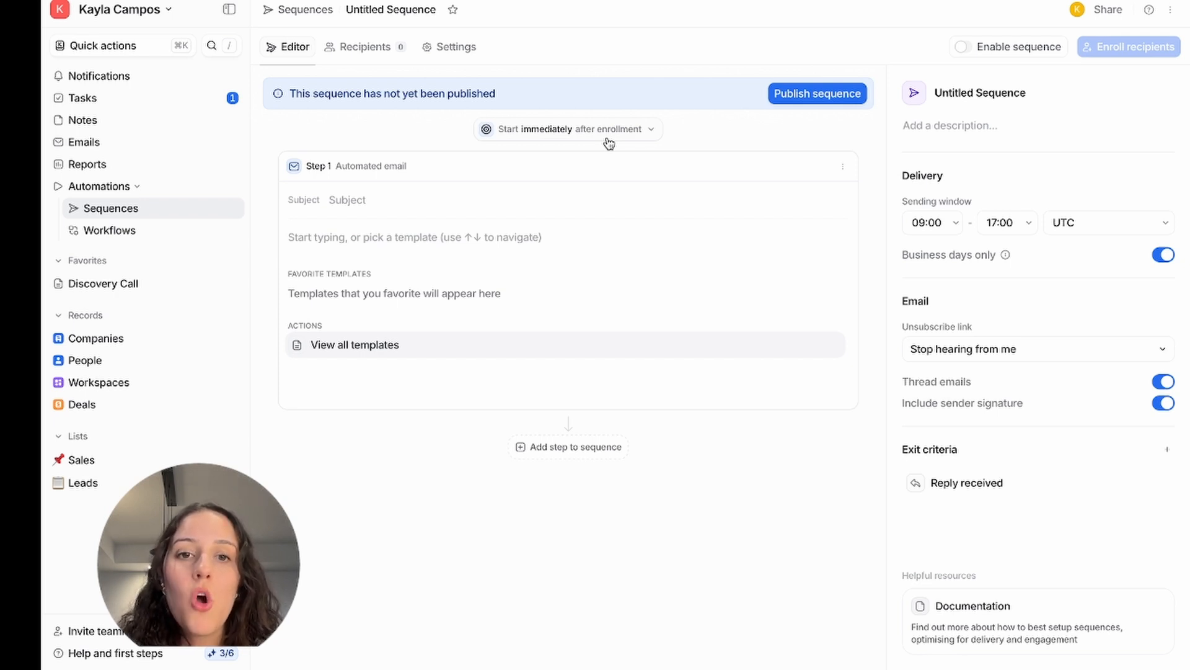
mouse_move(623, 135)
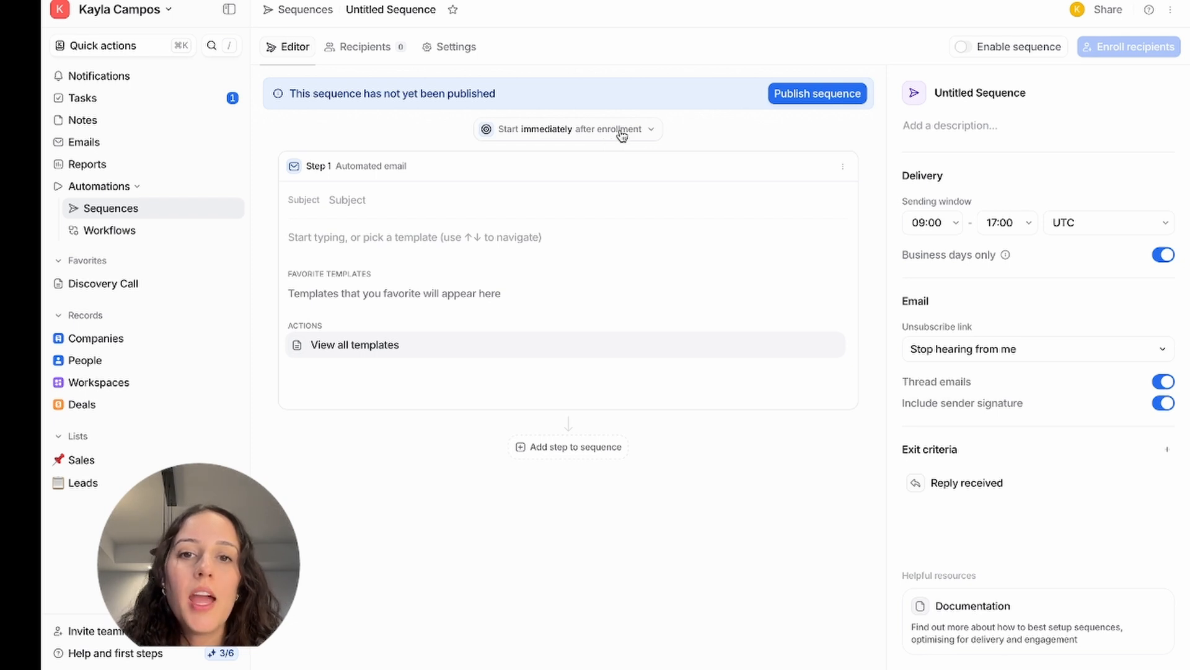
left_click(541, 129)
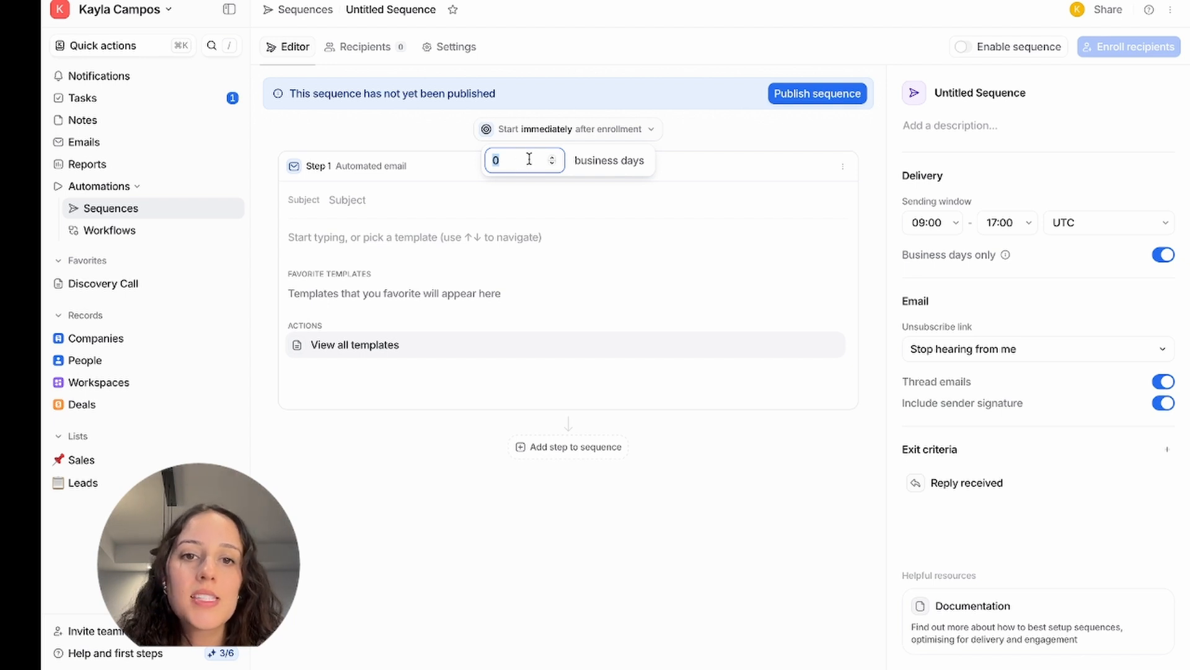
left_click(593, 180)
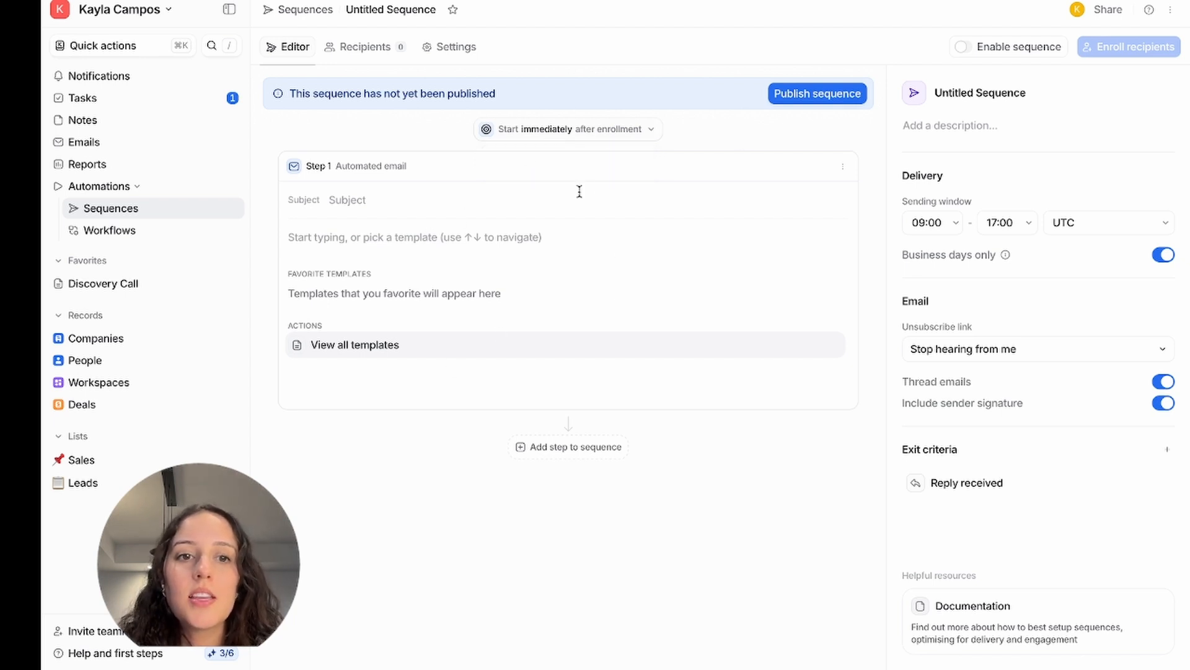
mouse_move(590, 359)
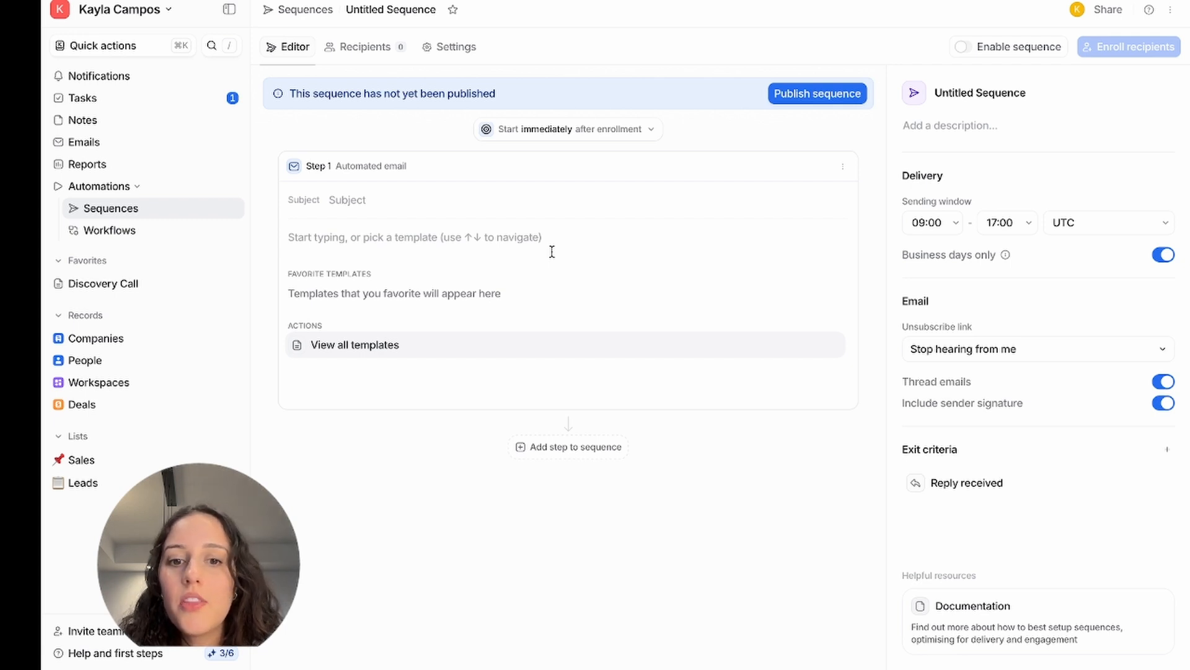
mouse_move(1036, 92)
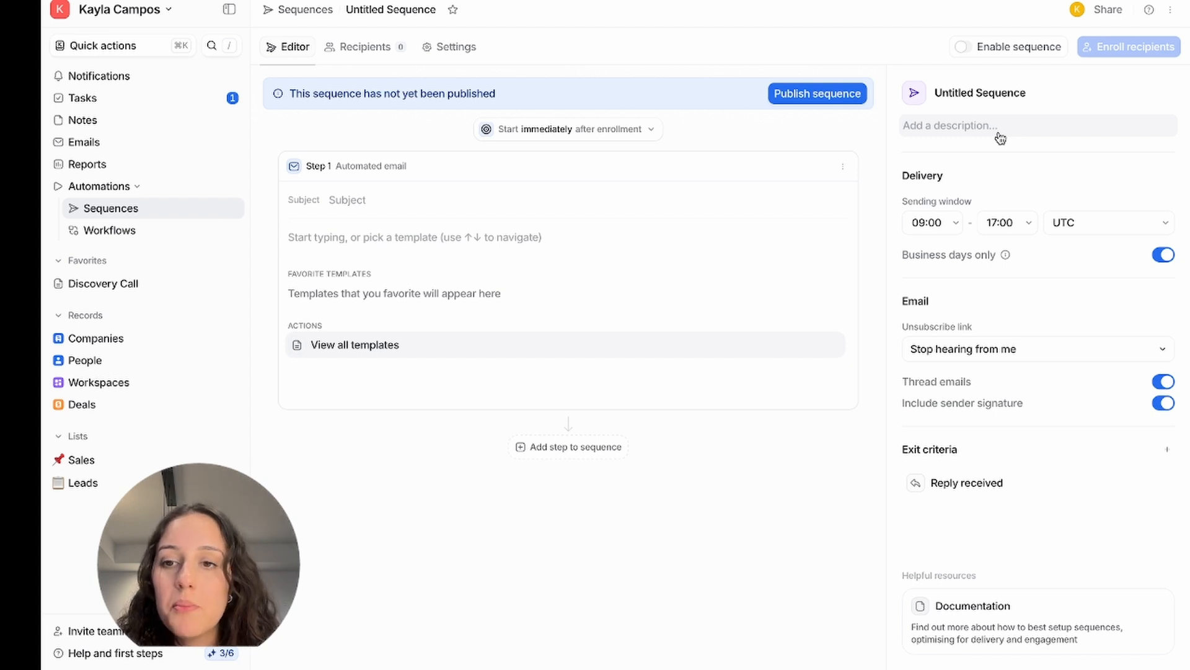
mouse_move(968, 211)
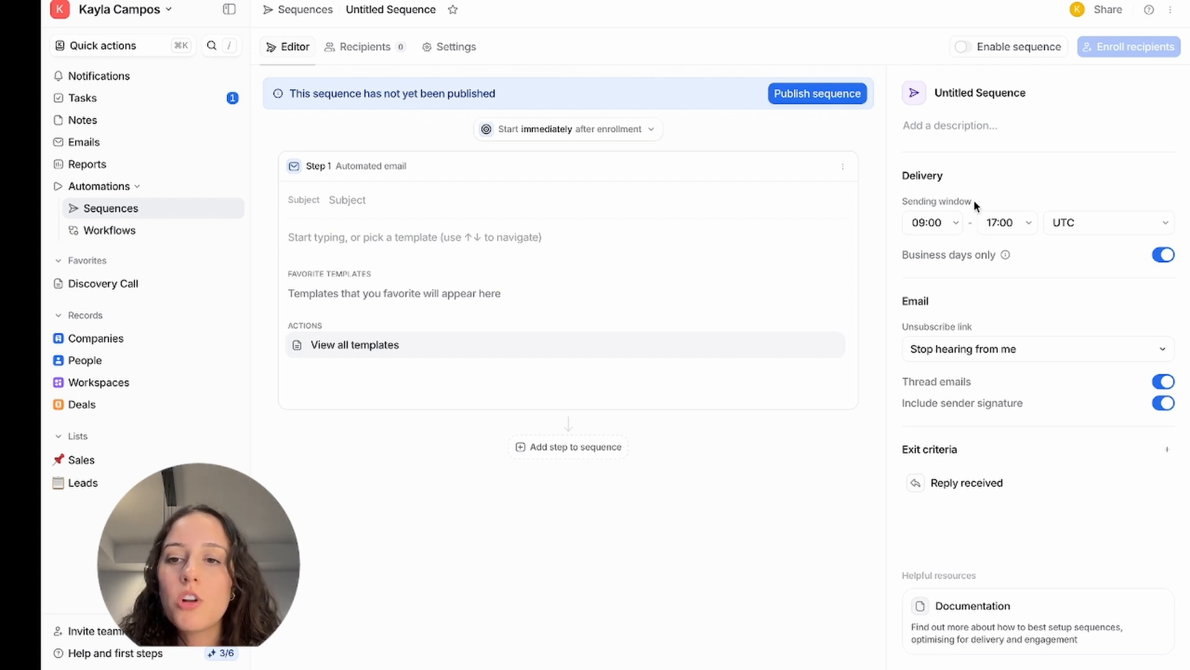
mouse_move(1021, 203)
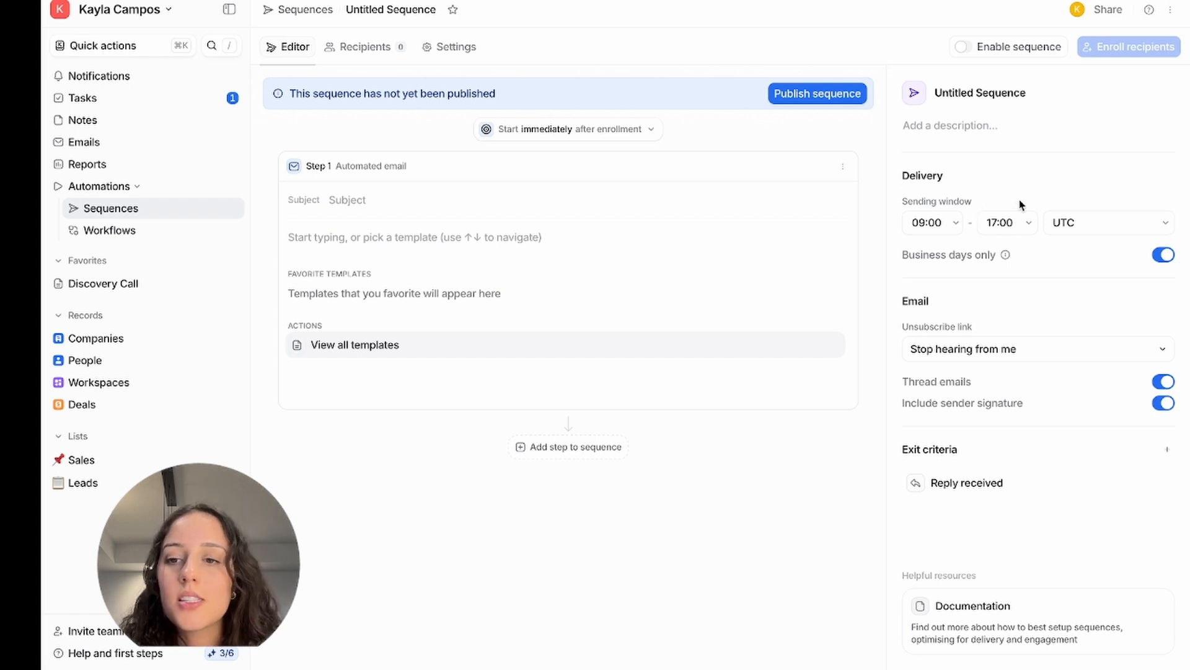
mouse_move(1003, 275)
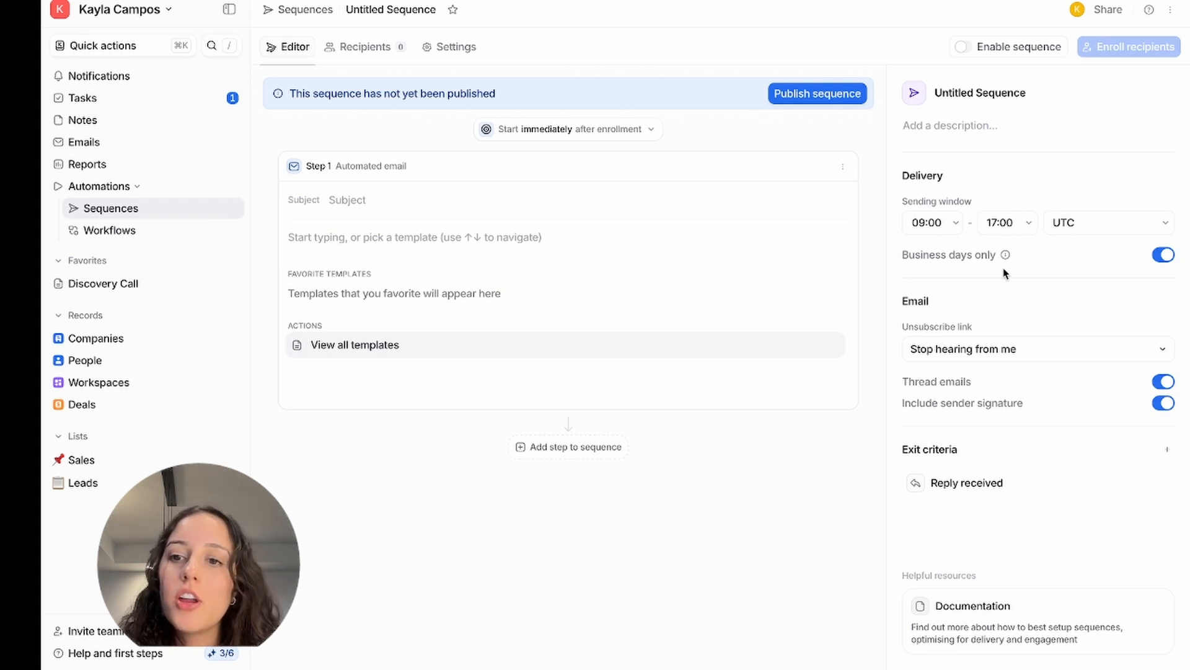
mouse_move(1026, 273)
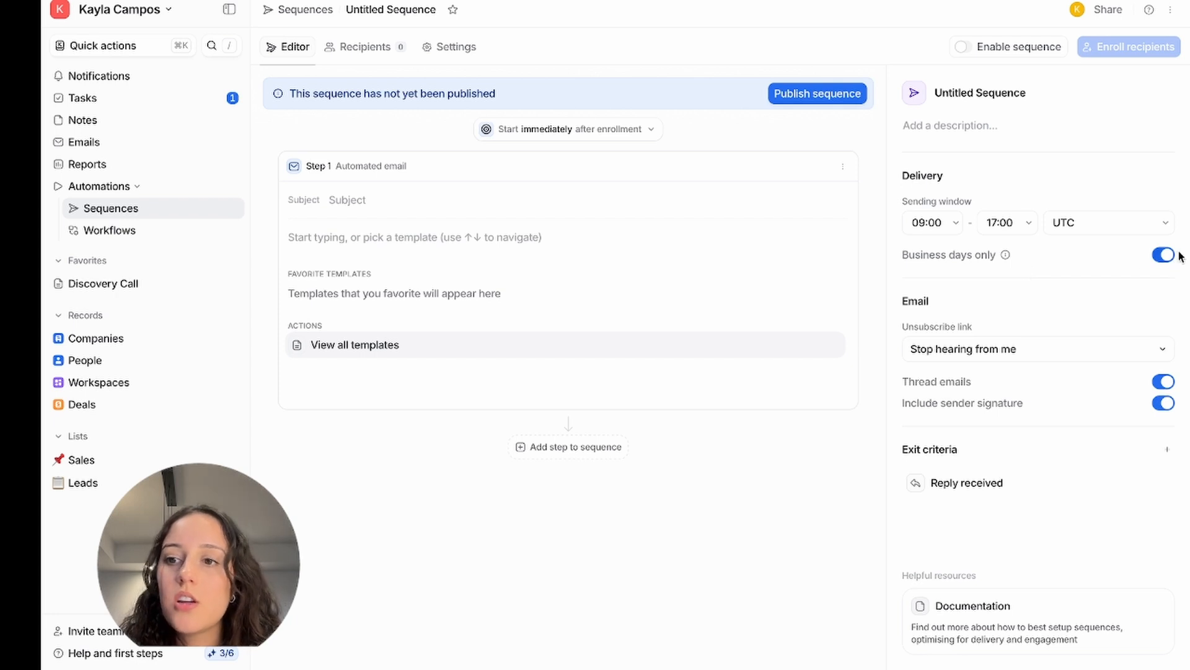
mouse_move(1107, 268)
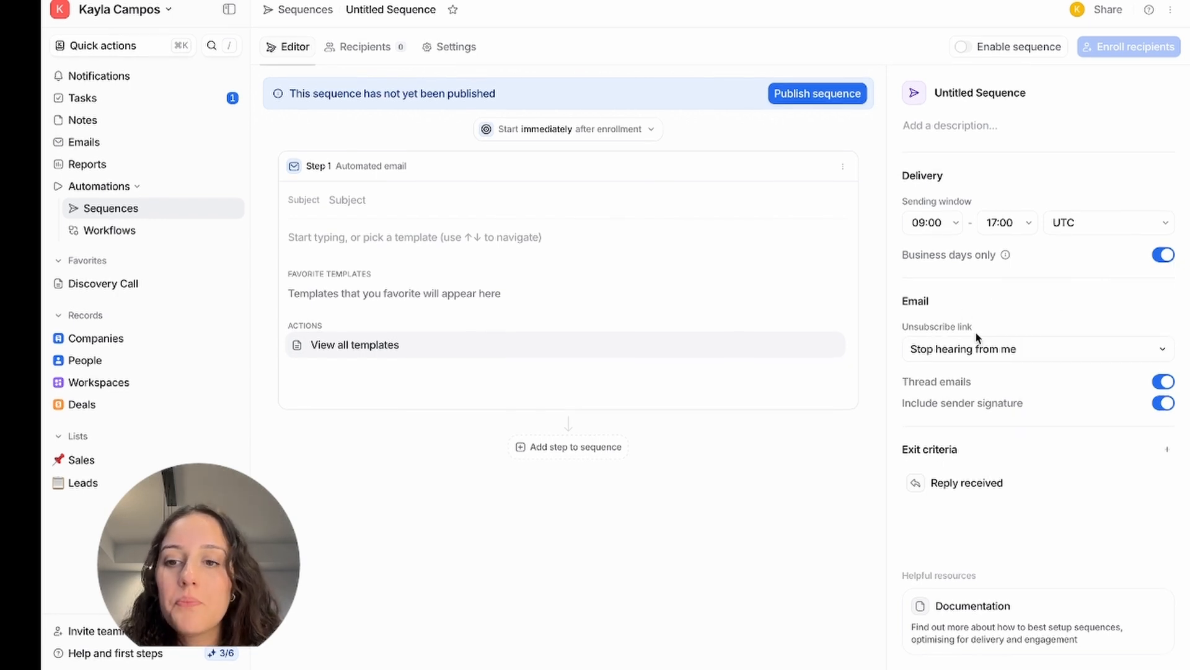
left_click(1038, 349)
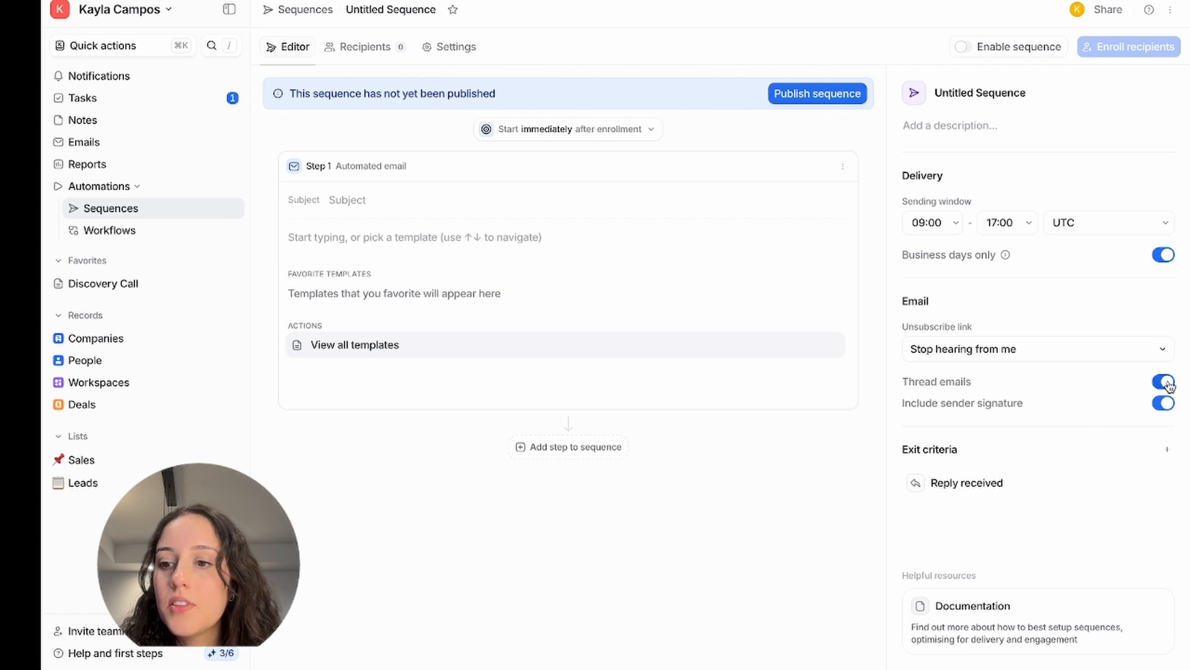
mouse_move(1106, 397)
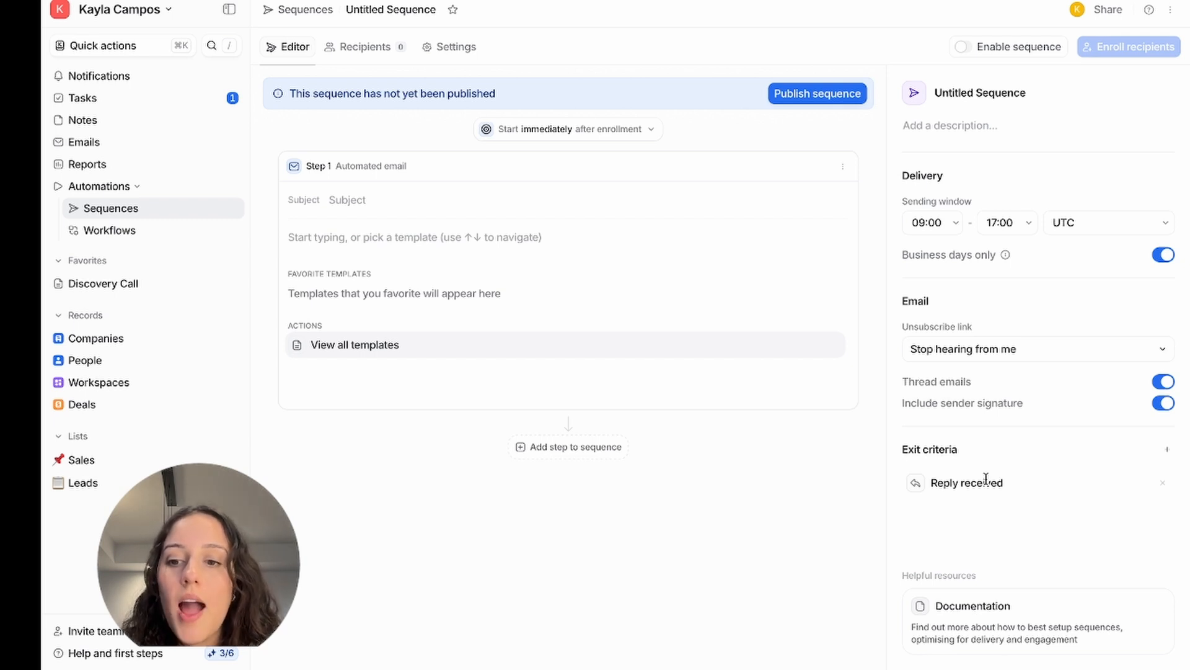
mouse_move(1016, 488)
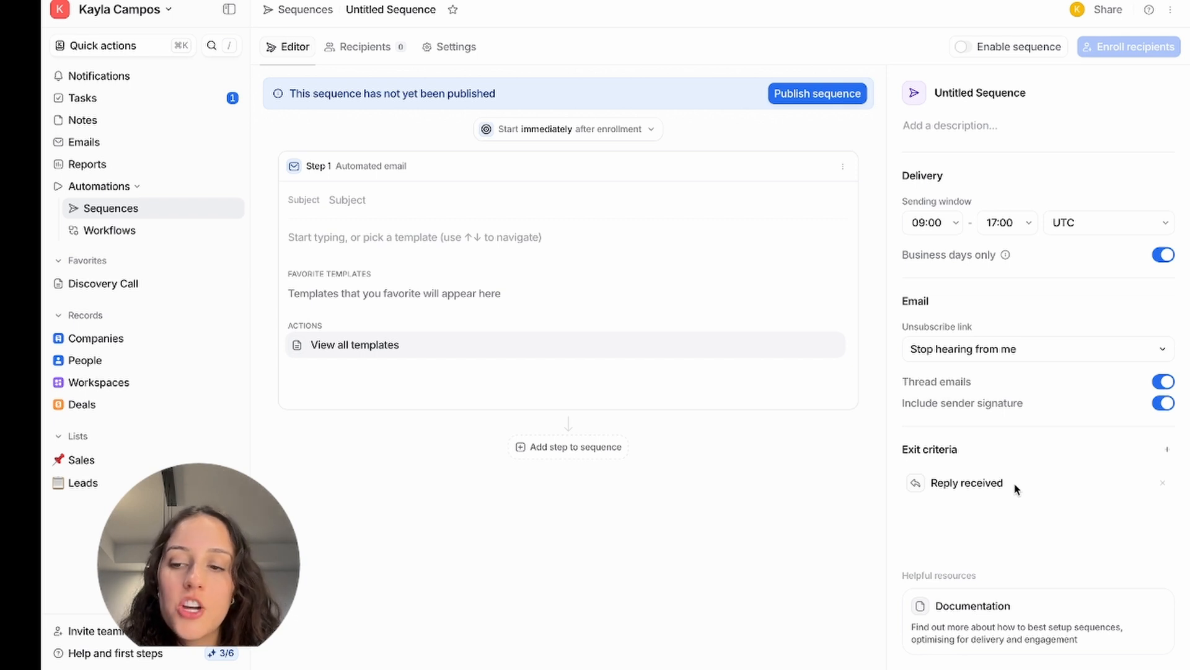
left_click(1168, 450)
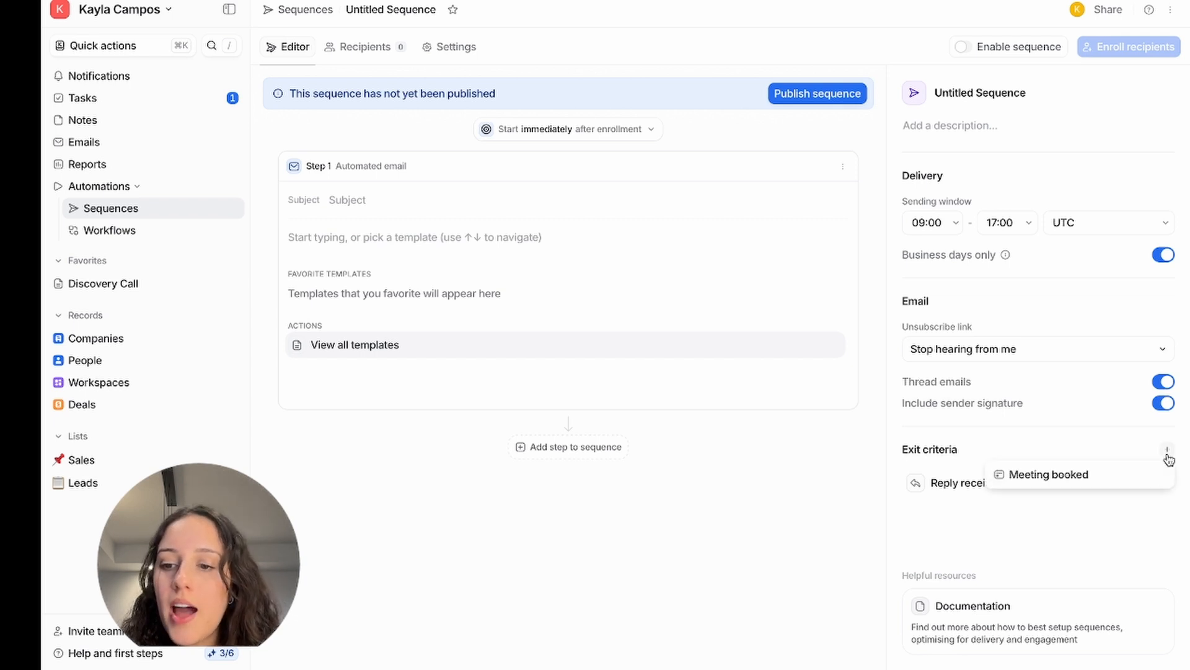
mouse_move(758, 452)
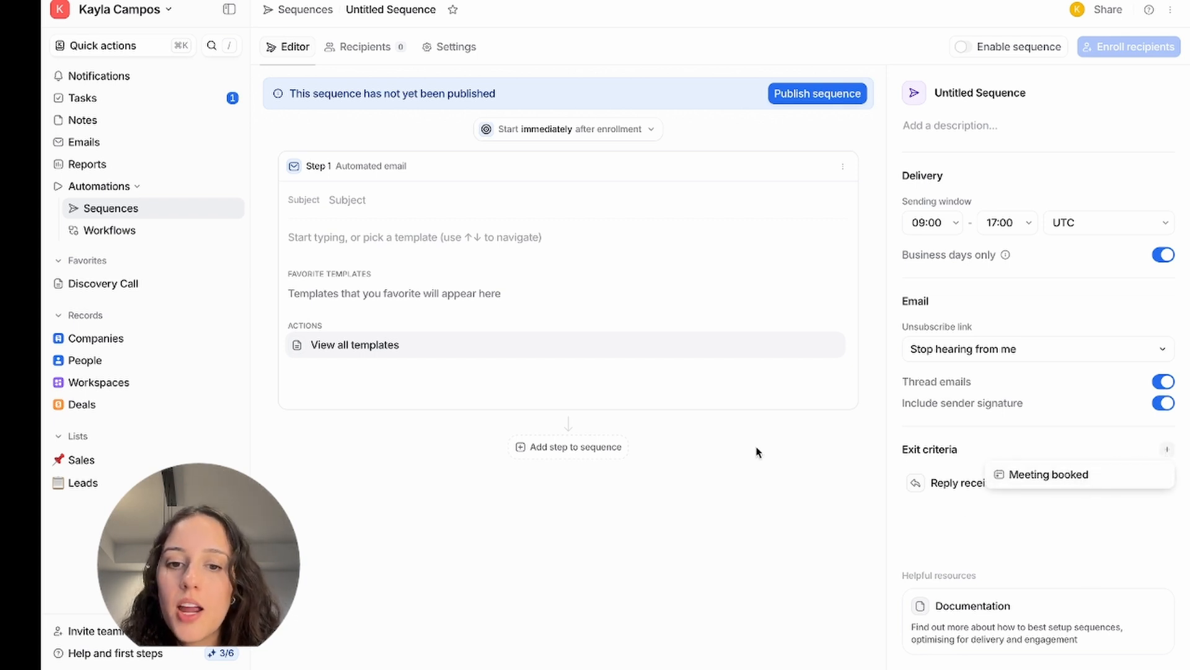
mouse_move(978, 506)
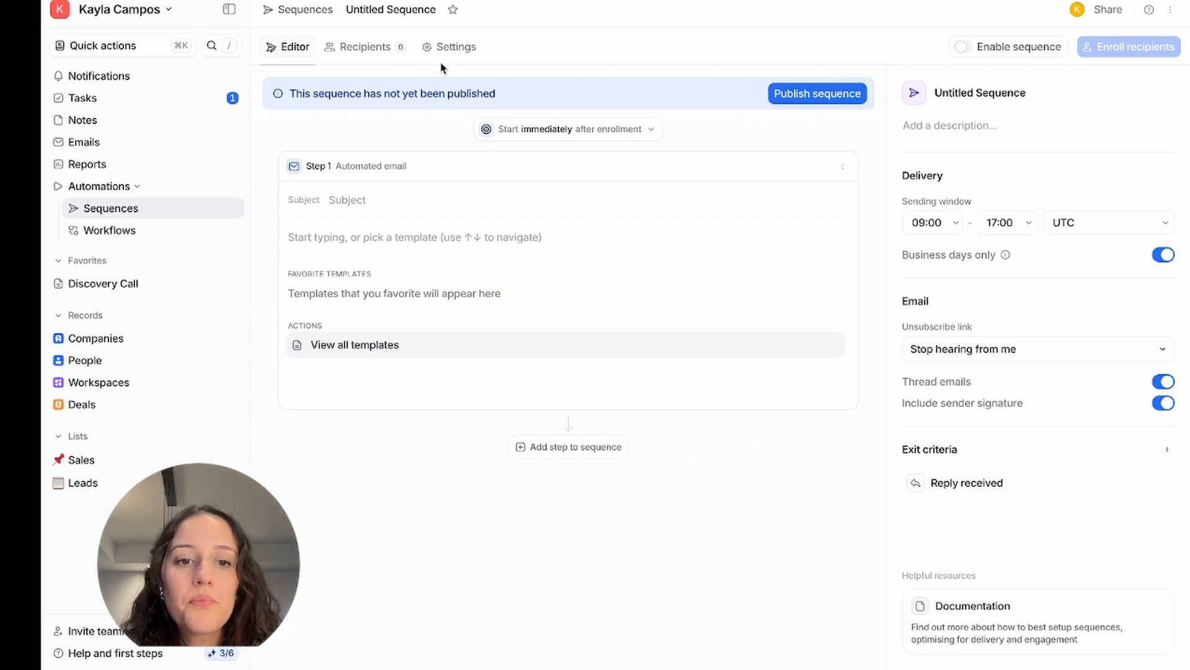
- View the Recipients list, which shows no enrolled people yet
left_click(365, 47)
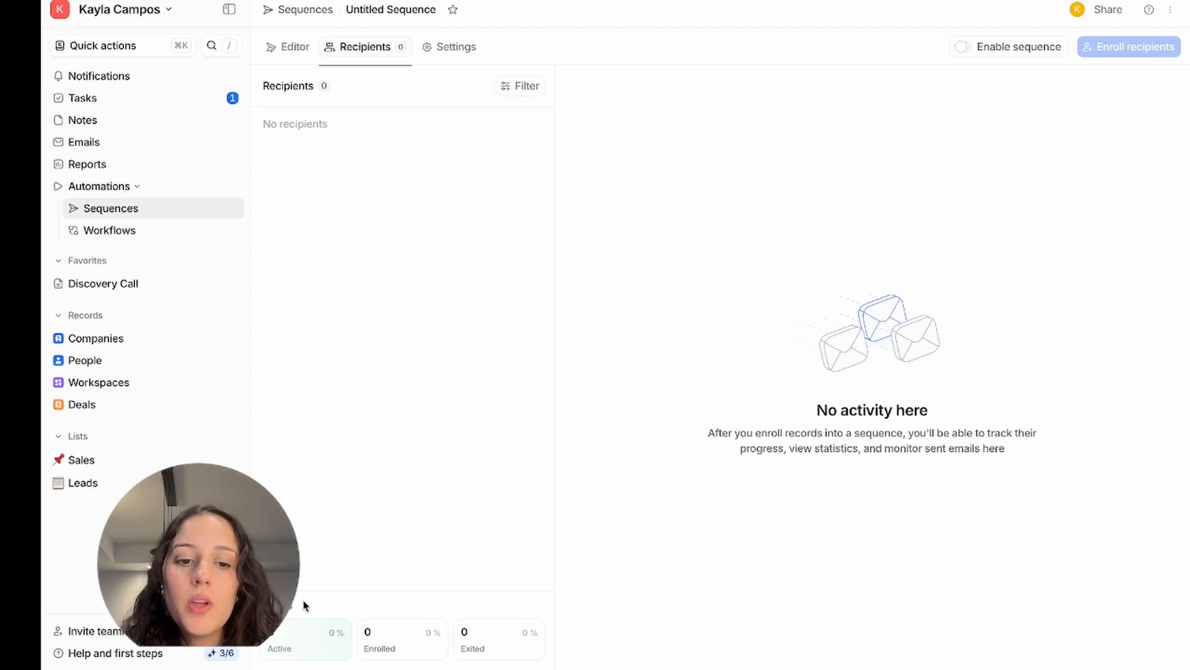
mouse_move(289, 639)
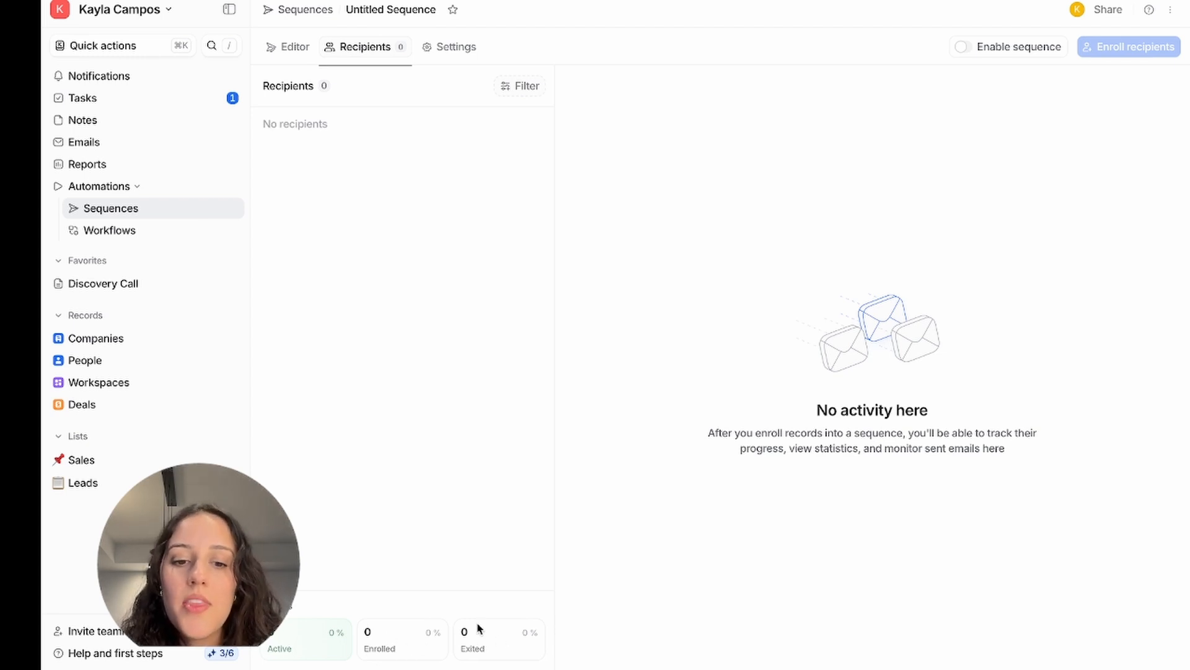
mouse_move(517, 473)
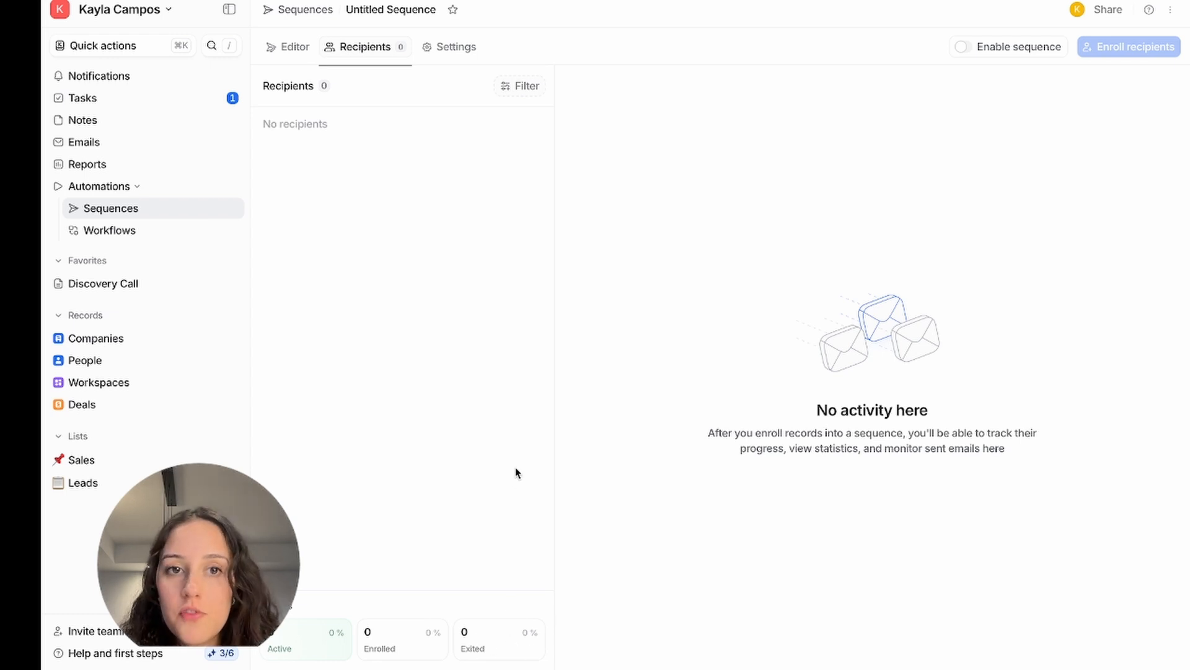
mouse_move(451, 76)
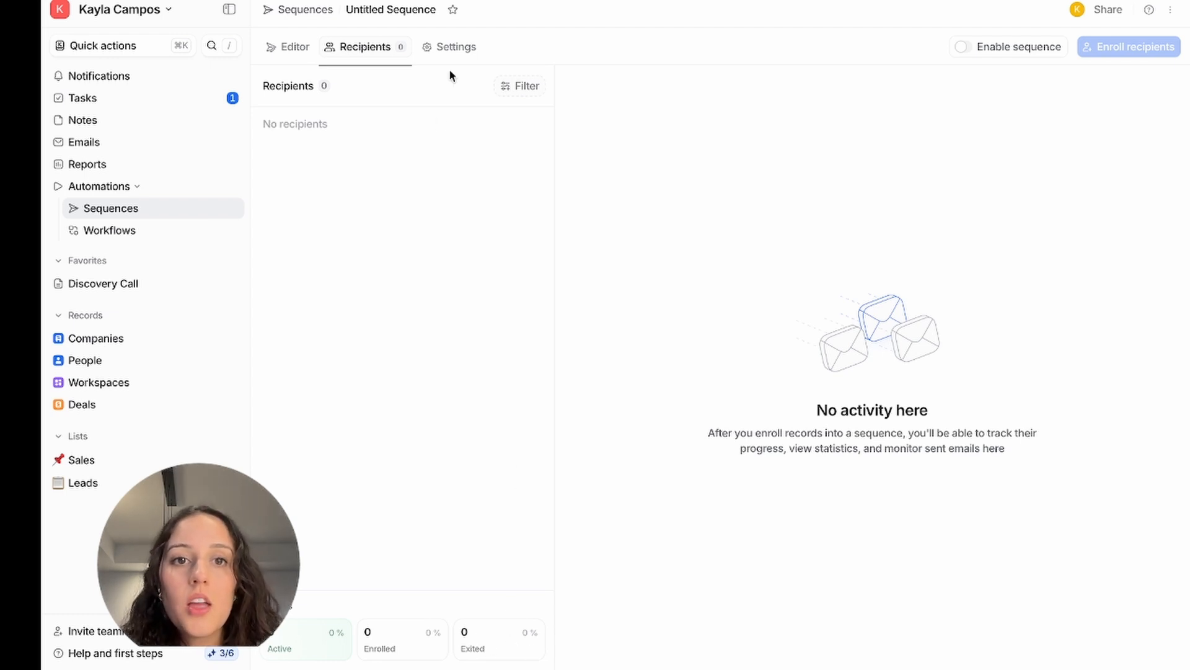
- View the Settings showing the default mailbox sender and delegated sending off
left_click(456, 47)
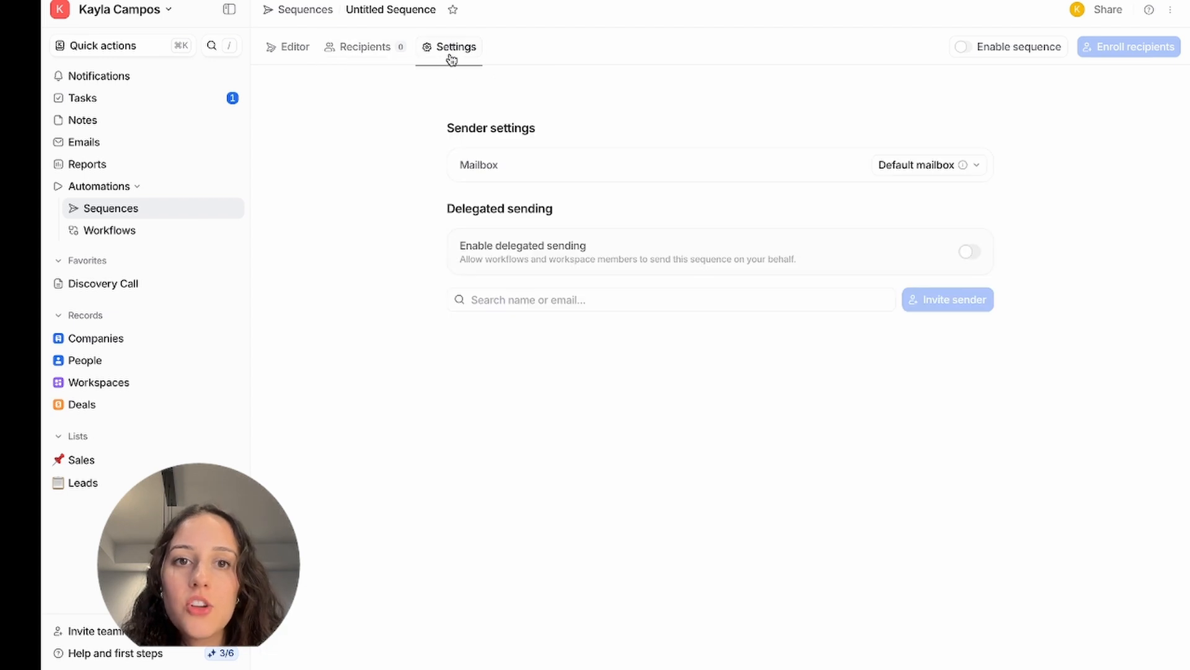
mouse_move(1118, 141)
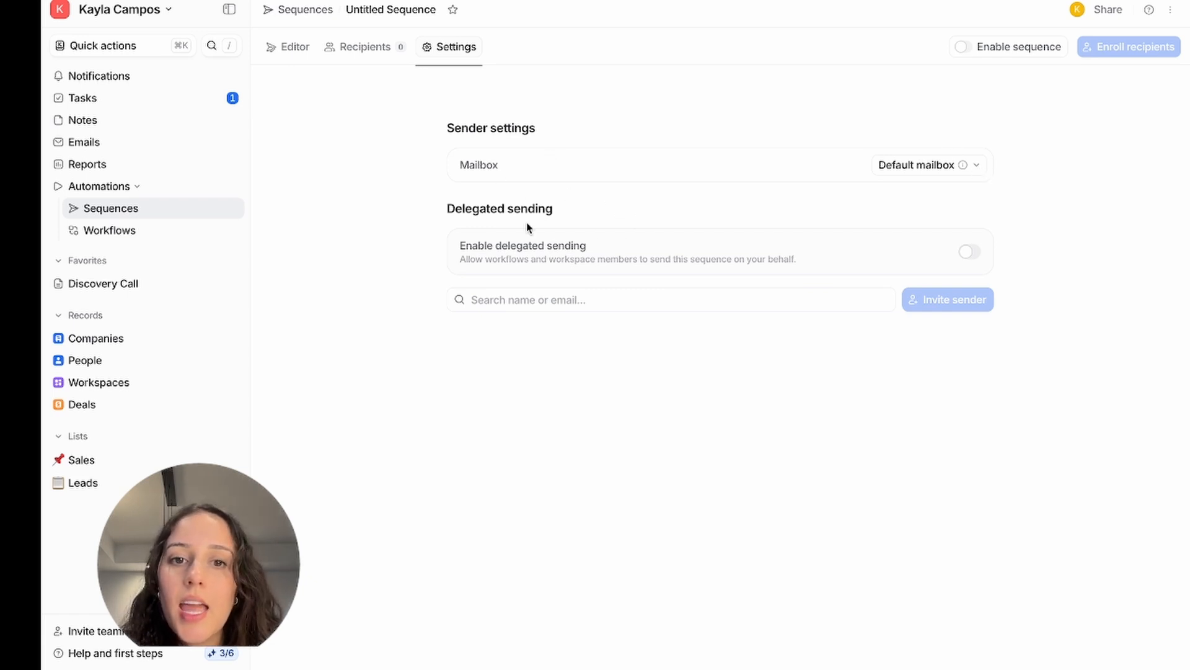
mouse_move(611, 275)
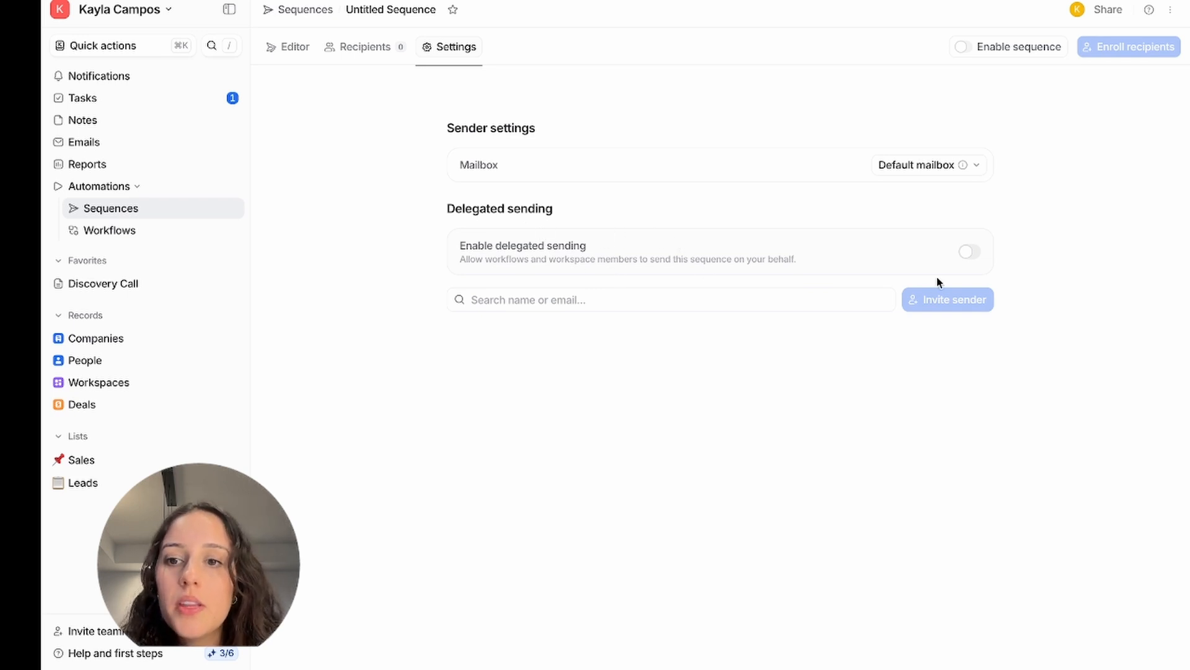
mouse_move(827, 402)
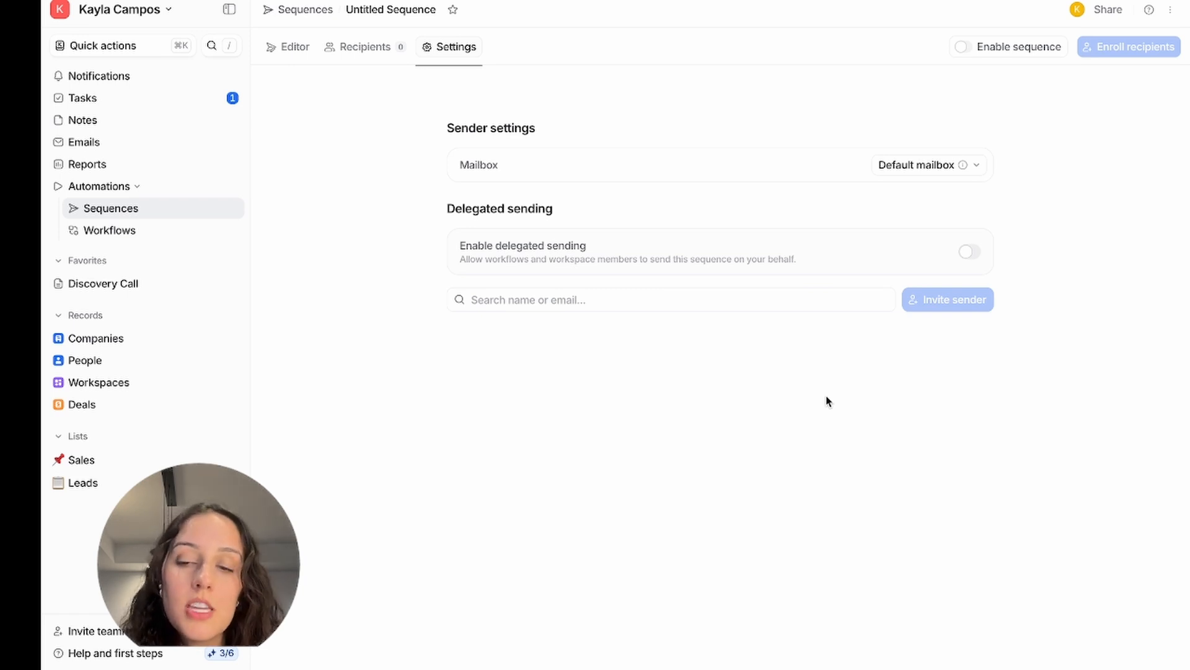
mouse_move(920, 330)
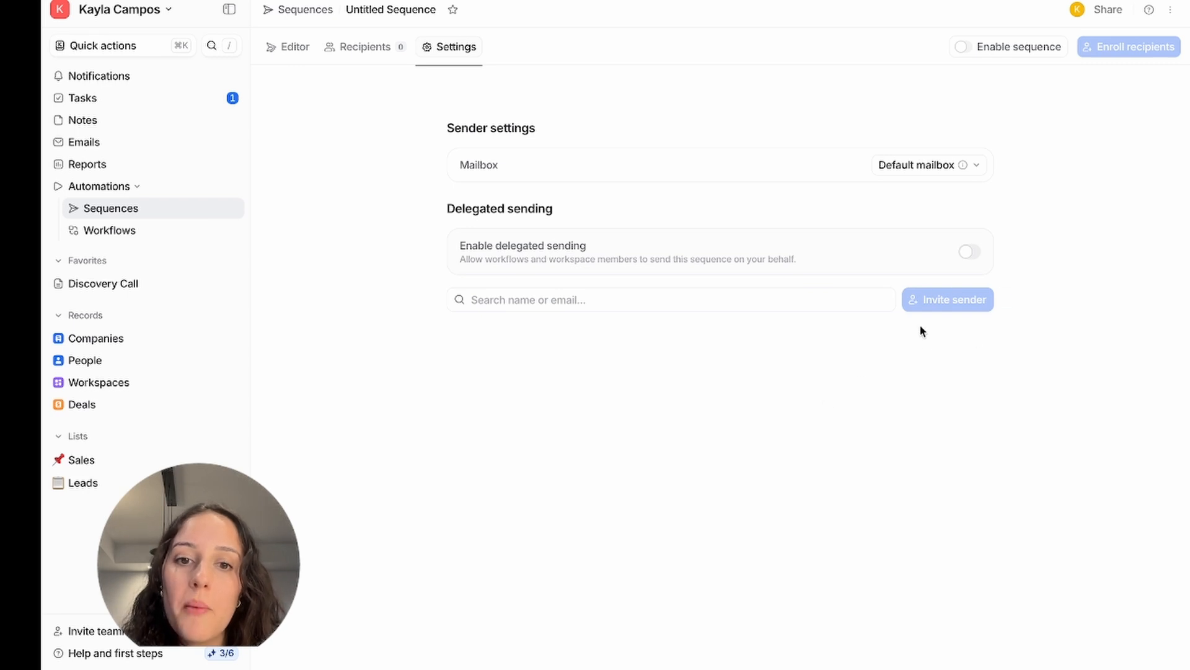
mouse_move(963, 273)
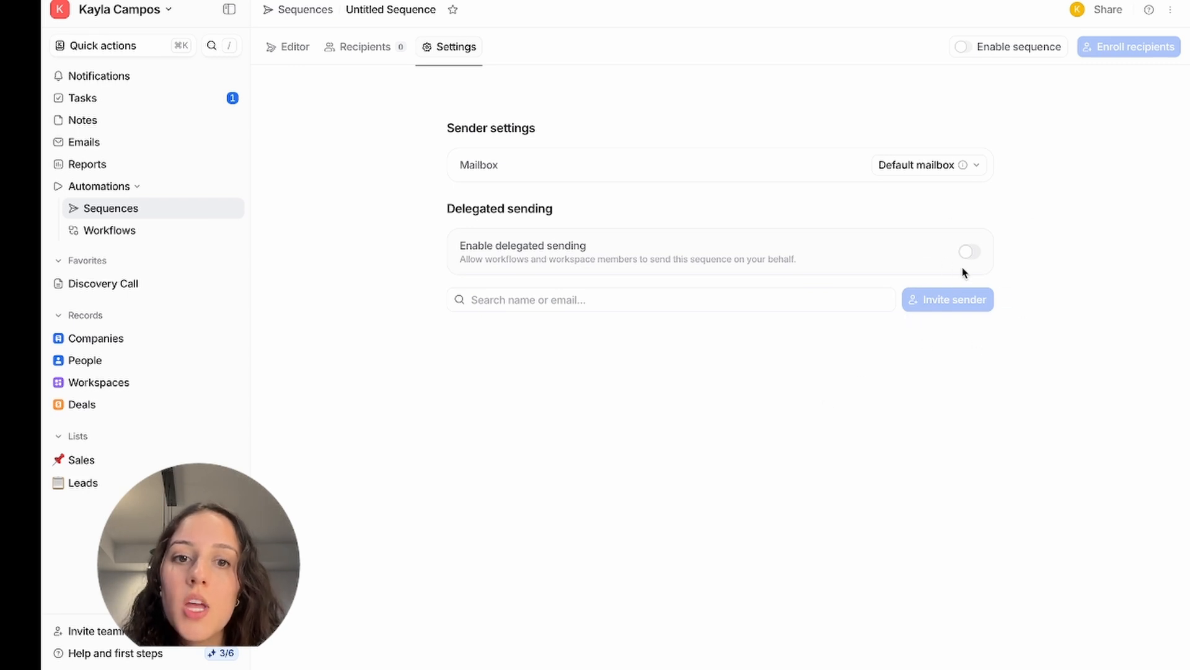
mouse_move(884, 419)
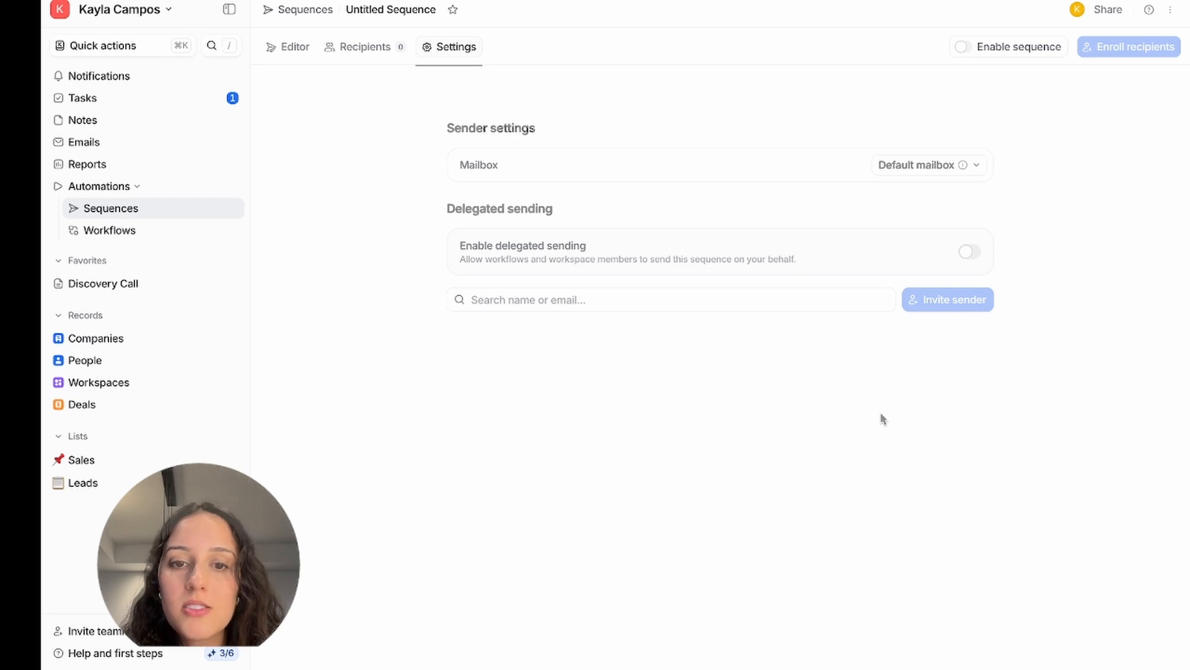
- Return to the editor and bring up all saved templates for the first email step
left_click(294, 46)
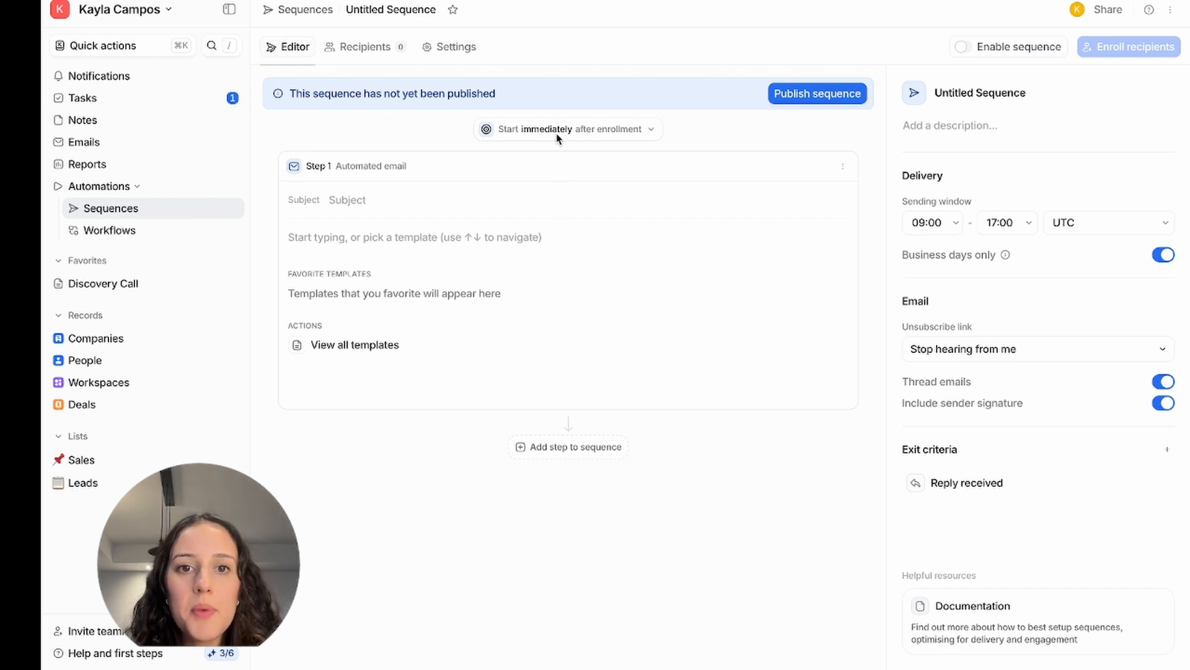
mouse_move(650, 135)
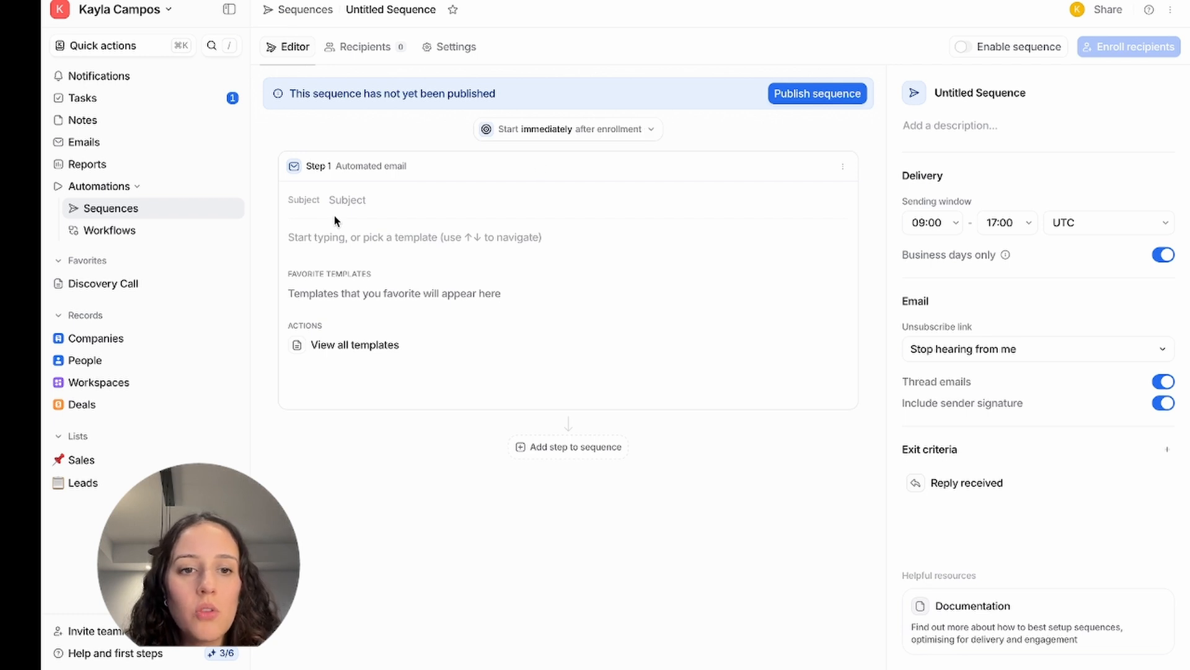
mouse_move(382, 379)
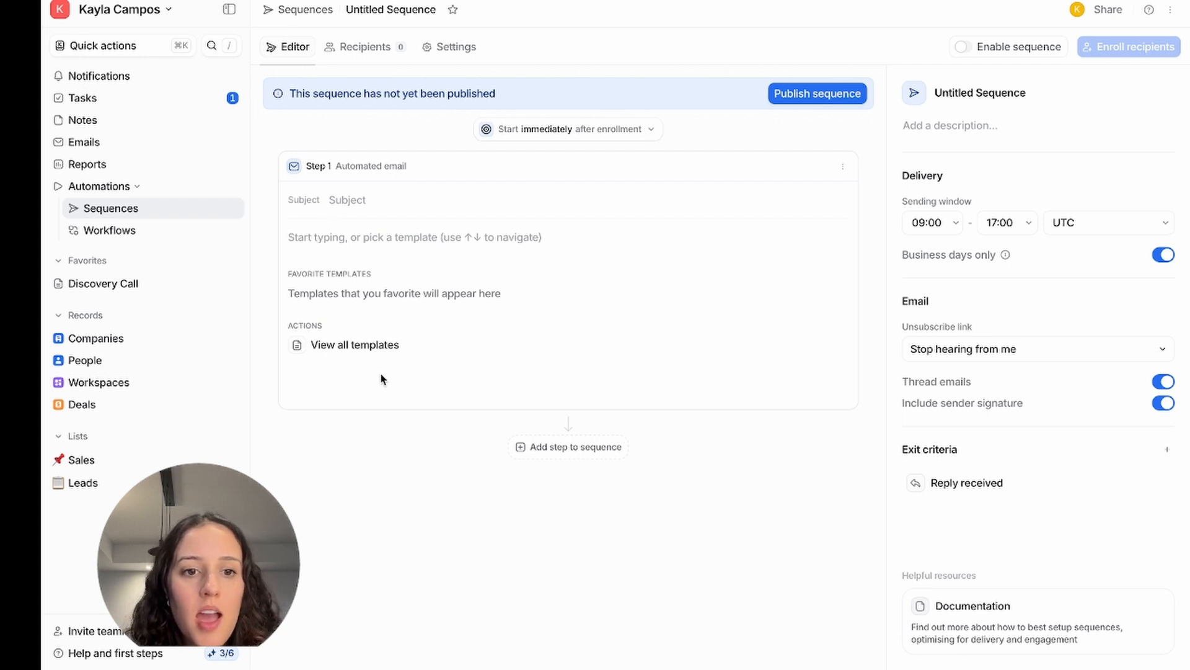
left_click(414, 238)
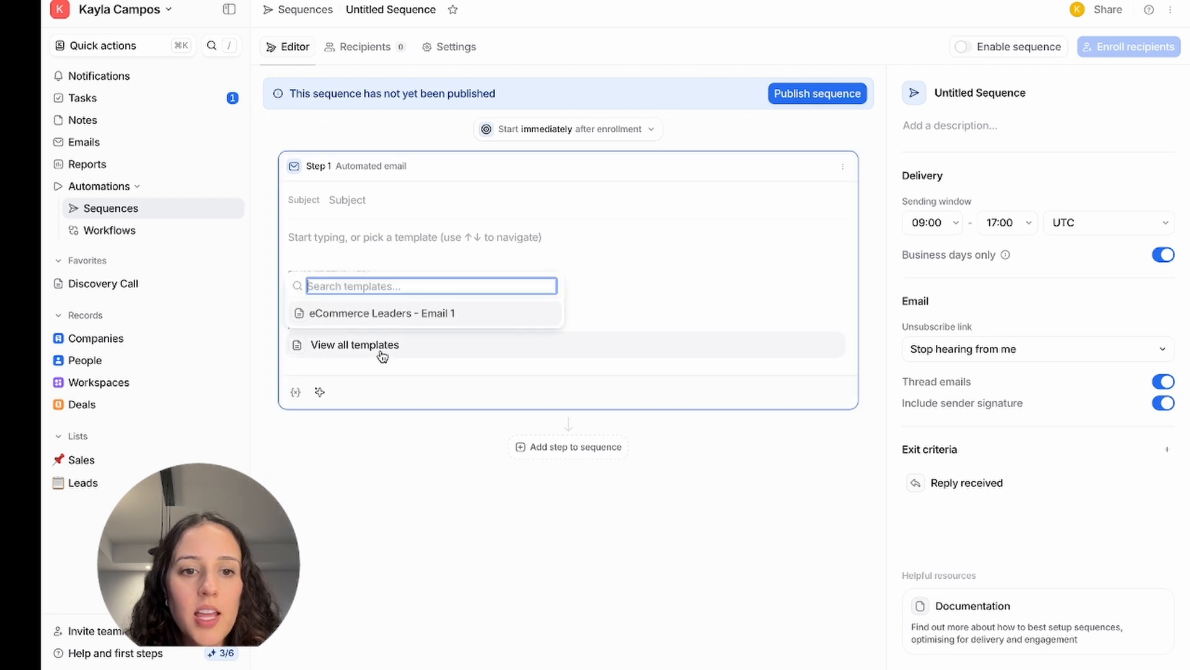
mouse_move(424, 318)
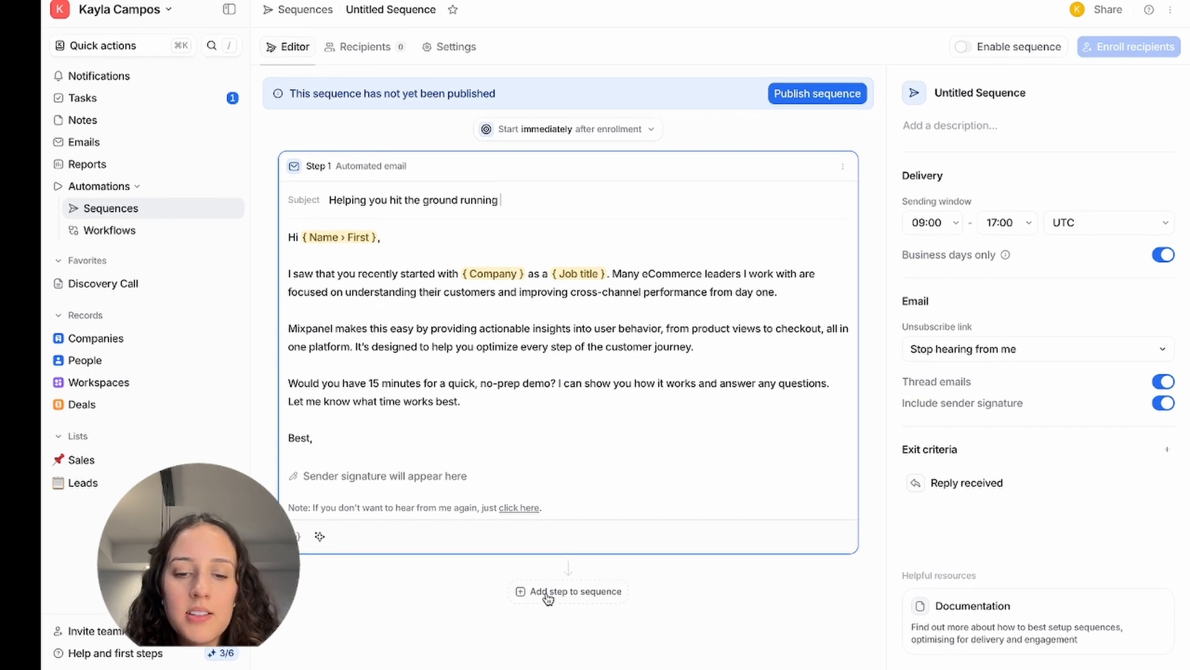
left_click(569, 591)
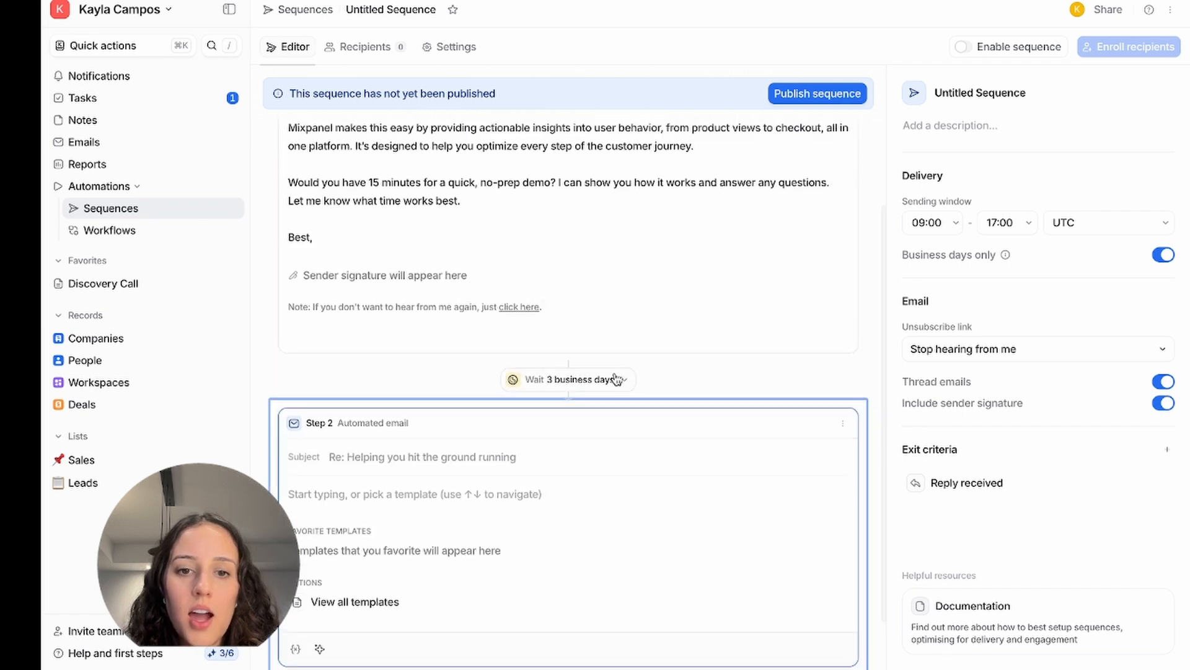
scroll("down", 3)
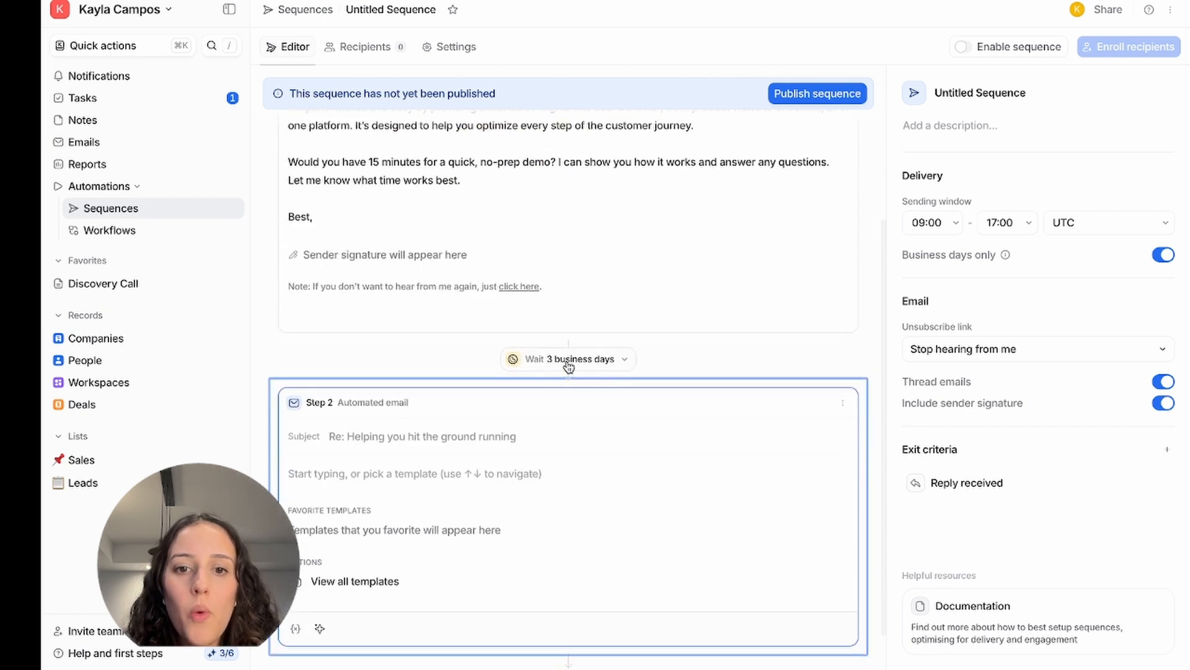
scroll("down", 3)
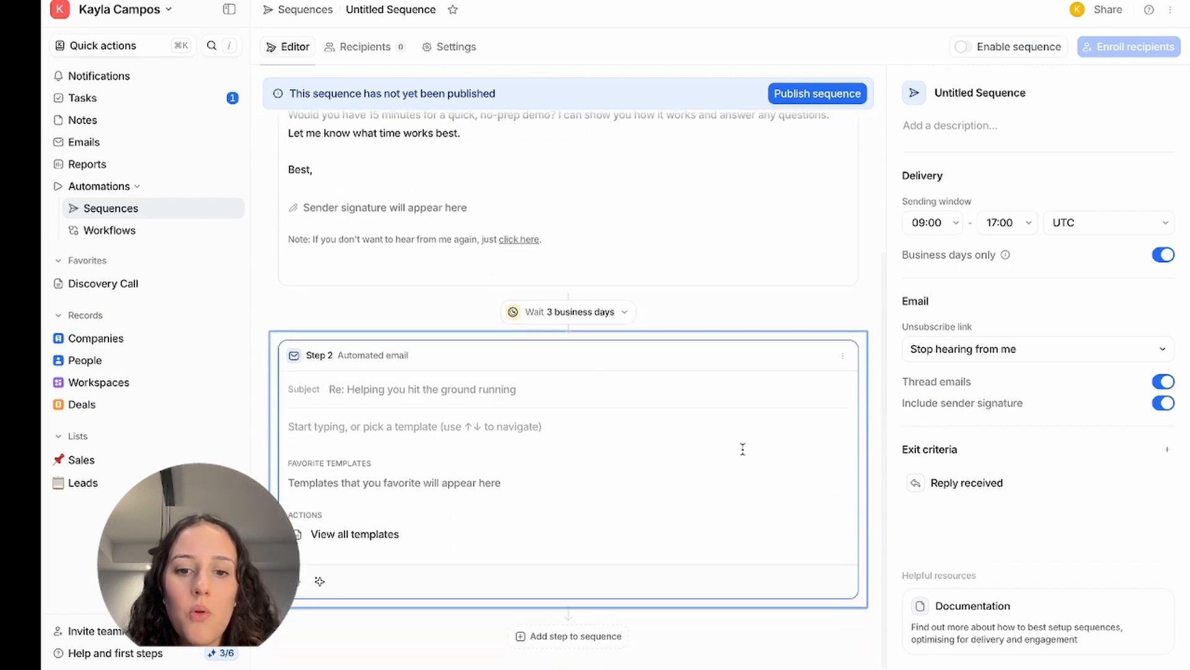
left_click(842, 355)
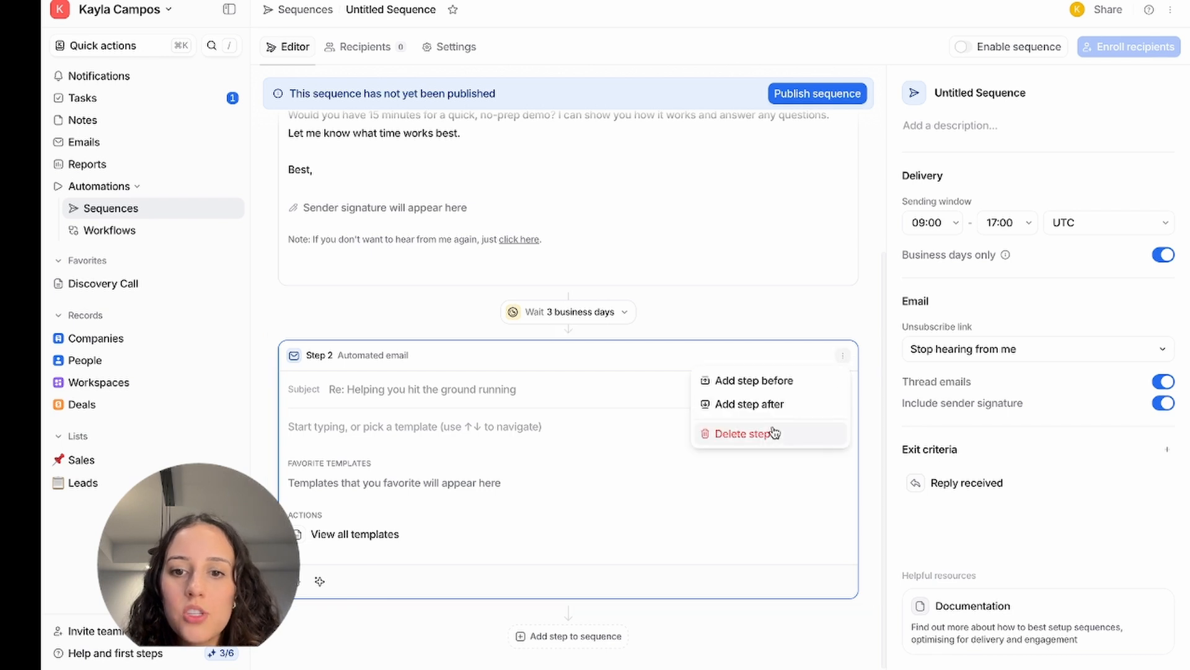
left_click(745, 433)
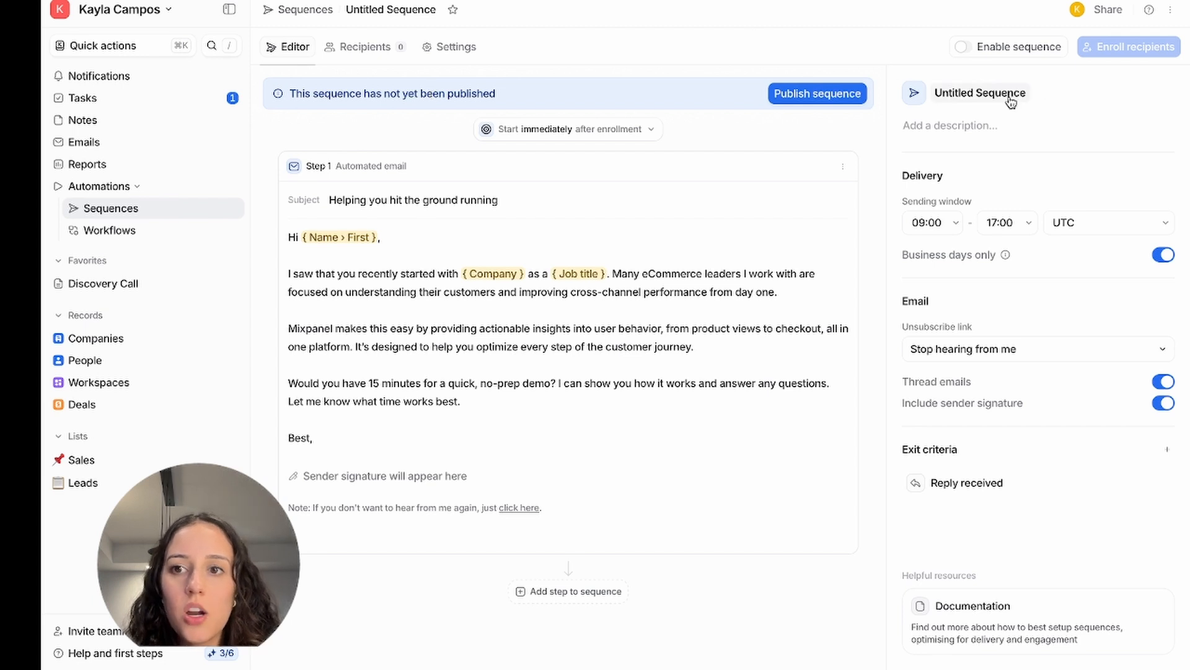
- Name the sequence eCommerce Leaders and set its unsubscribe link wording to Opt out
left_click(1008, 96)
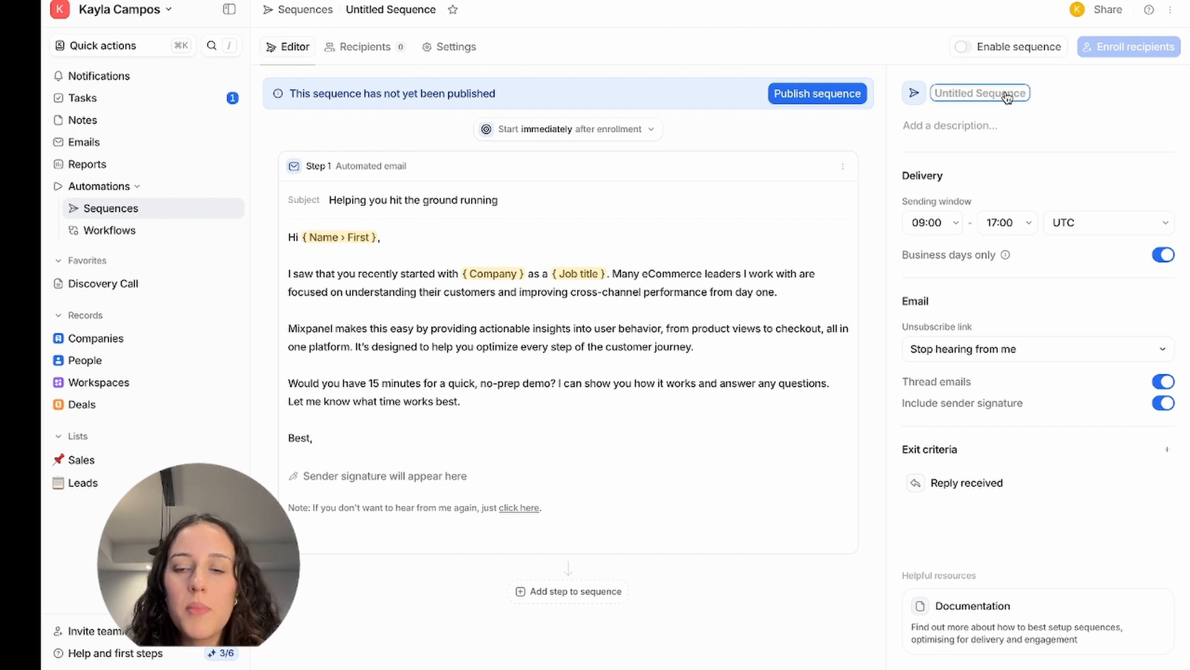
type("eCommerce Leaders")
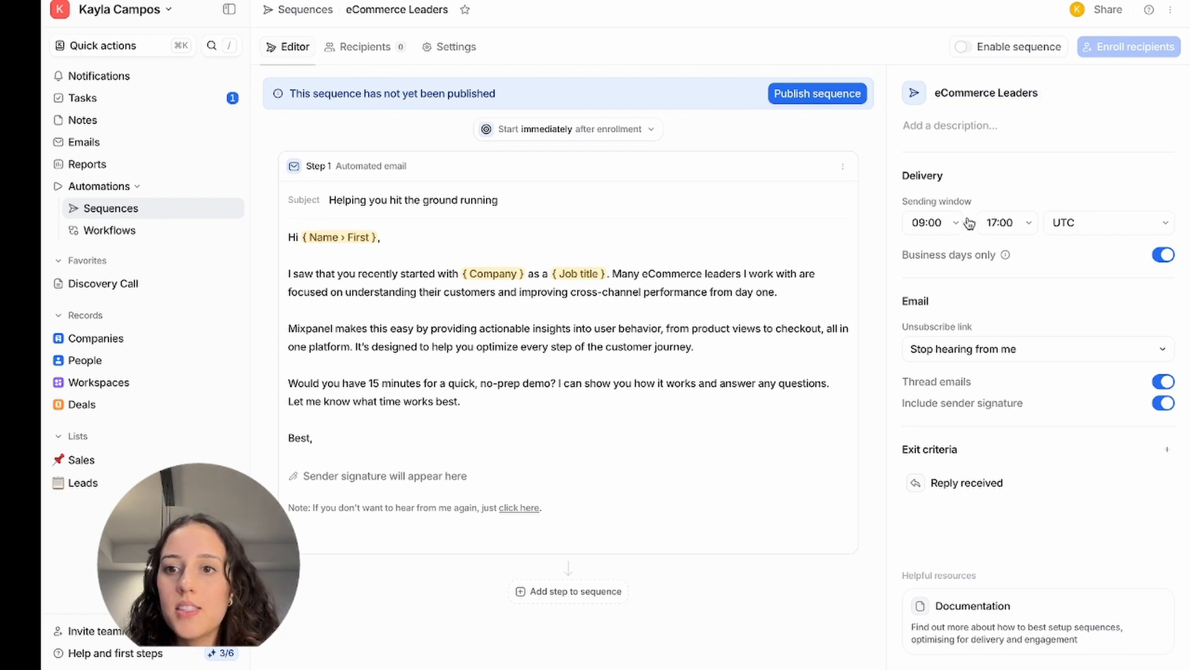
mouse_move(1011, 256)
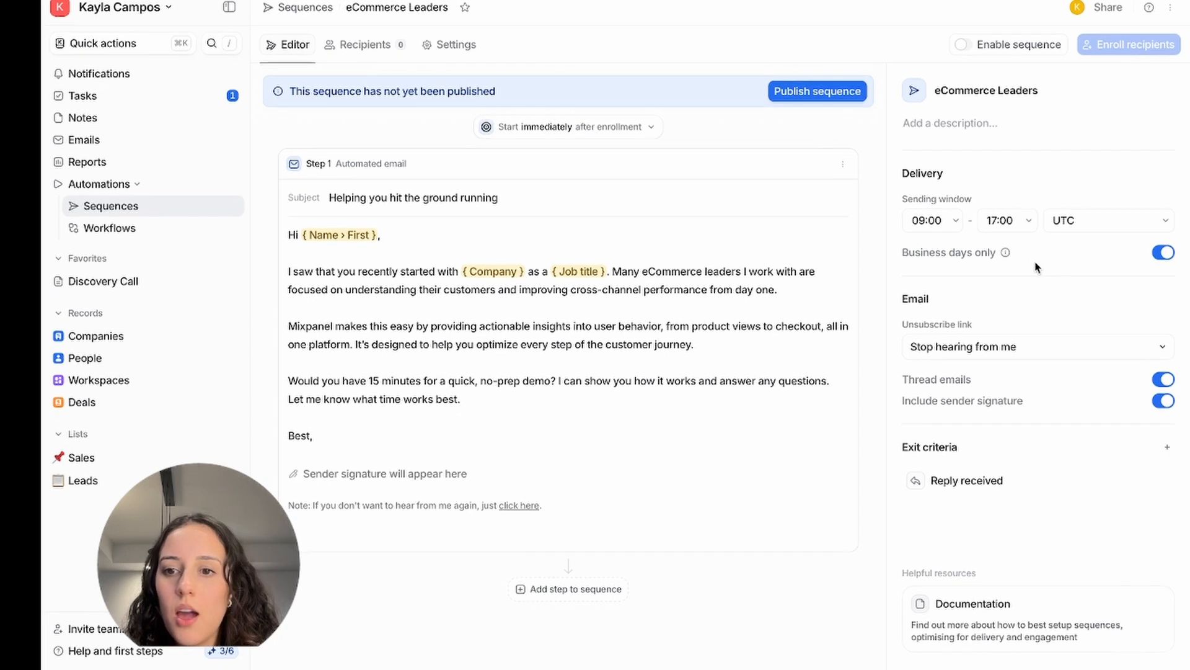
left_click(1038, 348)
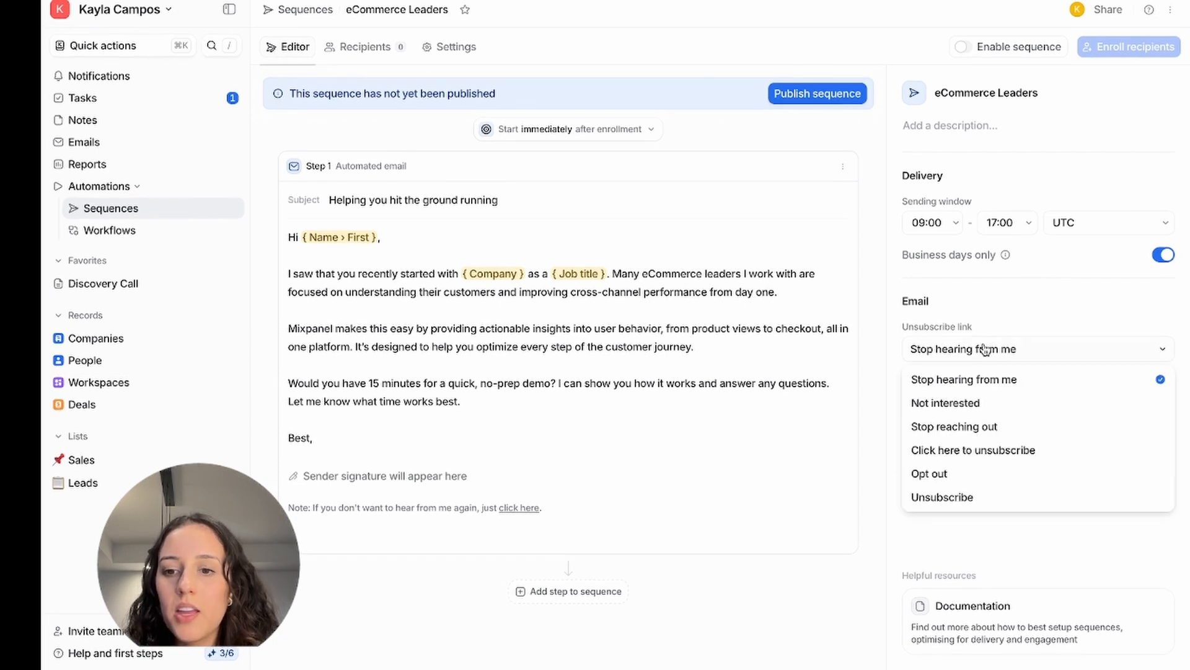
left_click(929, 473)
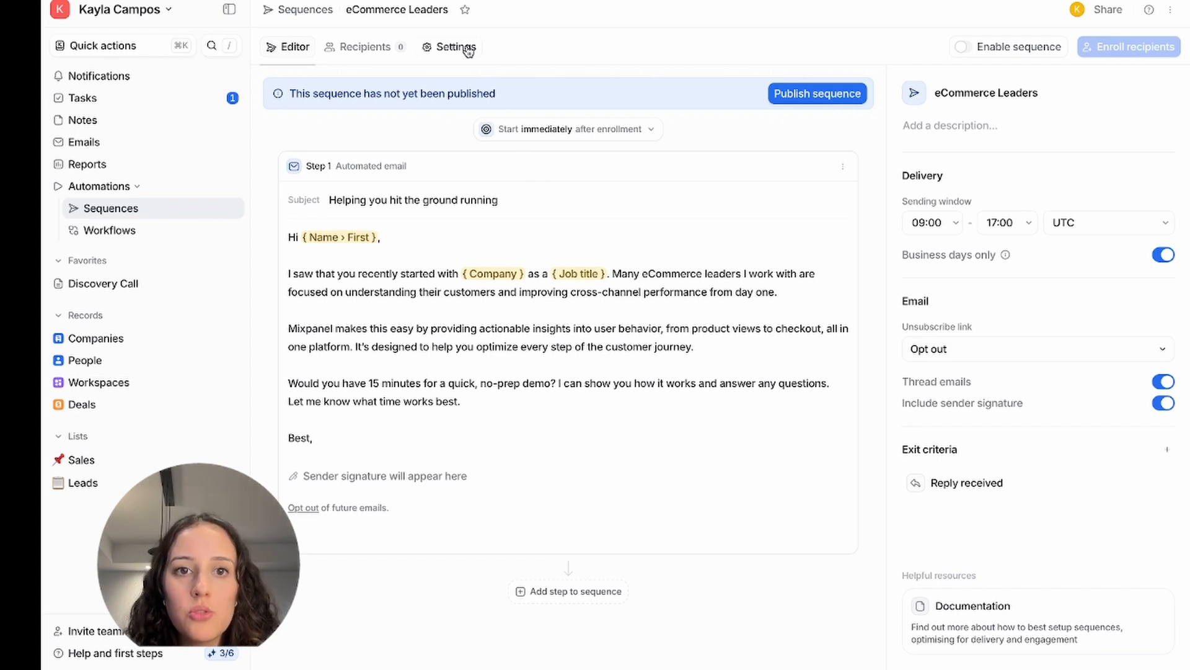
- Enable delegated sending in the sequence settings, confirm it, and return to the editor
left_click(457, 47)
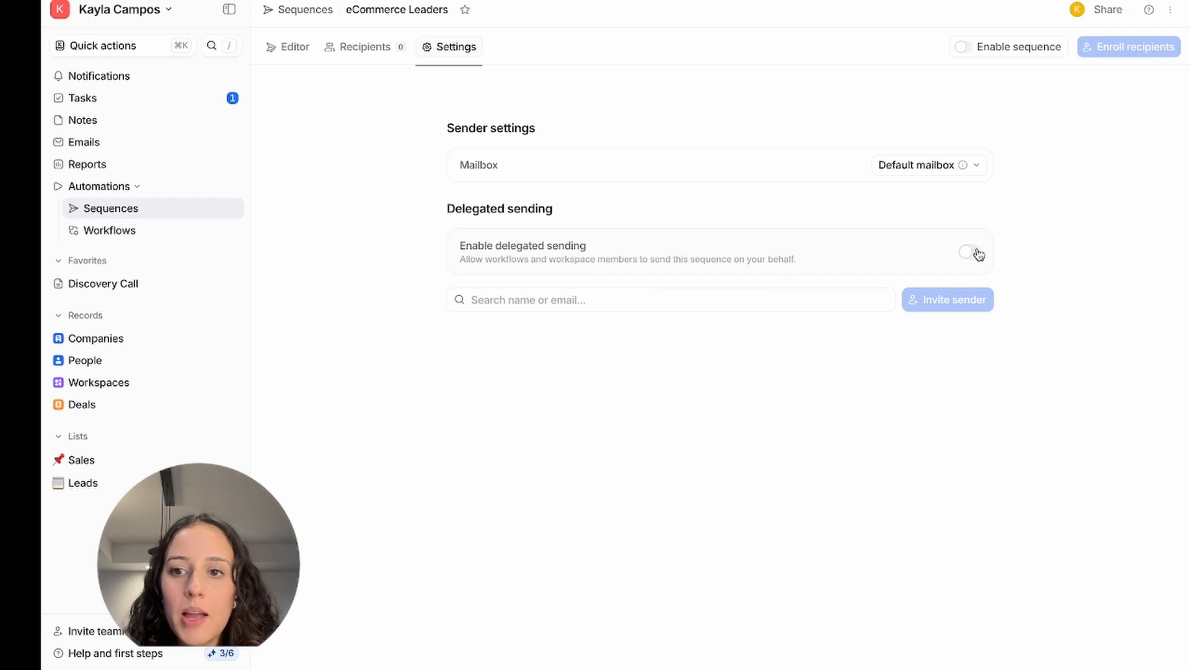
left_click(967, 251)
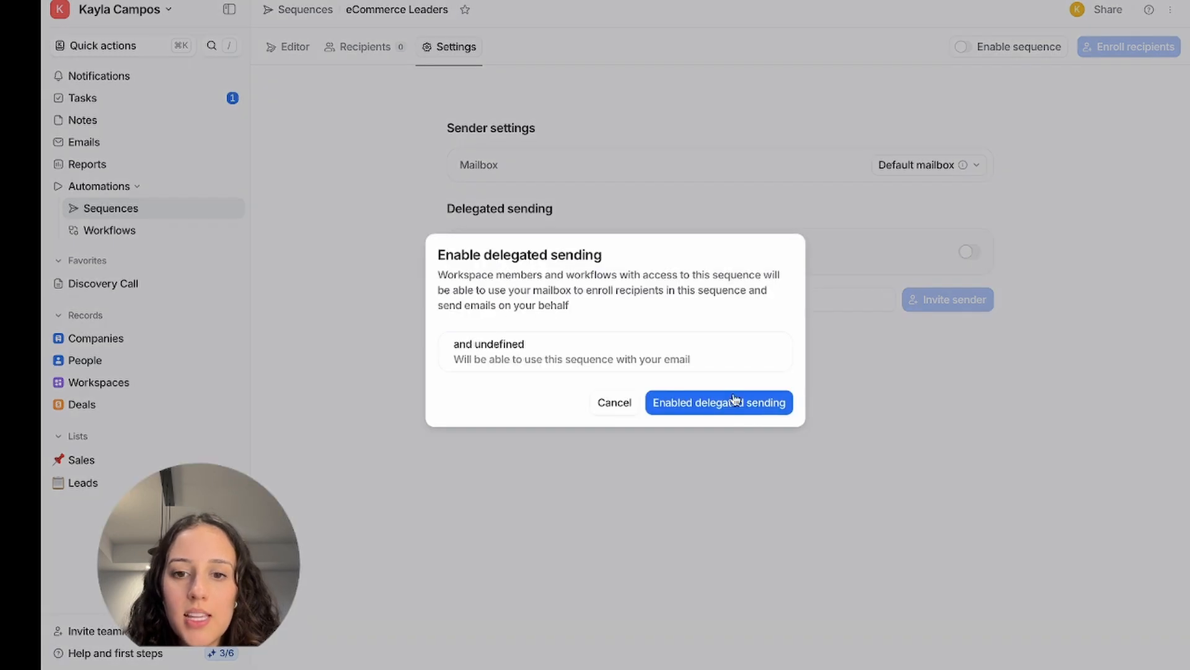
left_click(719, 403)
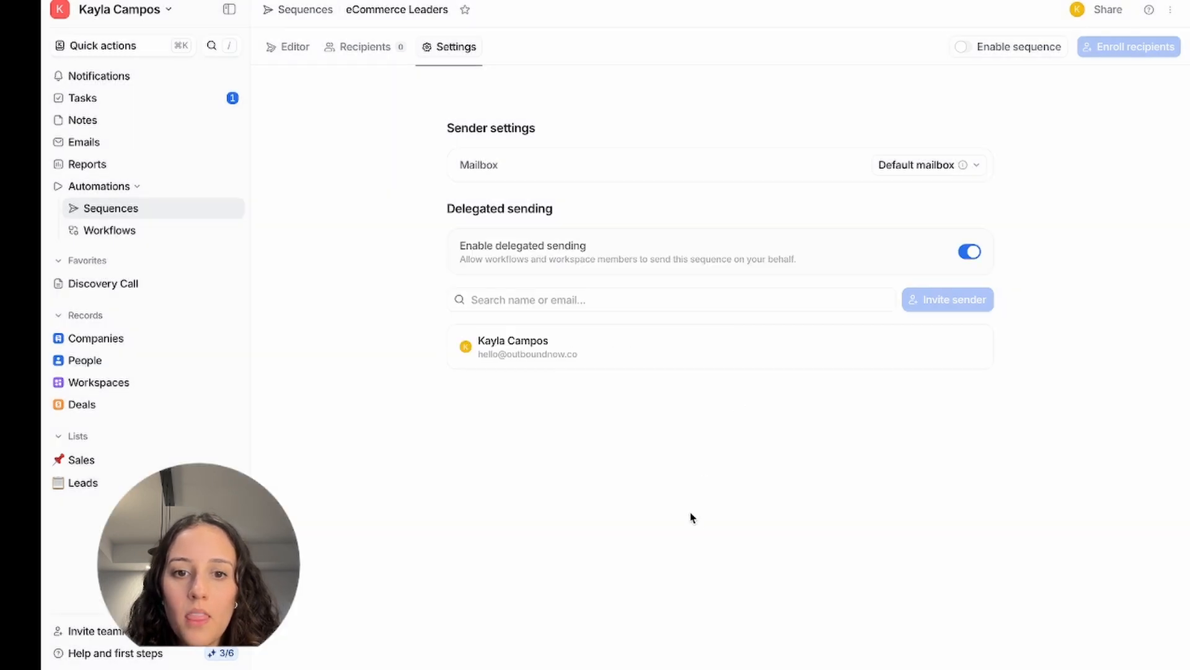
left_click(295, 47)
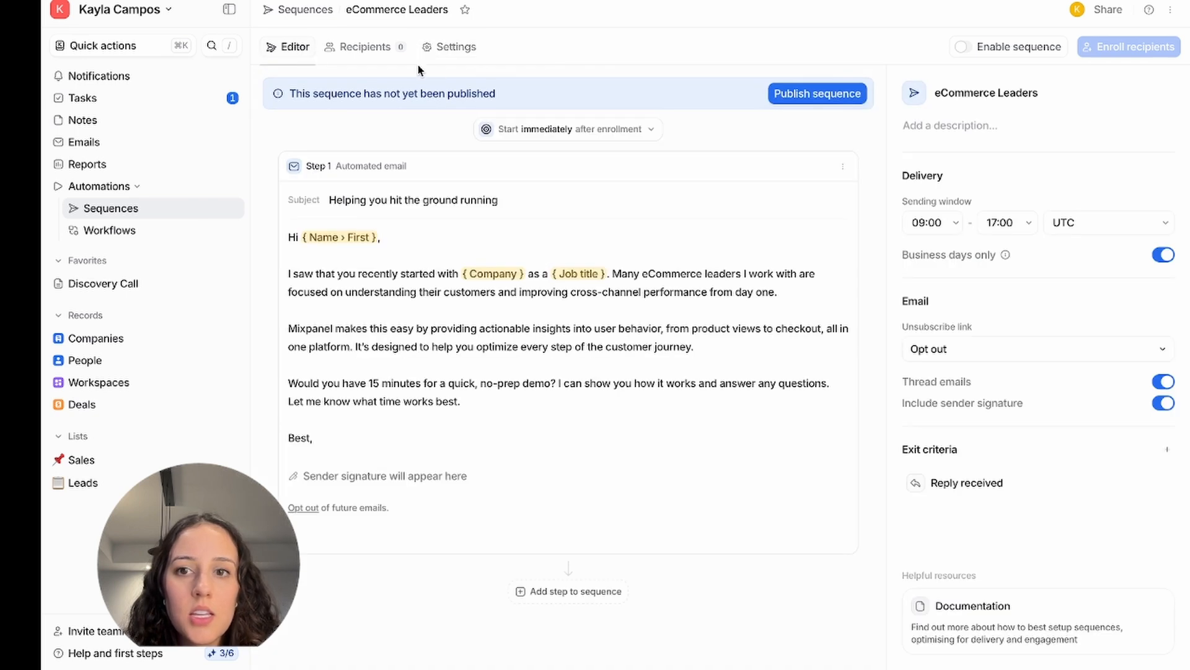
mouse_move(712, 218)
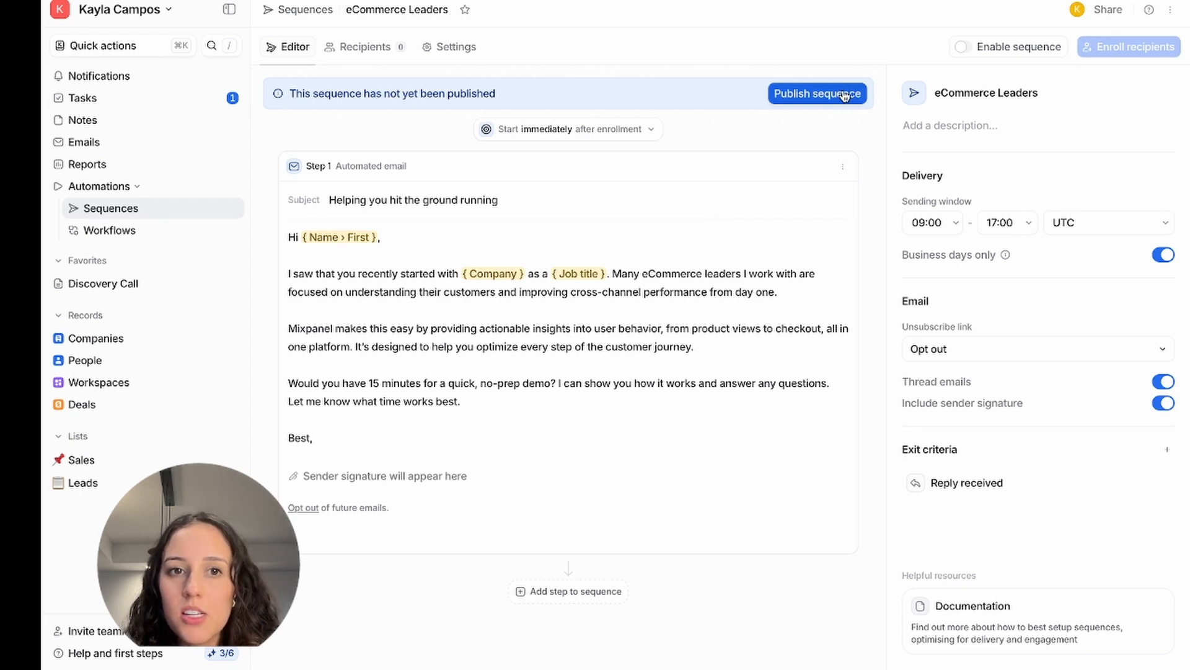
- Publish the eCommerce Leaders sequence and confirm, making it enabled
left_click(817, 94)
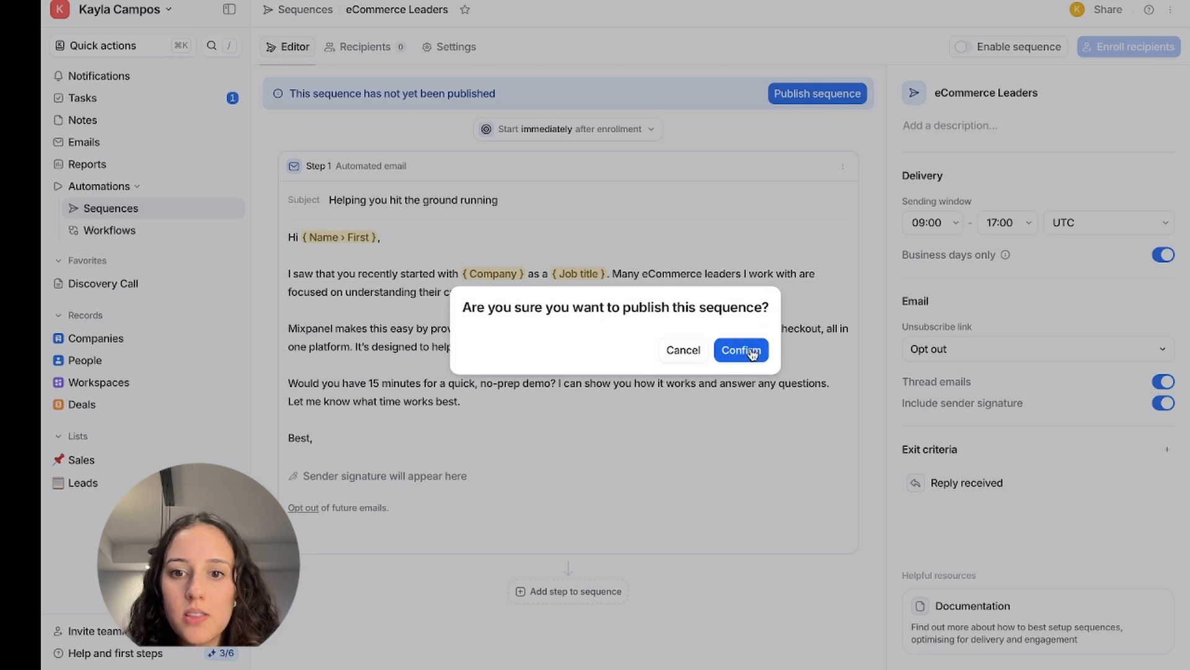
left_click(742, 350)
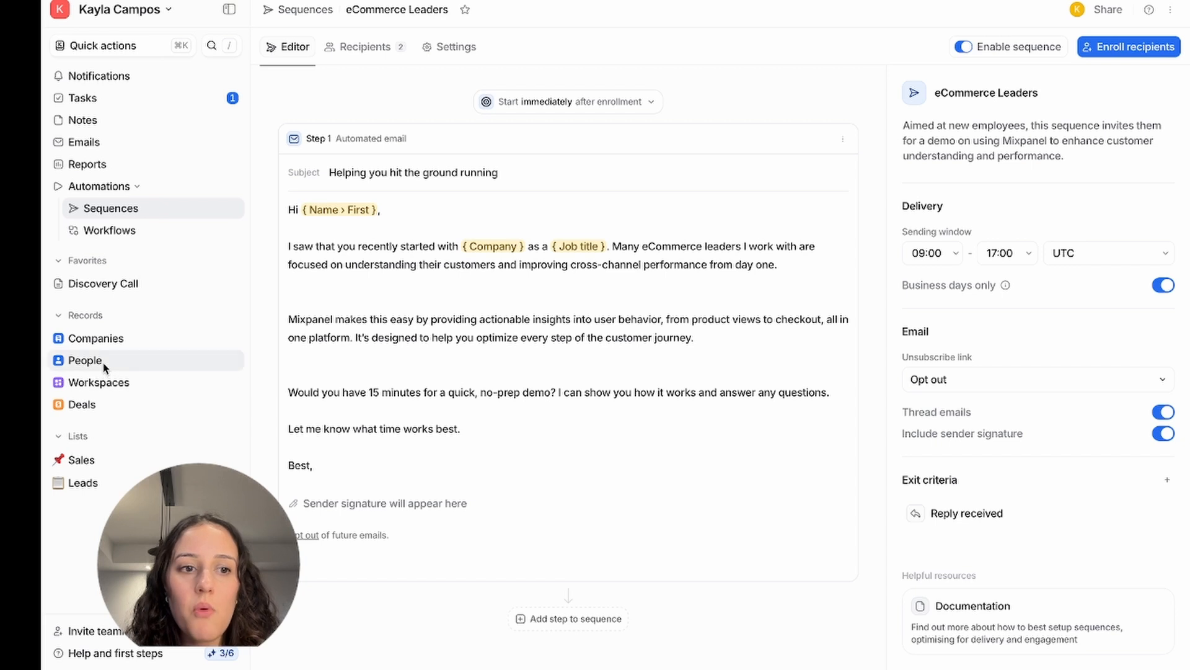
mouse_move(110, 365)
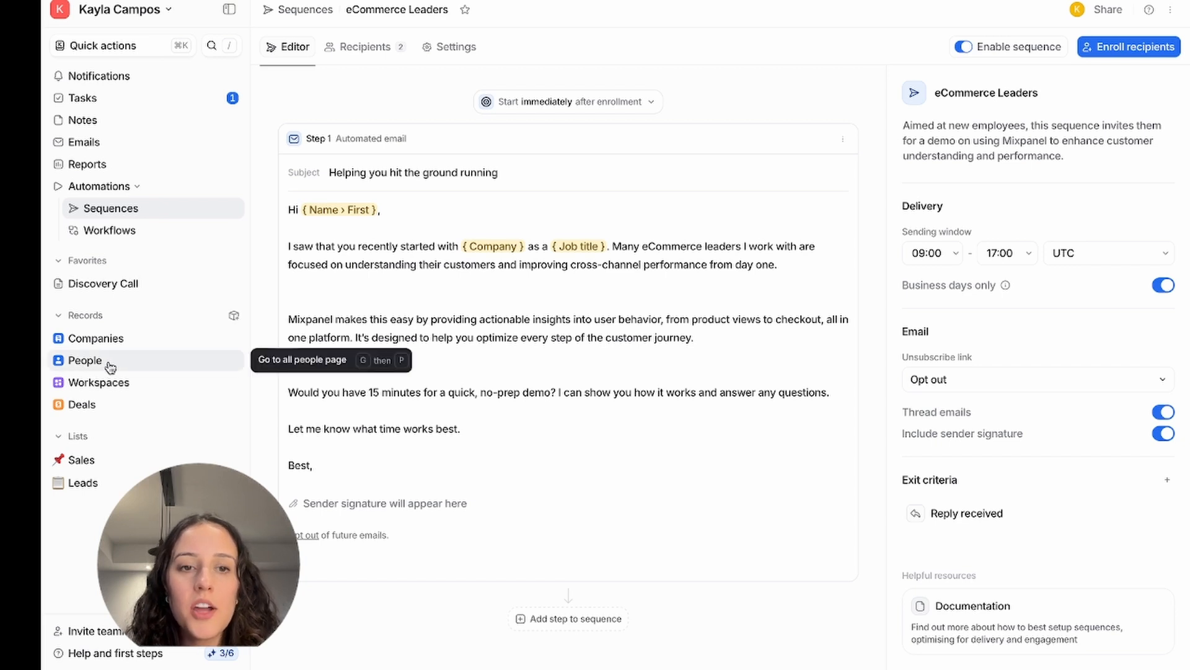
left_click(84, 360)
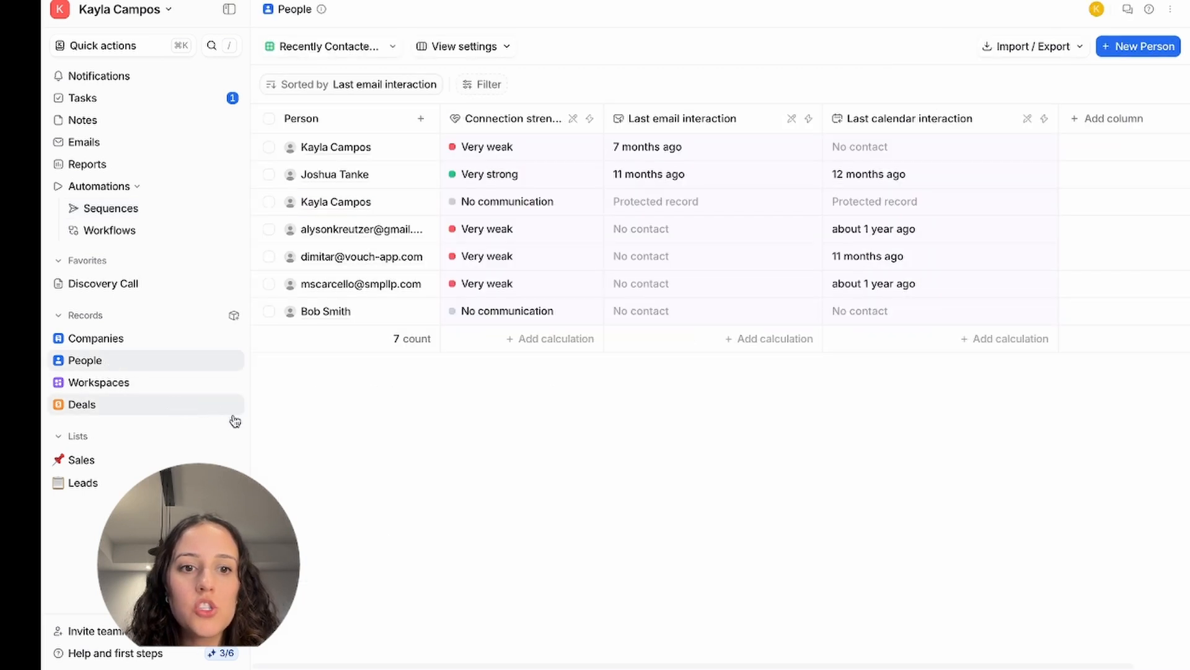
mouse_move(338, 435)
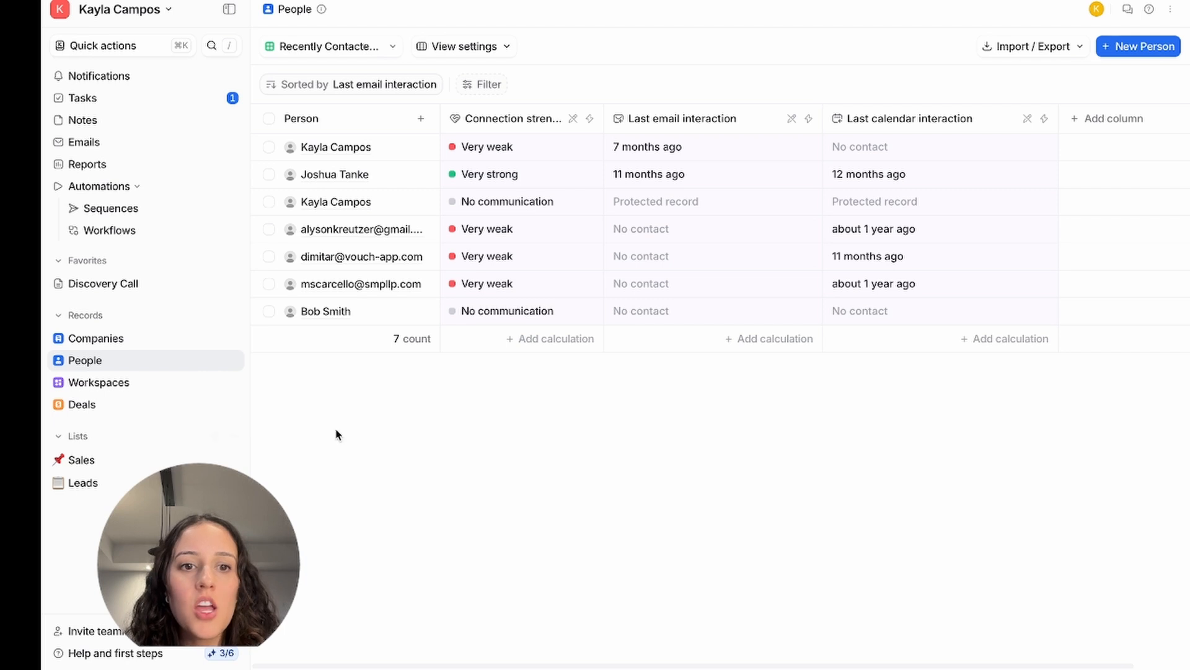
mouse_move(344, 436)
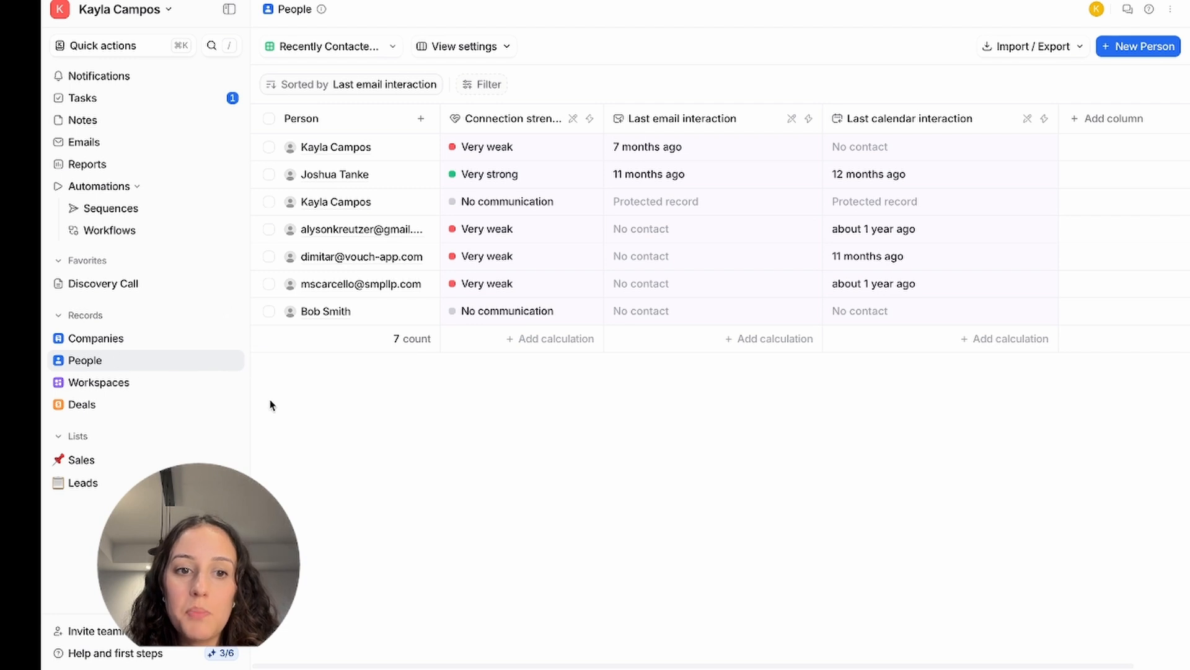
mouse_move(493, 87)
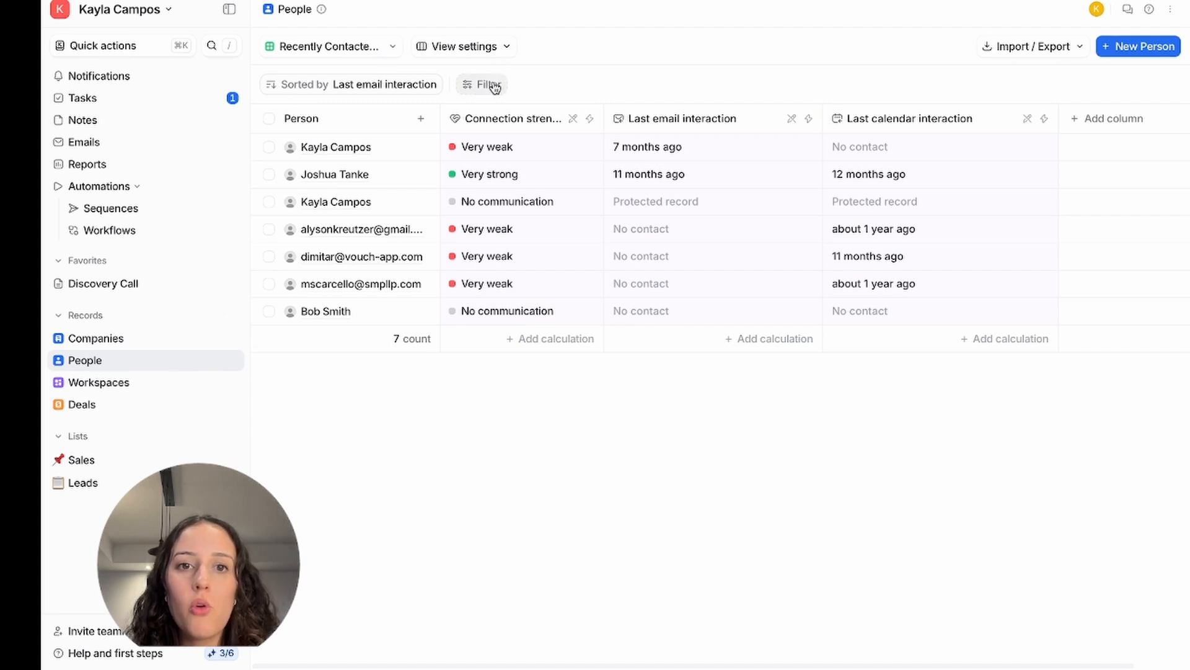
left_click(488, 84)
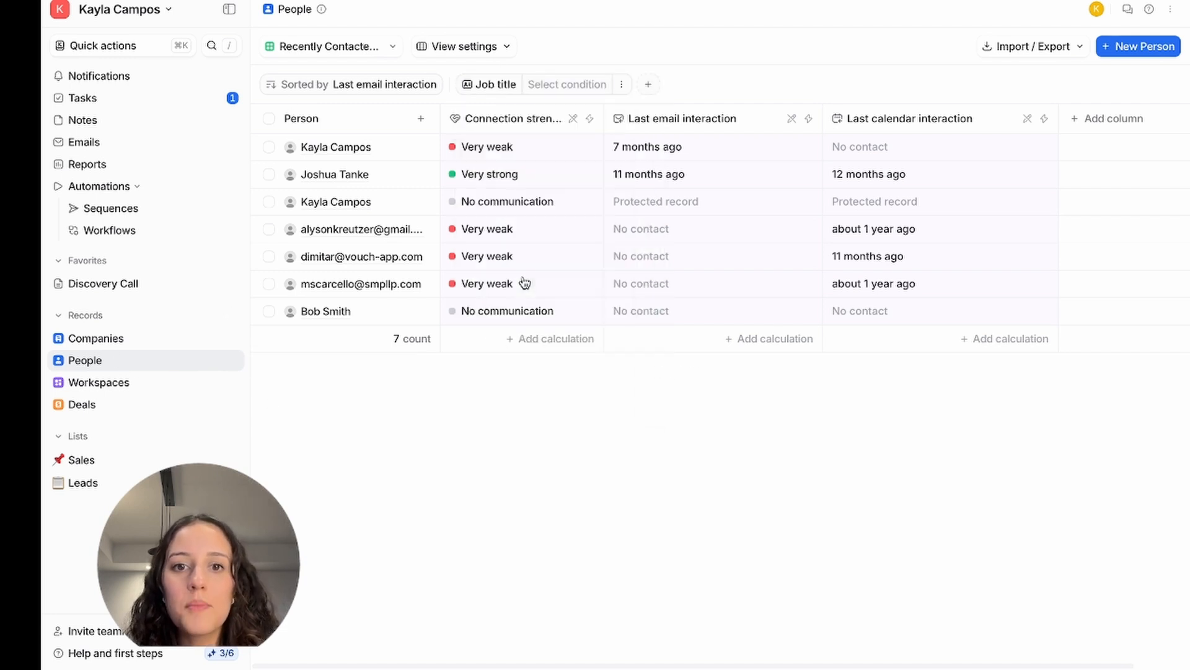
left_click(567, 85)
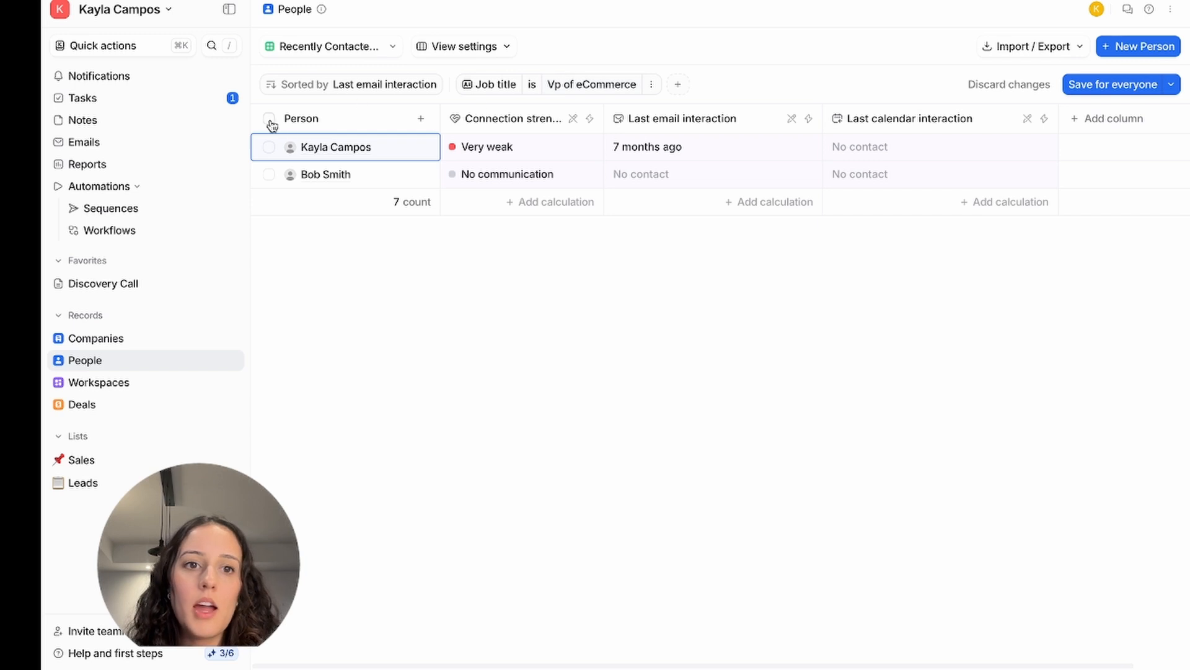
left_click(268, 118)
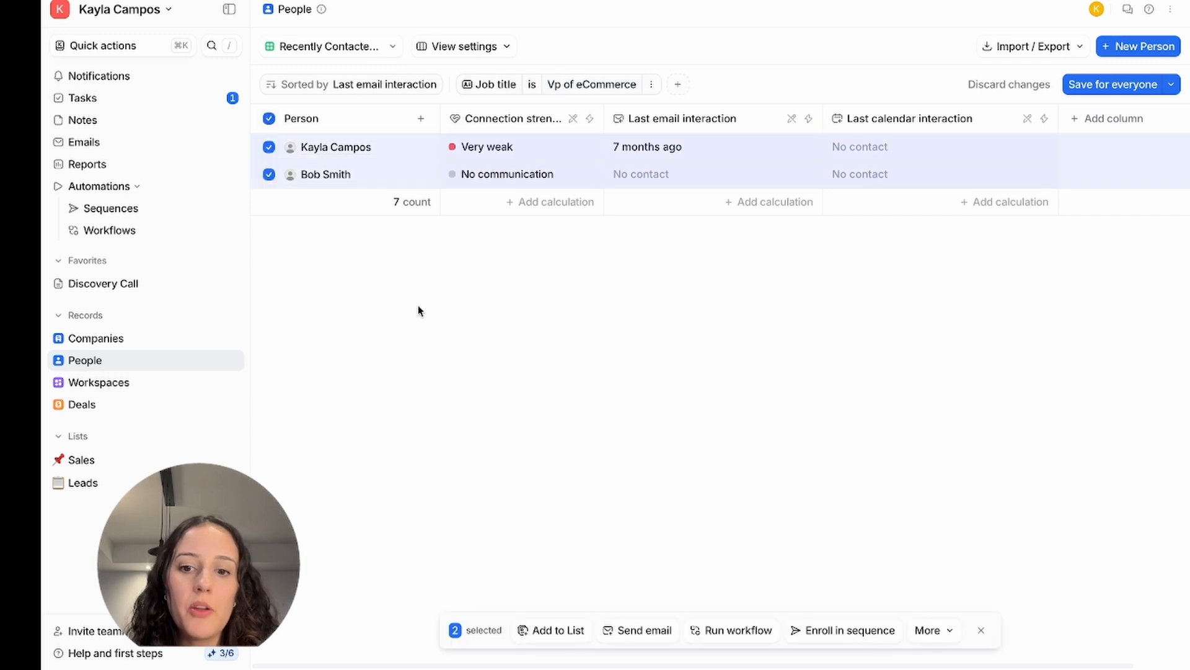
mouse_move(844, 633)
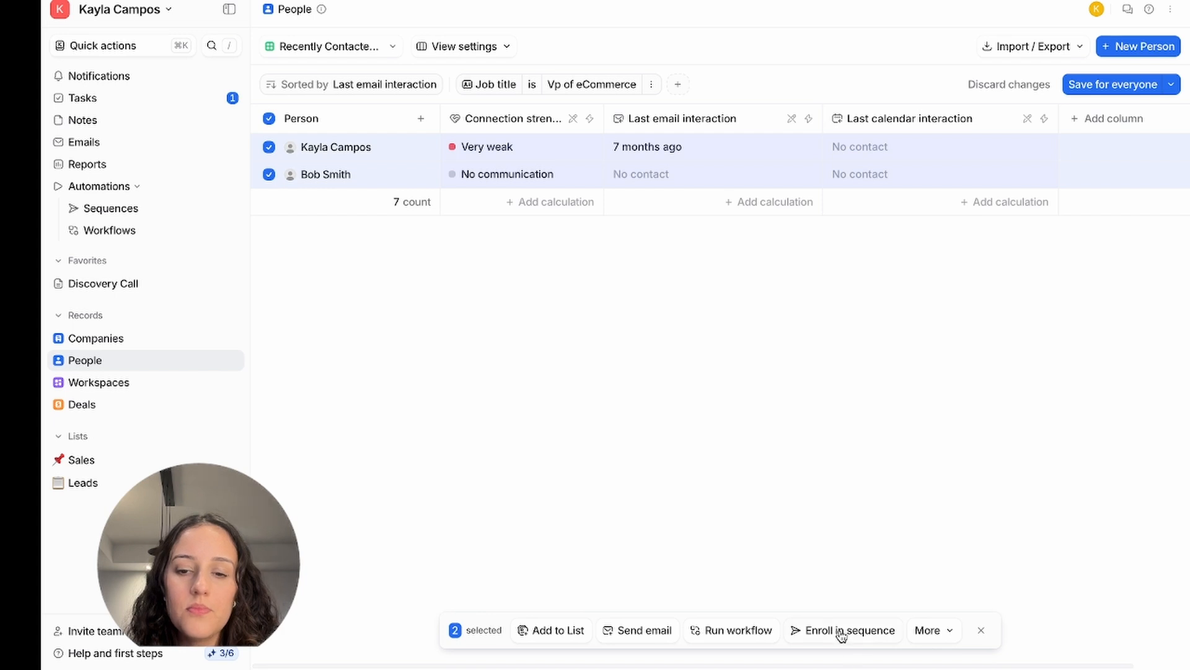
left_click(850, 629)
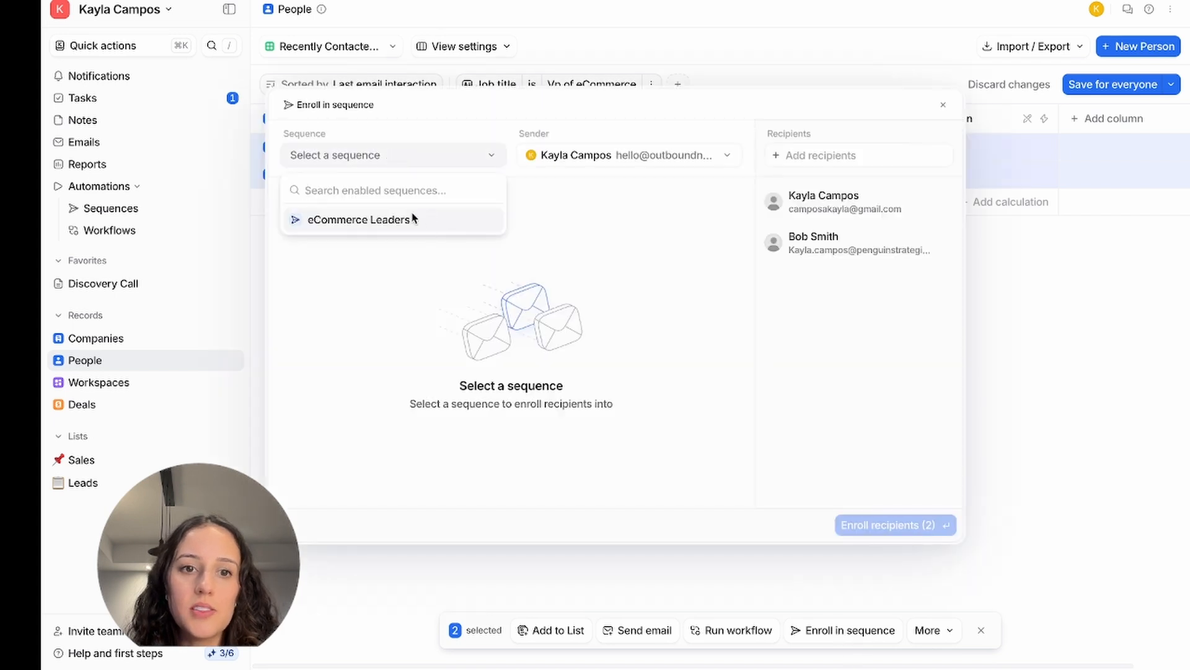
left_click(944, 105)
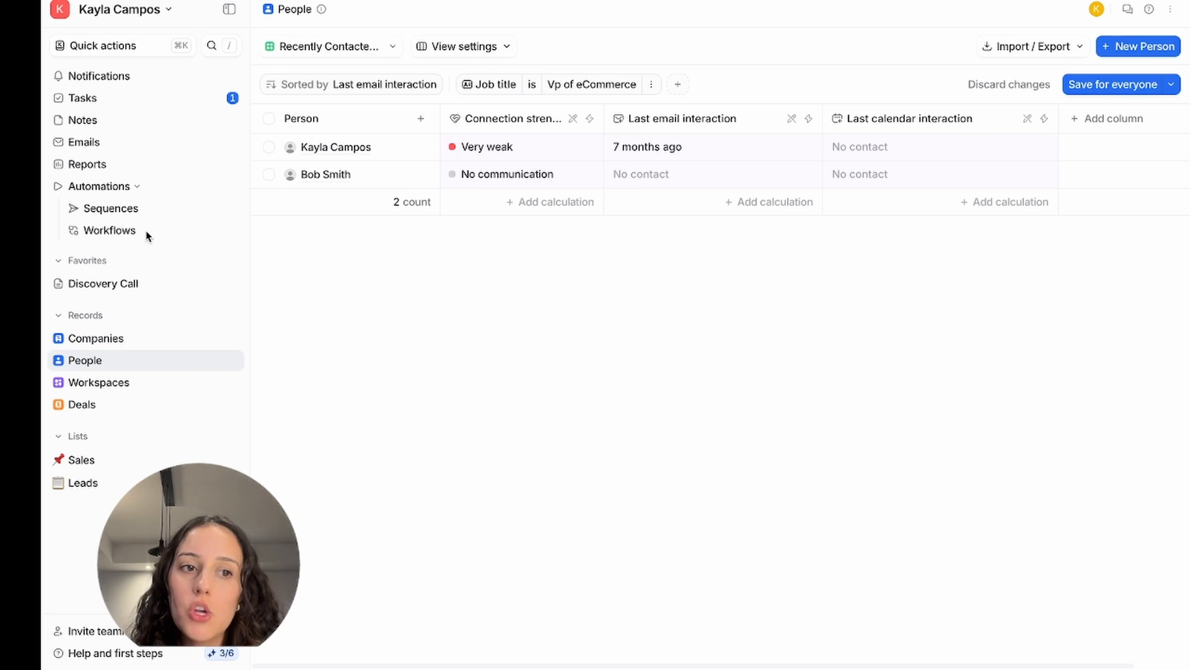
mouse_move(135, 234)
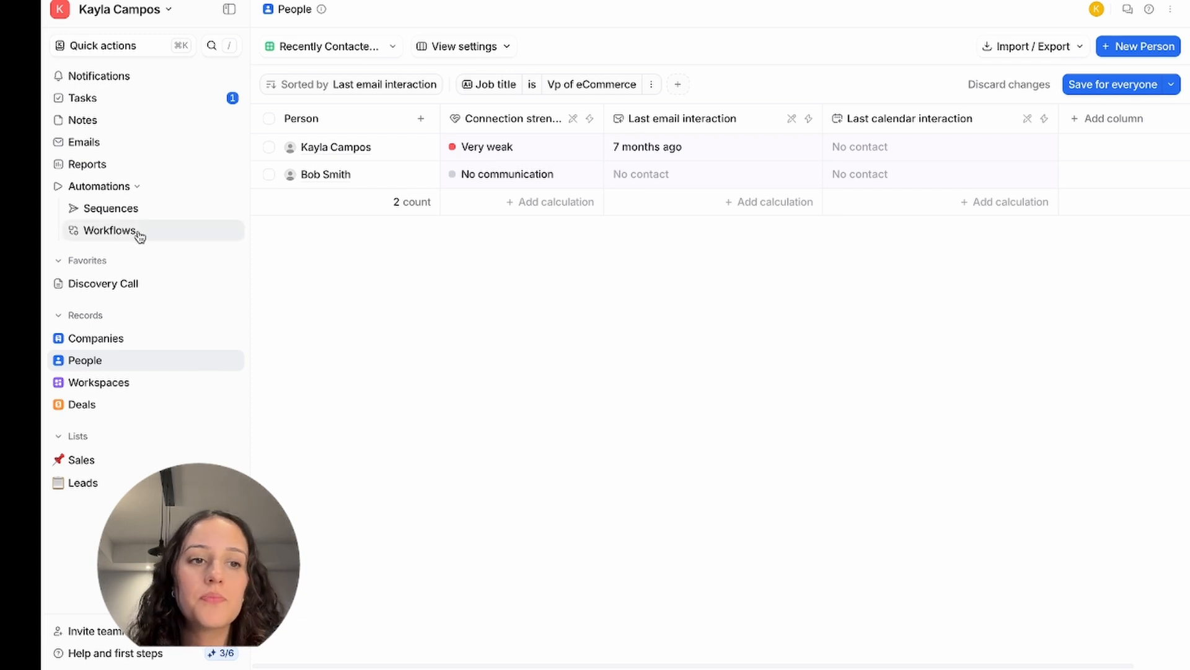
- Create a new workflow and name it eCommerce Sequence (Simple)
left_click(109, 231)
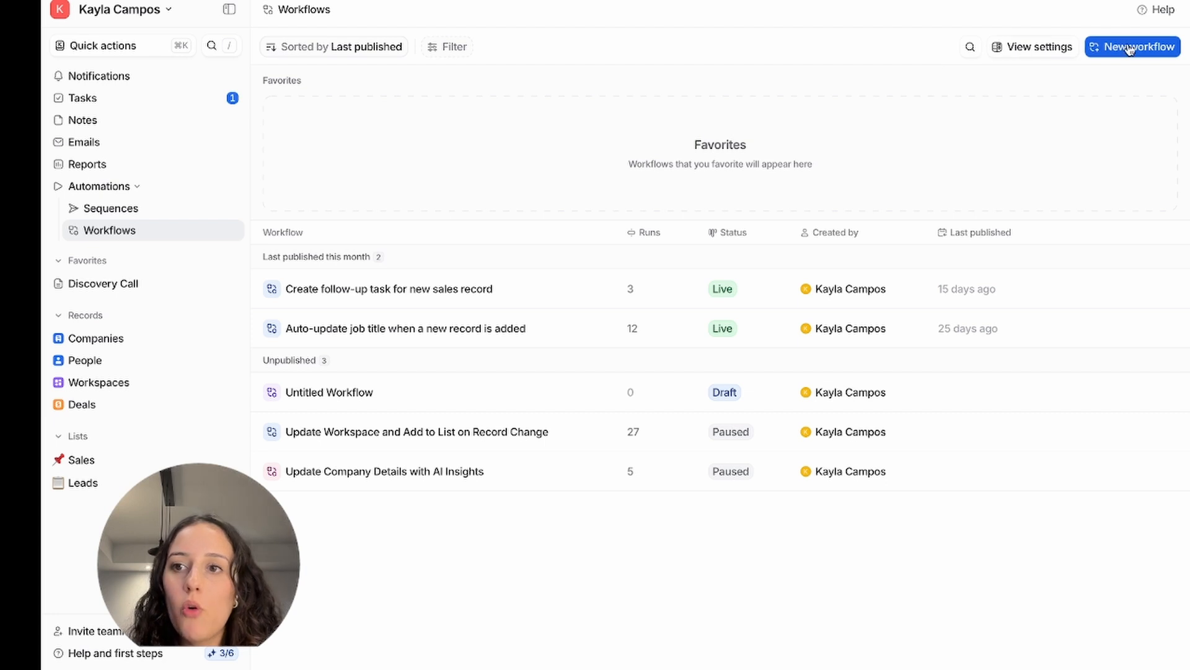
left_click(1133, 46)
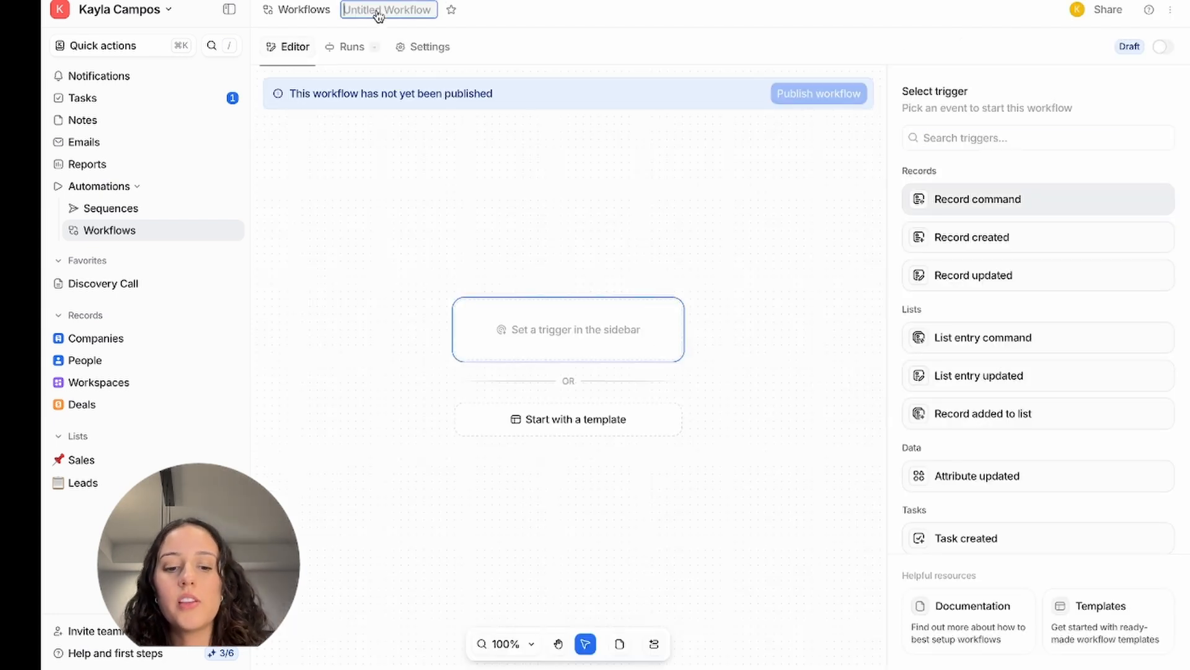
type("eCommerce")
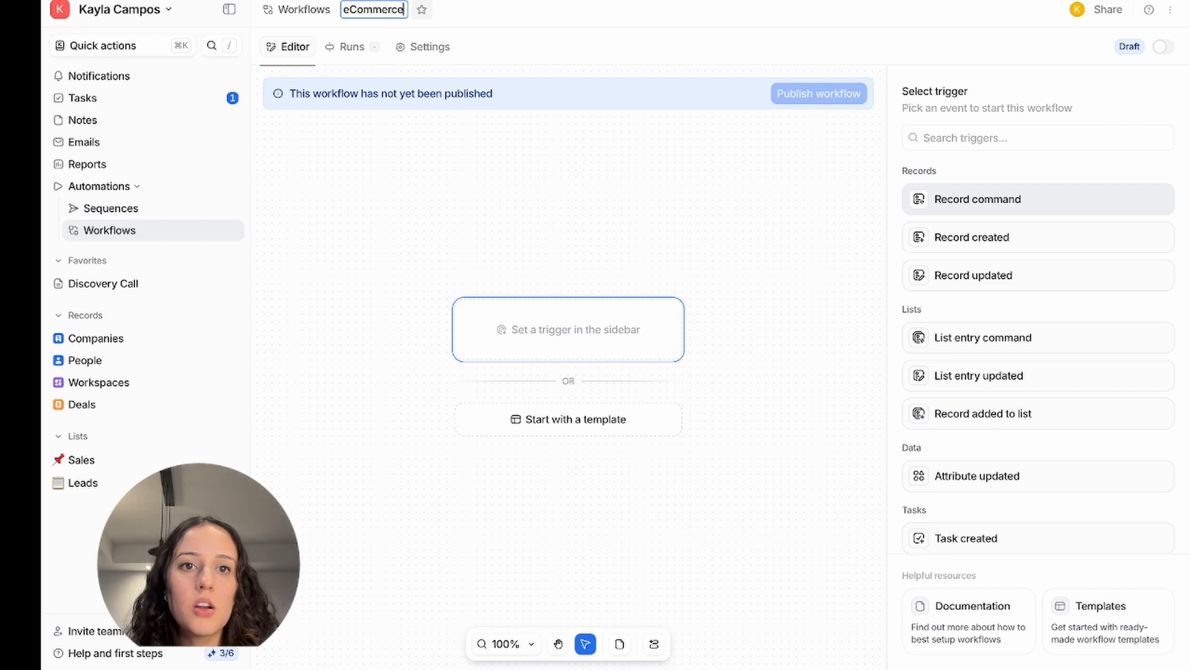
type("Sequence (s")
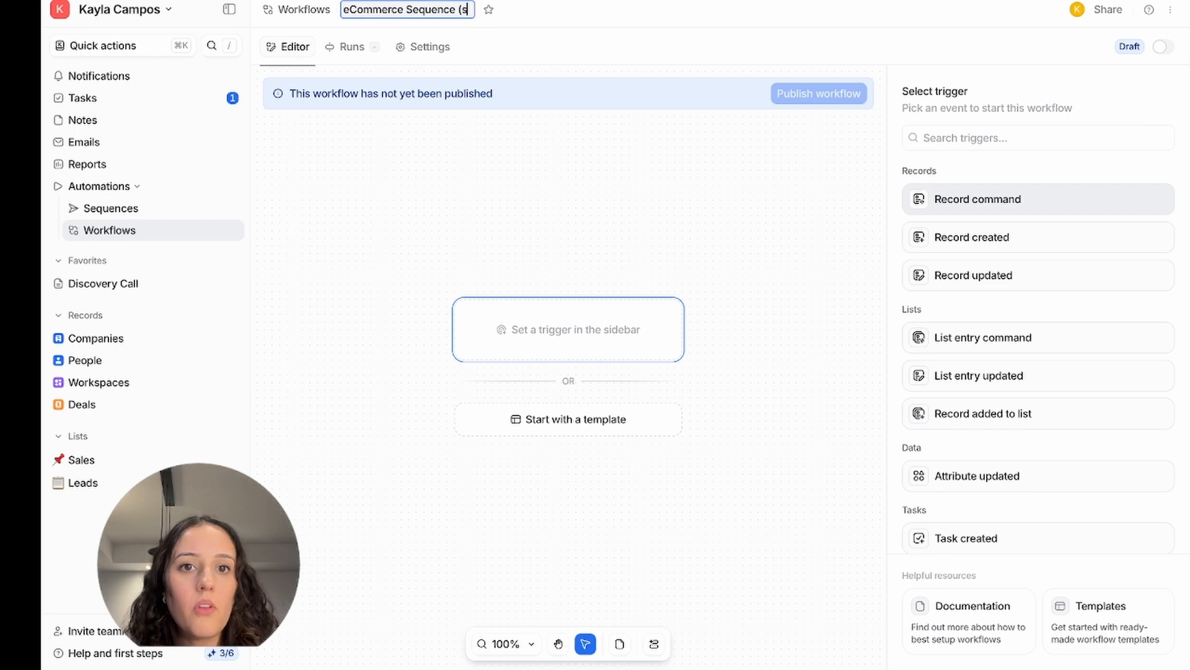
type("imple)")
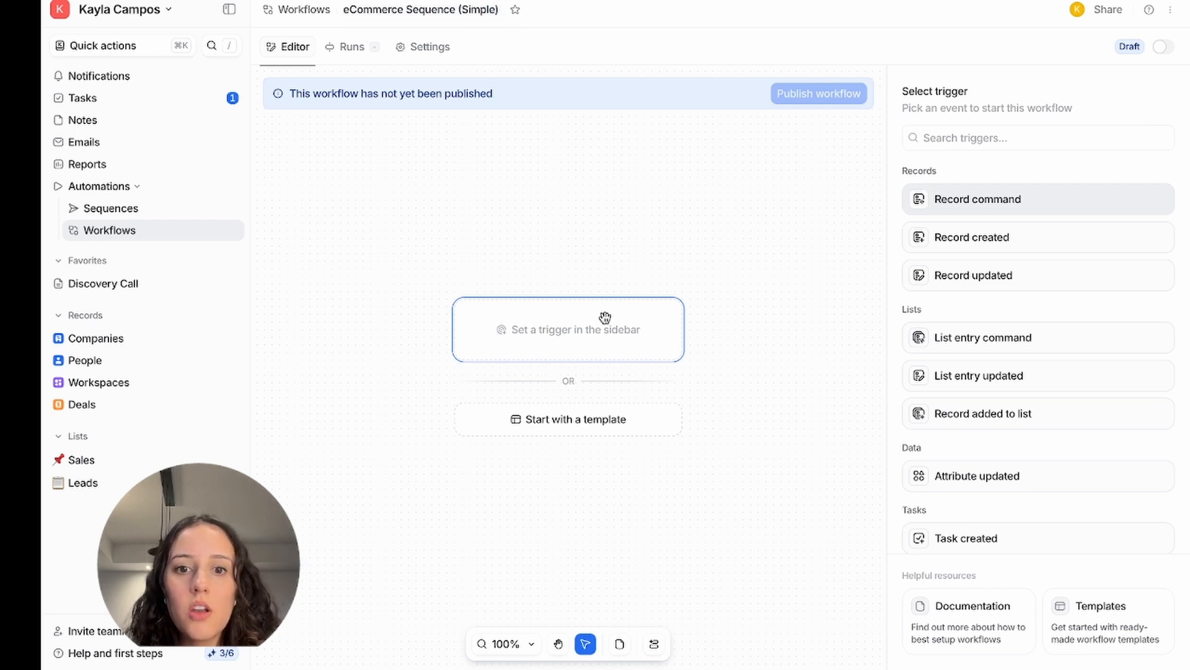
mouse_move(985, 255)
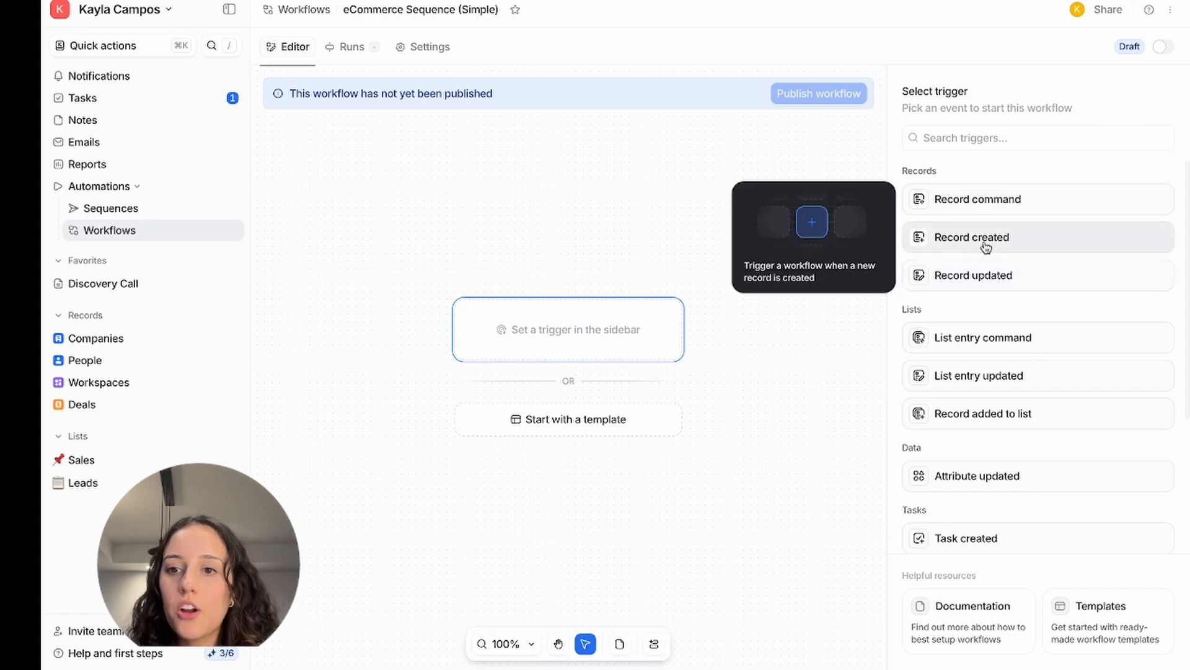
- Set the trigger to Record created on the People object
left_click(987, 237)
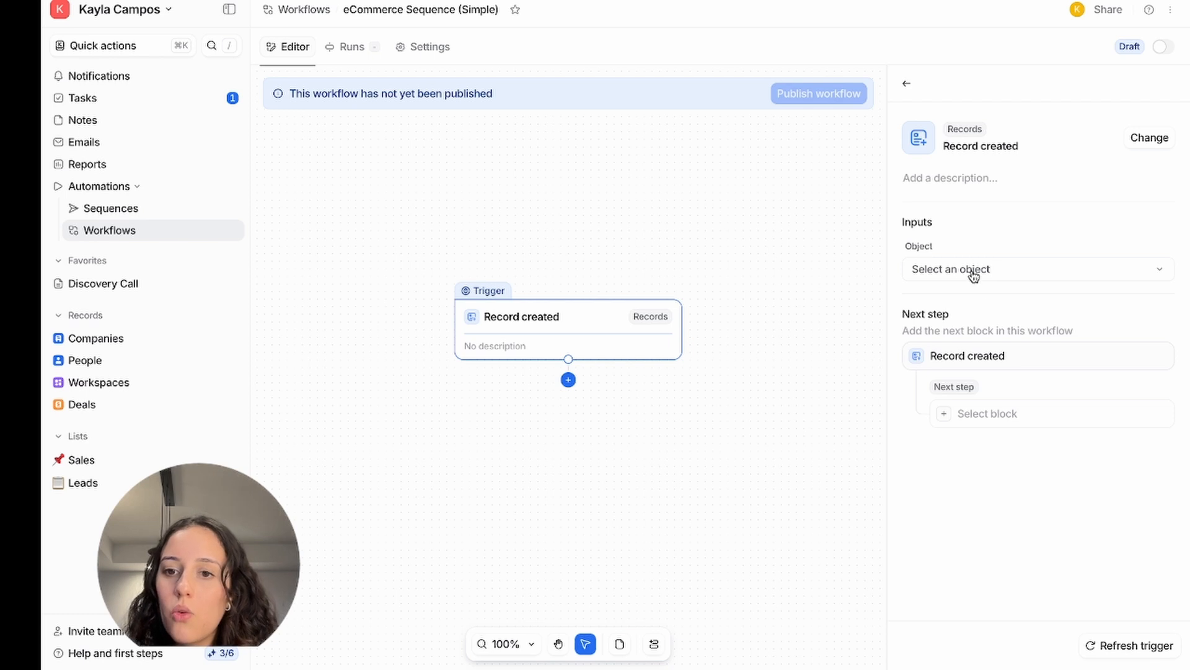
left_click(1038, 269)
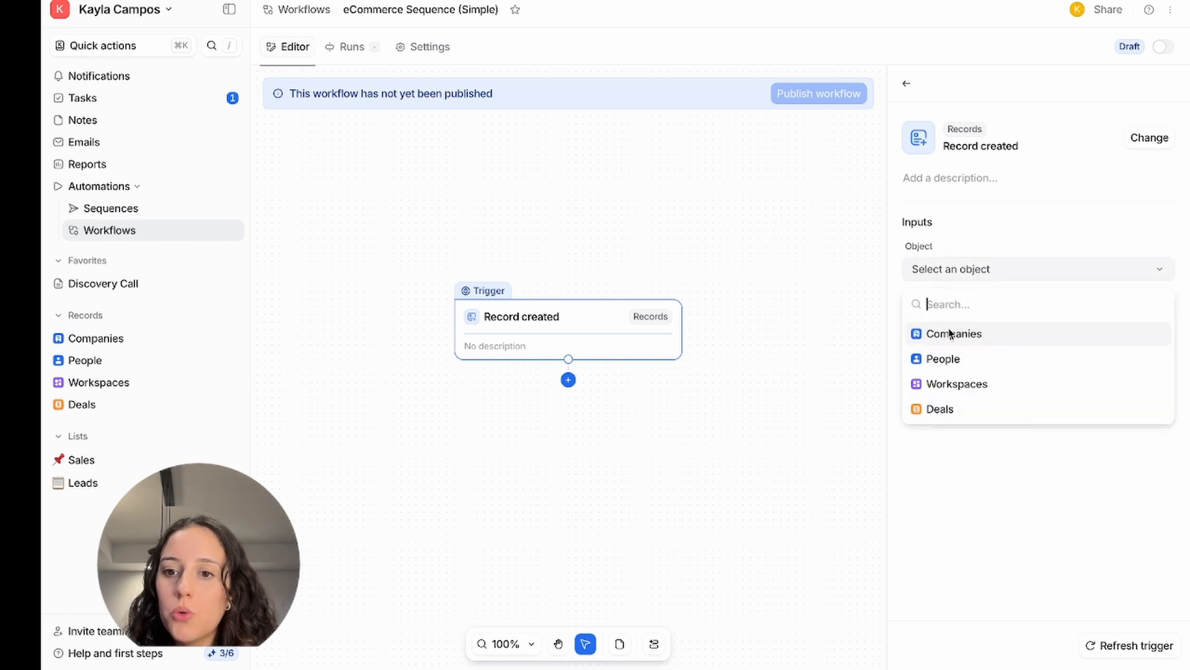
mouse_move(943, 359)
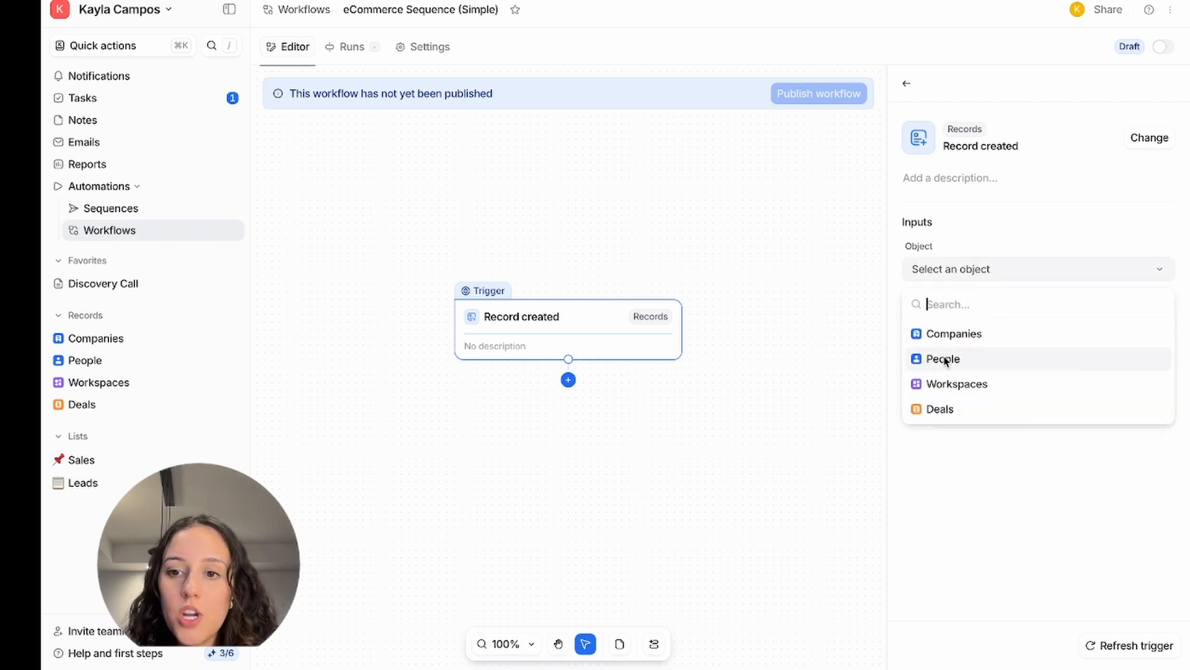
left_click(943, 359)
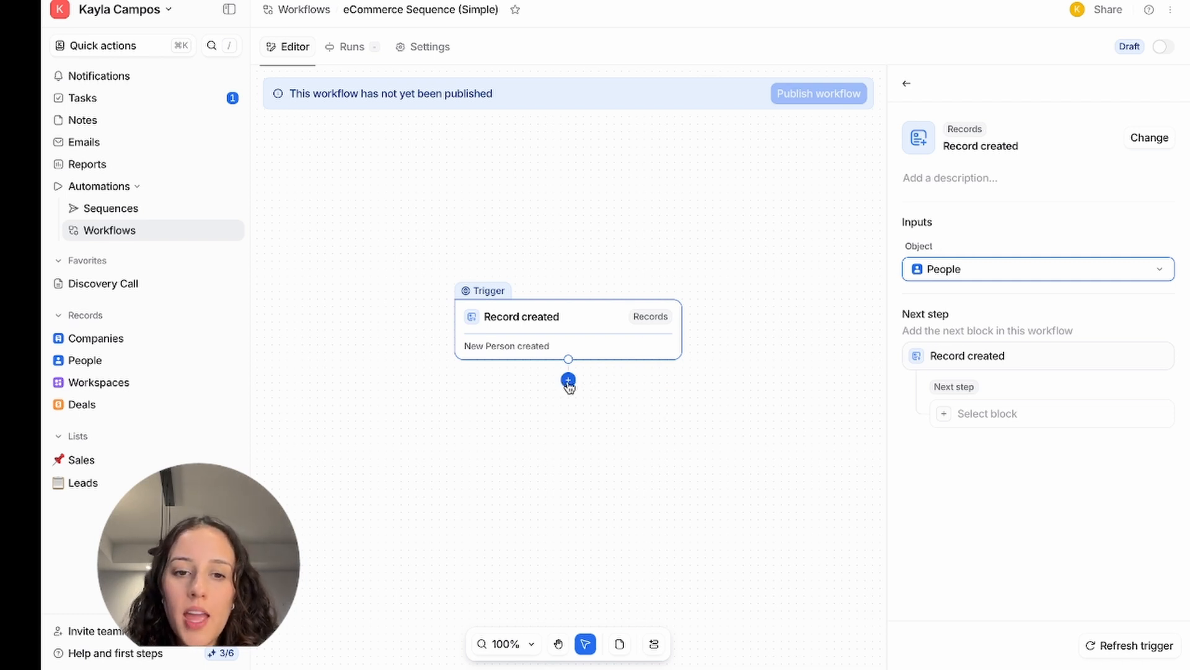
- Add a Find records step after the trigger searching the People object
left_click(569, 380)
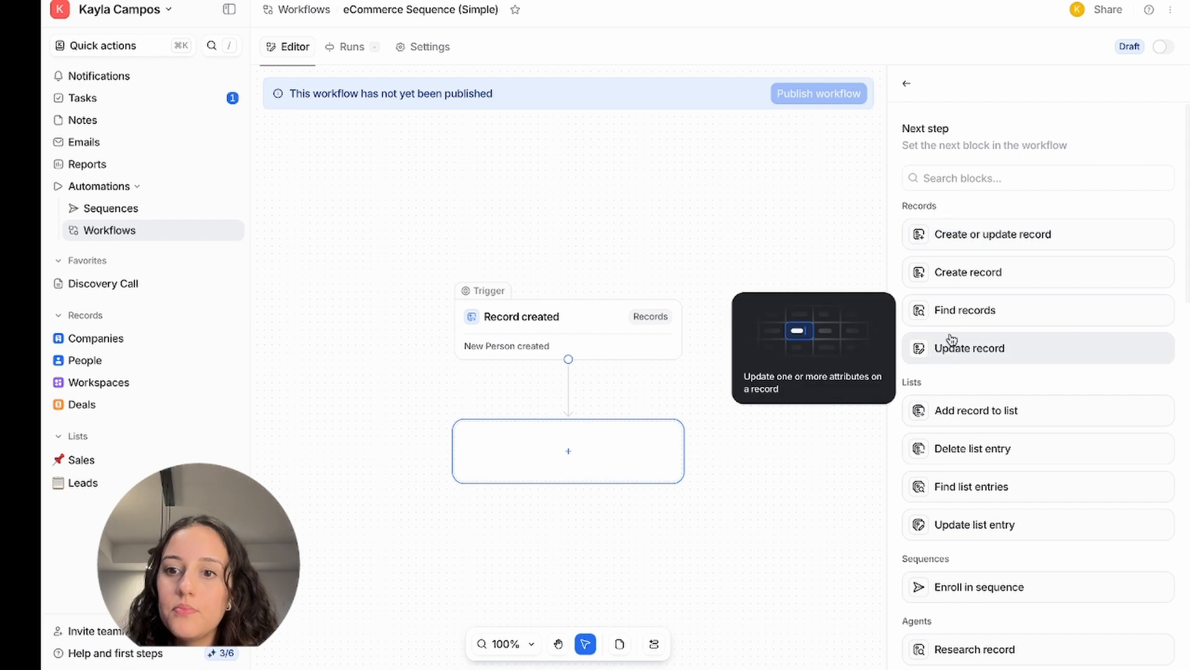
mouse_move(964, 315)
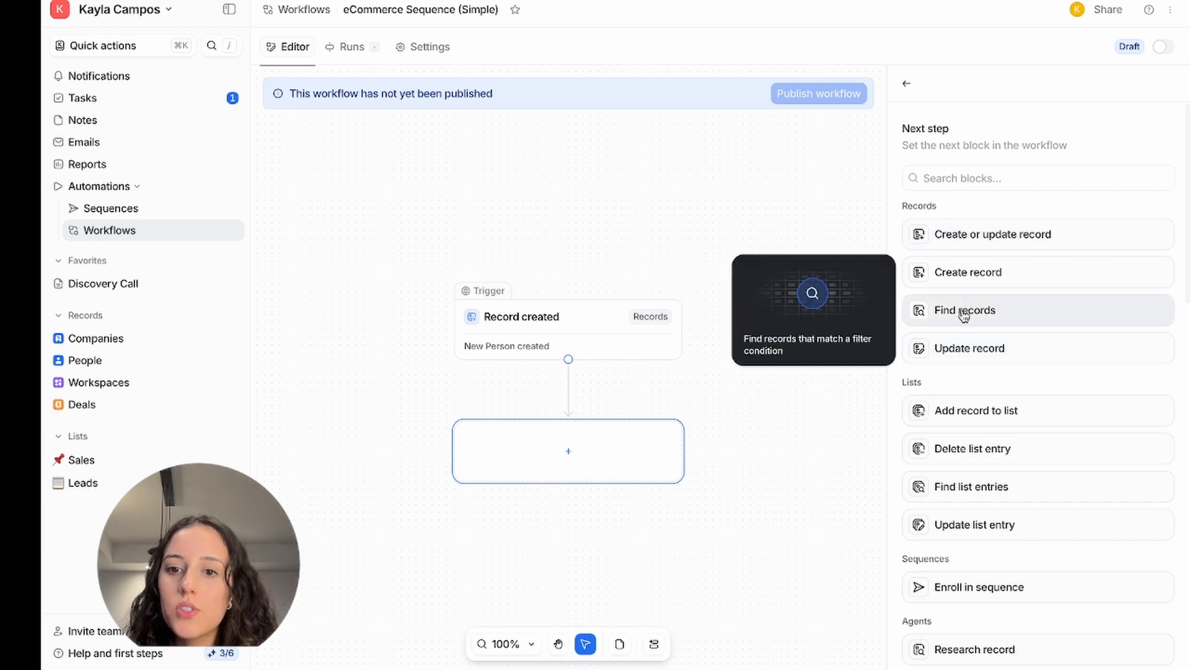
left_click(964, 310)
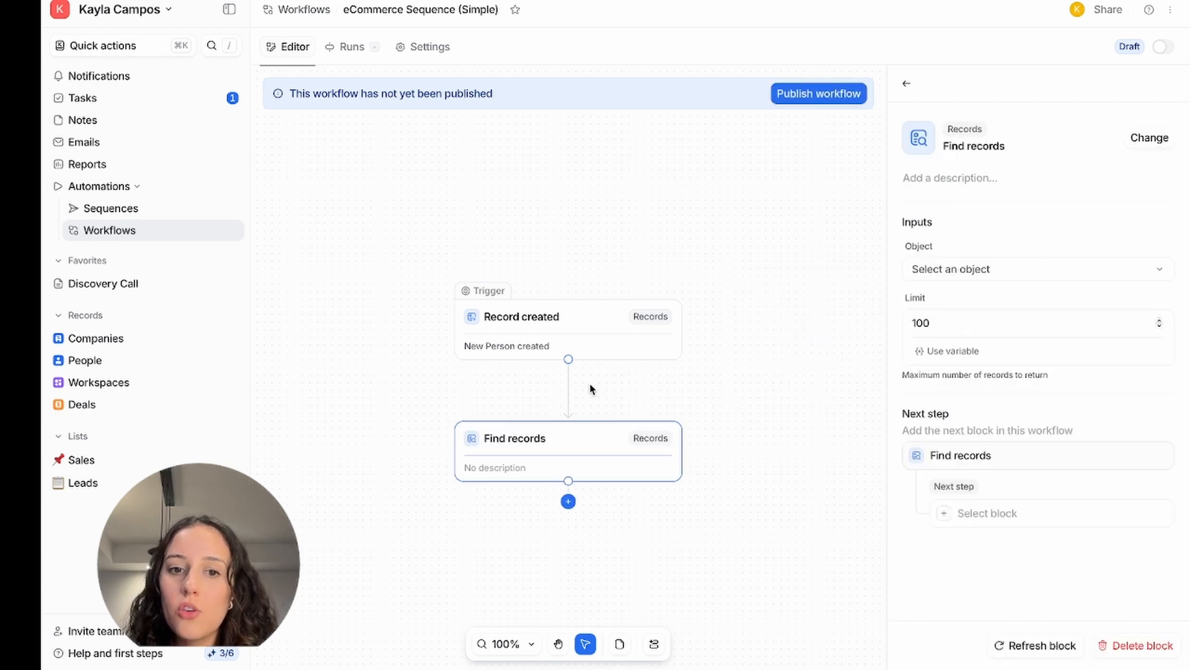
mouse_move(996, 287)
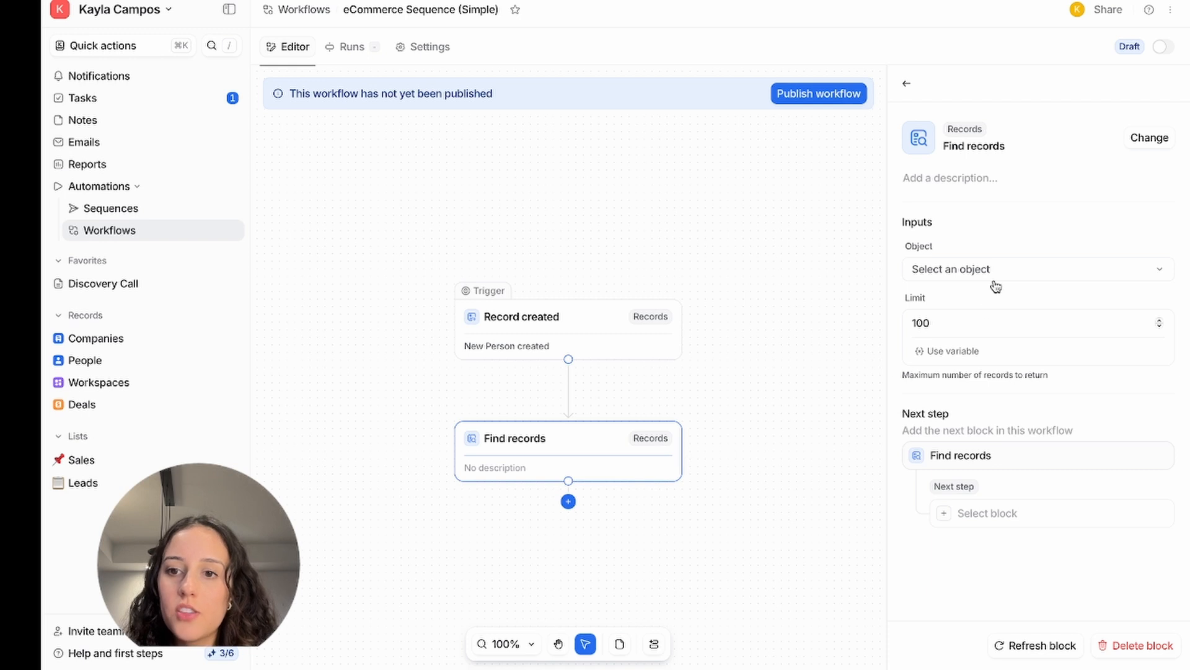
left_click(1037, 269)
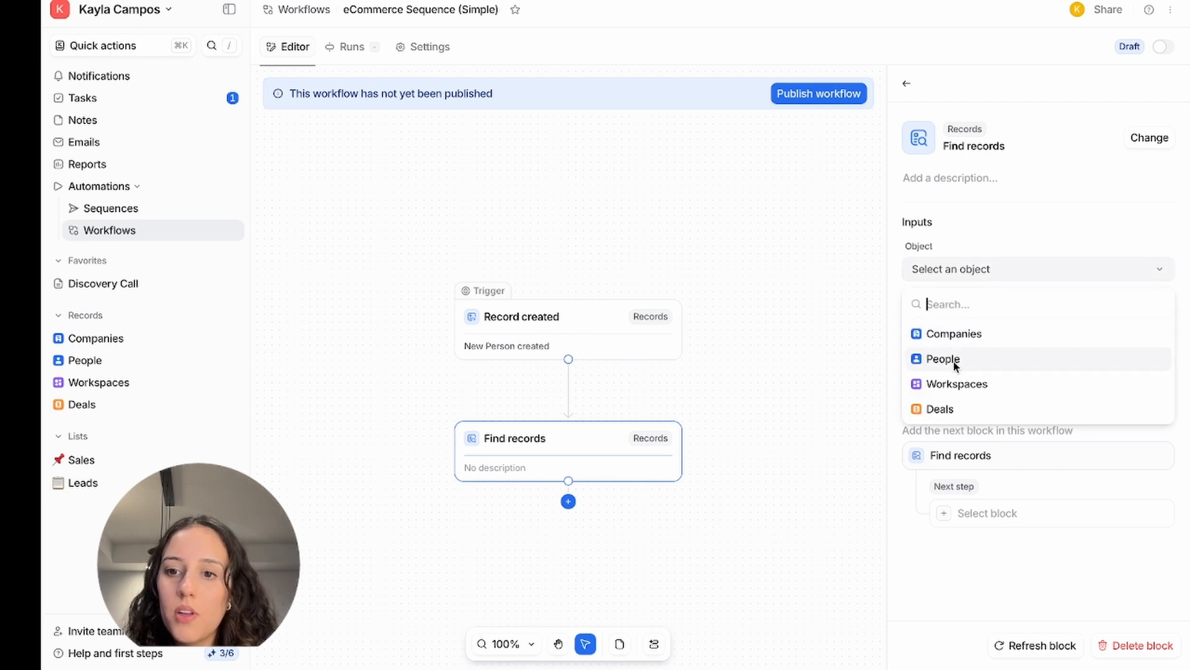
left_click(942, 359)
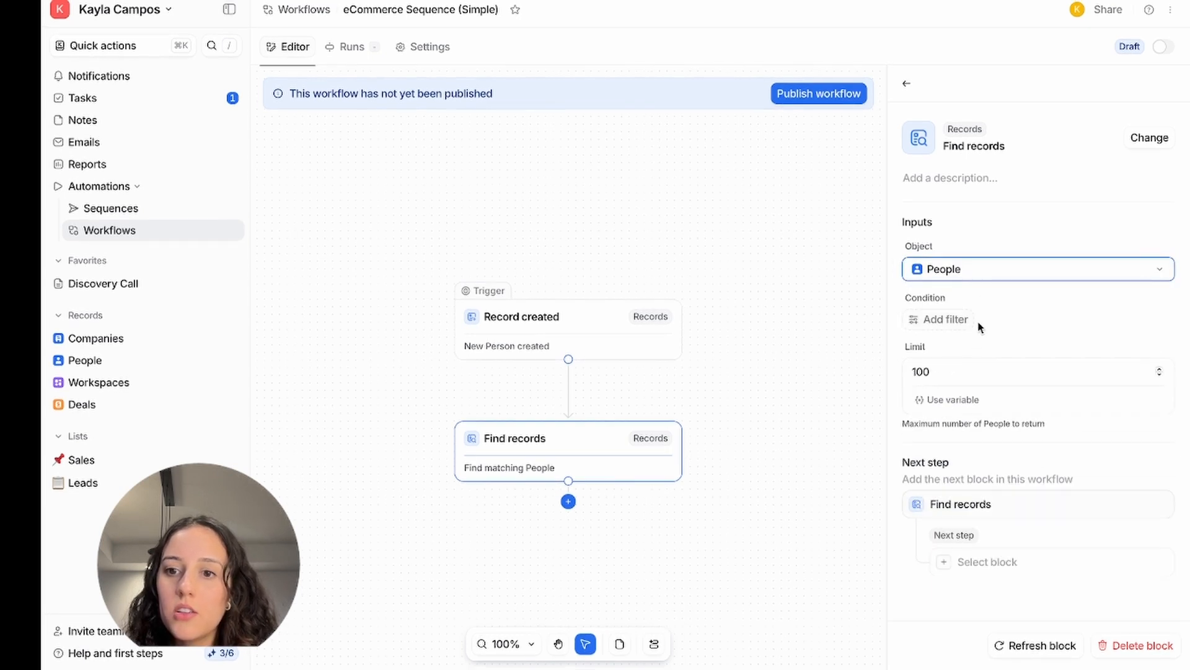
mouse_move(947, 324)
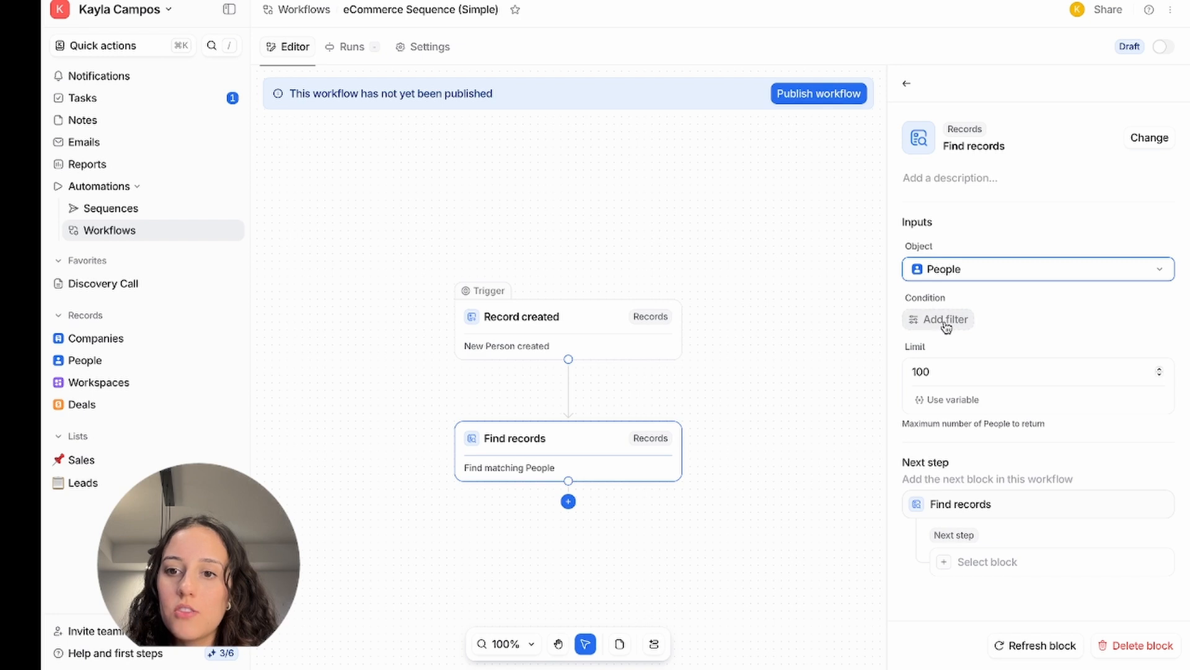
- Filter the search to Job title is Vp of eCommerce
left_click(947, 319)
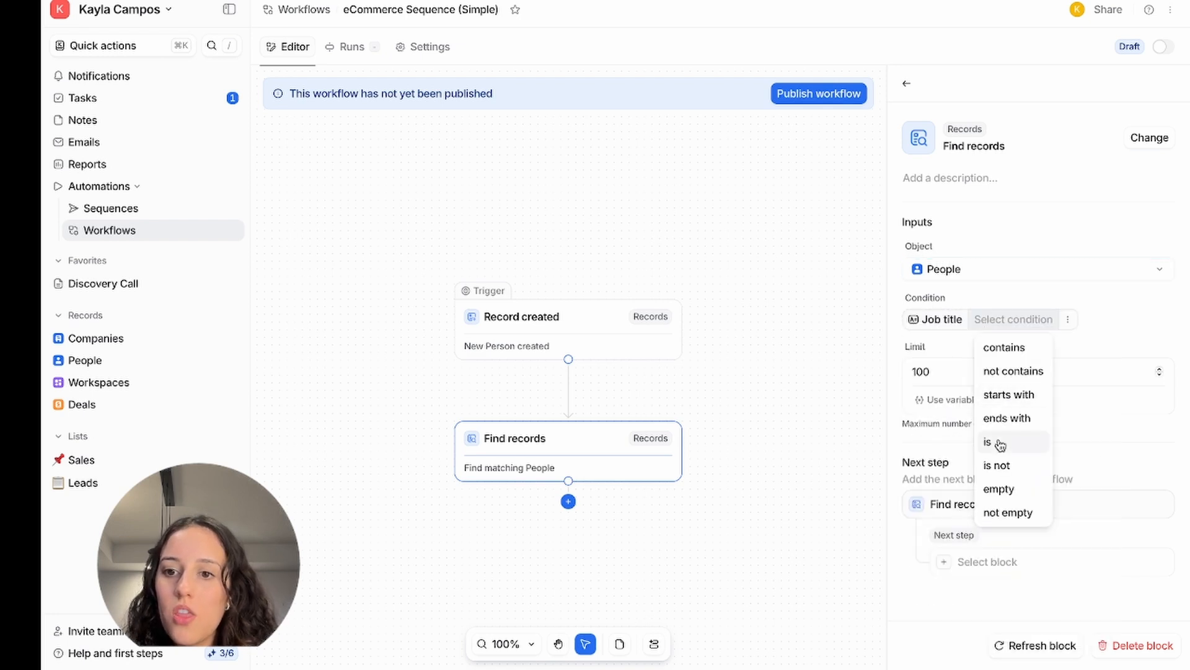
left_click(988, 441)
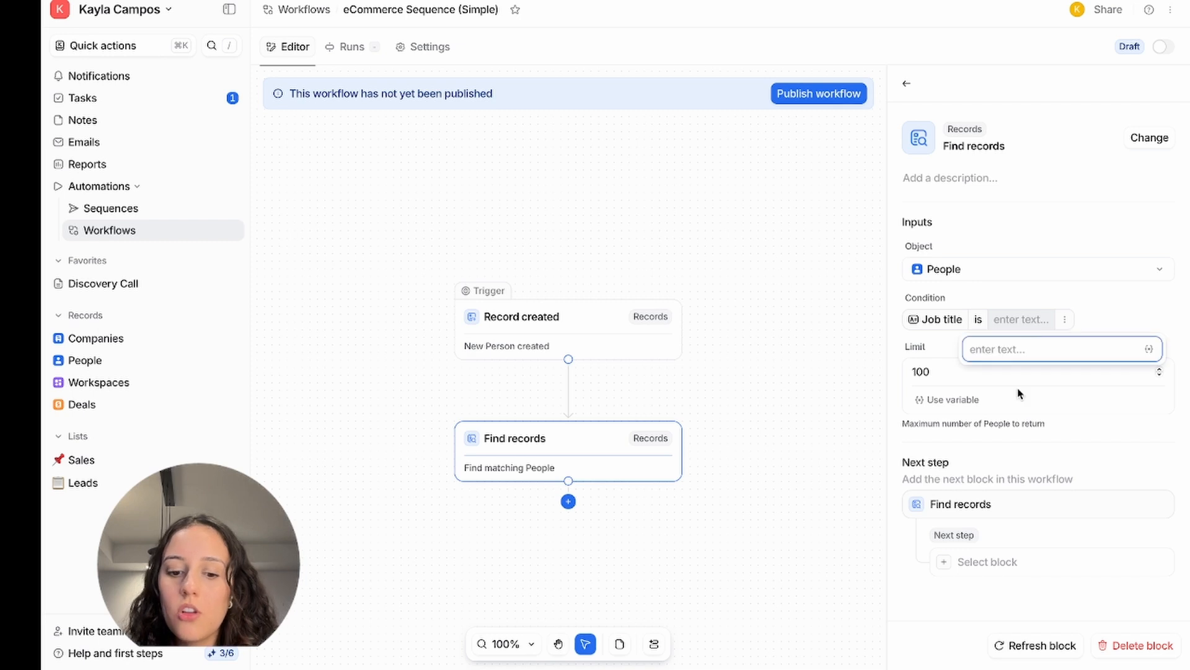
type("Vp of eq")
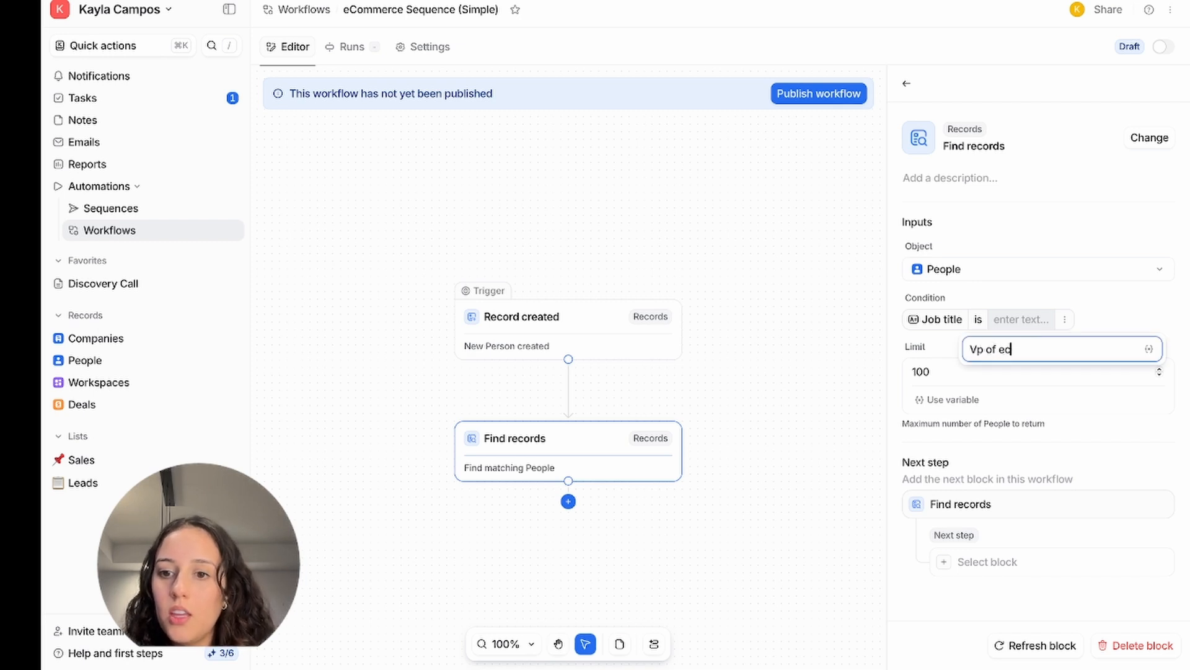
key("Backspace")
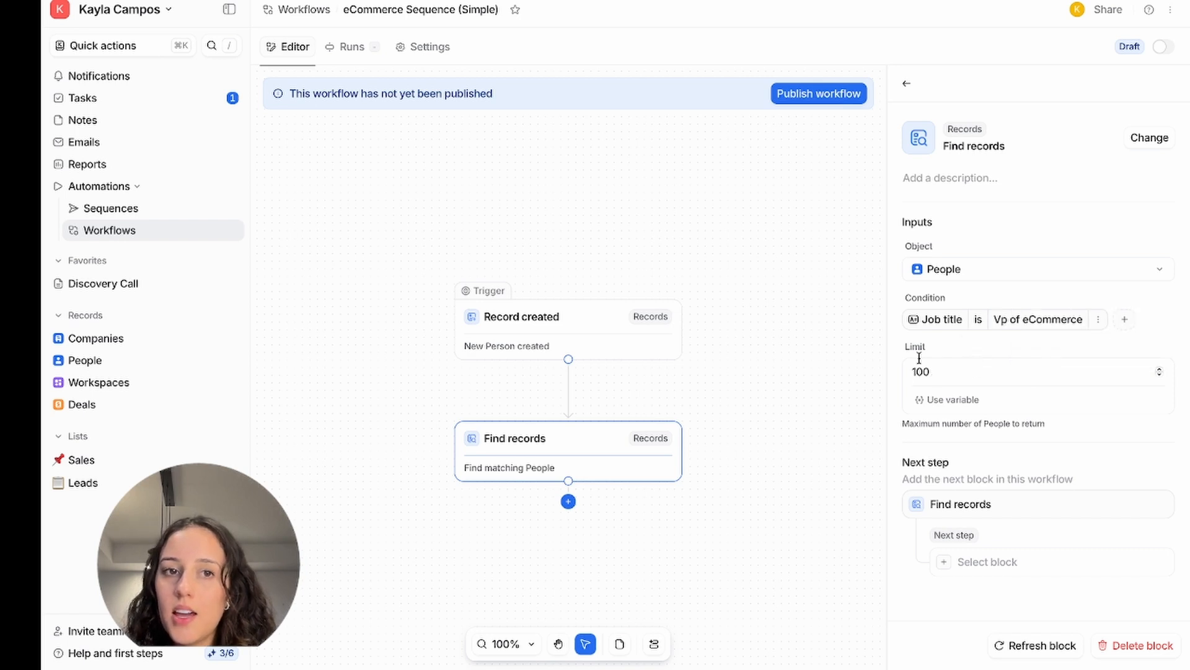
mouse_move(941, 408)
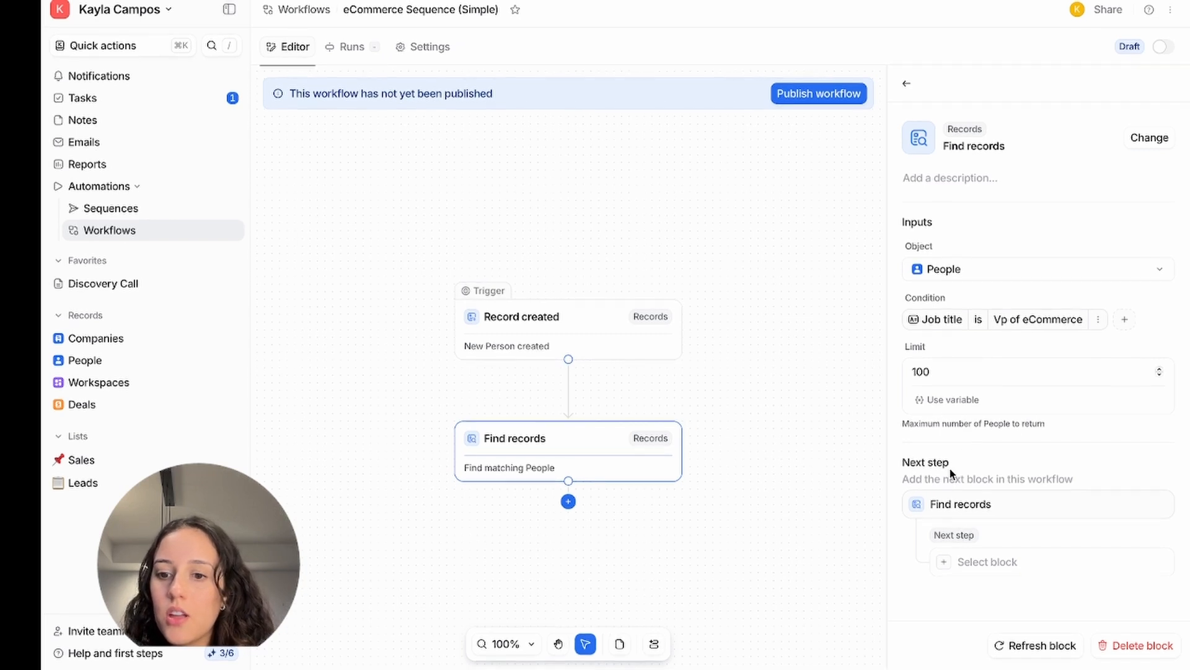
mouse_move(920, 490)
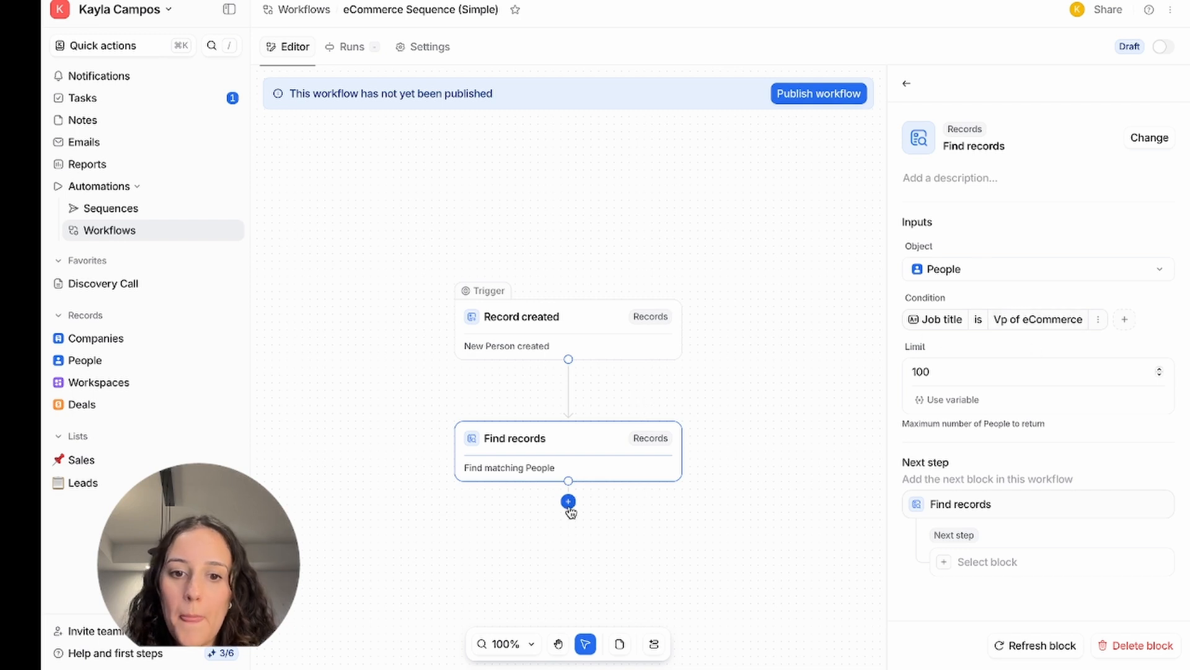
- Add an Enroll in sequence step using the eCommerce Leaders sequence
left_click(568, 501)
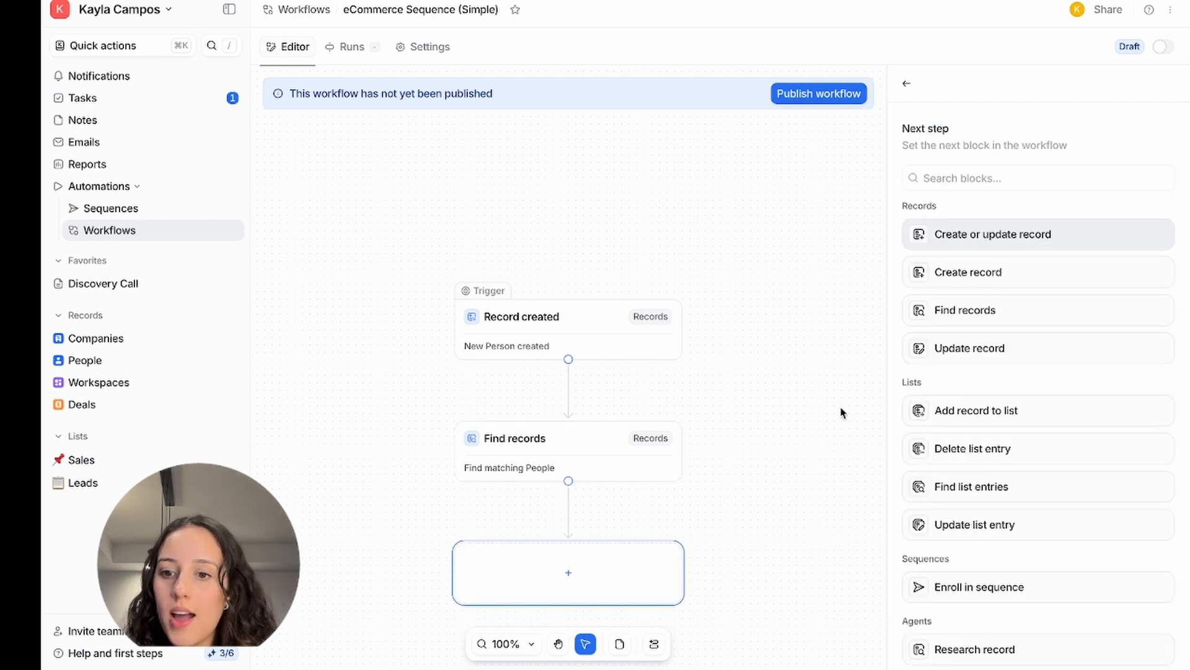
left_click(980, 587)
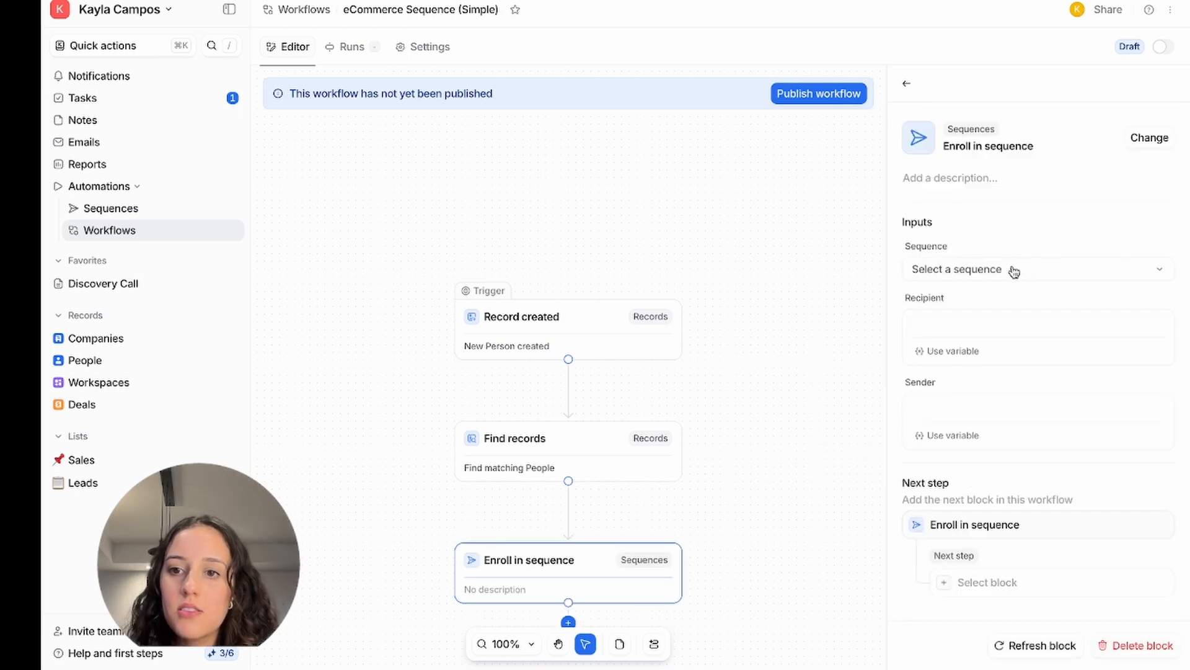
left_click(1038, 269)
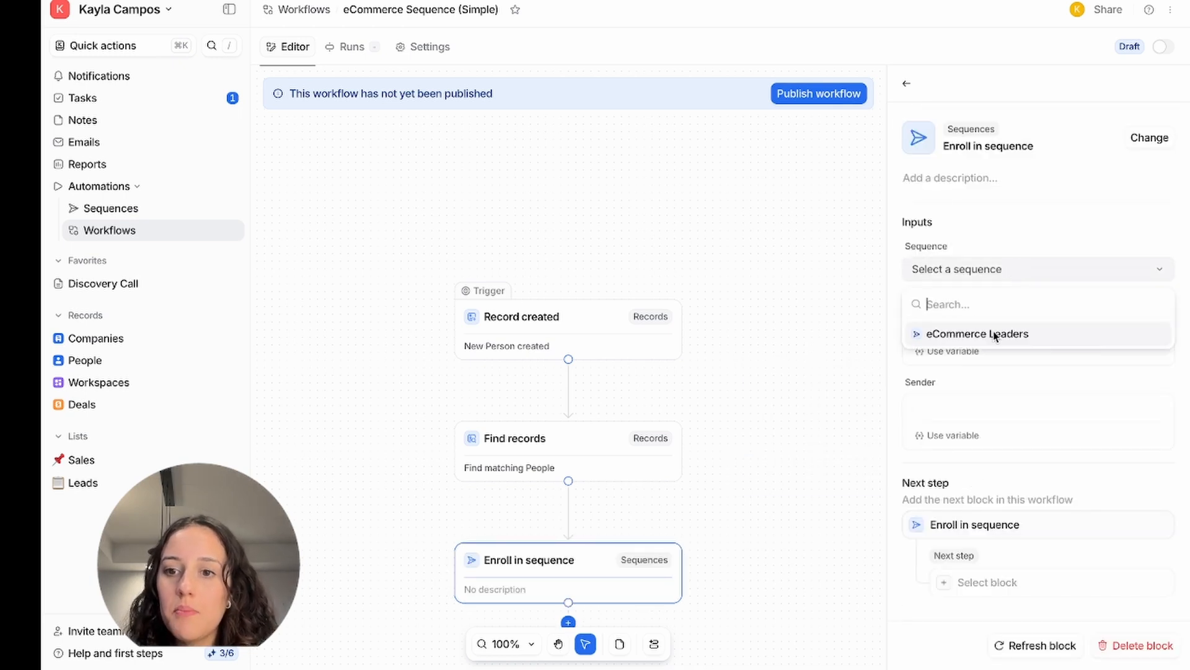
left_click(977, 333)
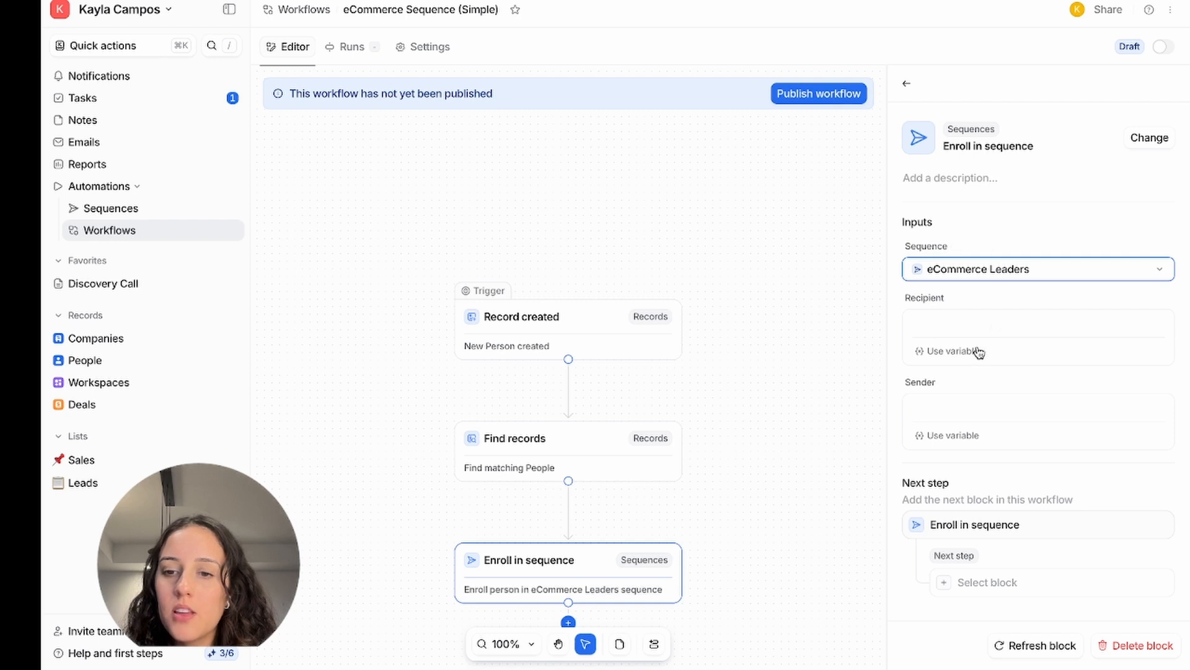
- Set the recipient to Created record and the sender to Created by
left_click(945, 351)
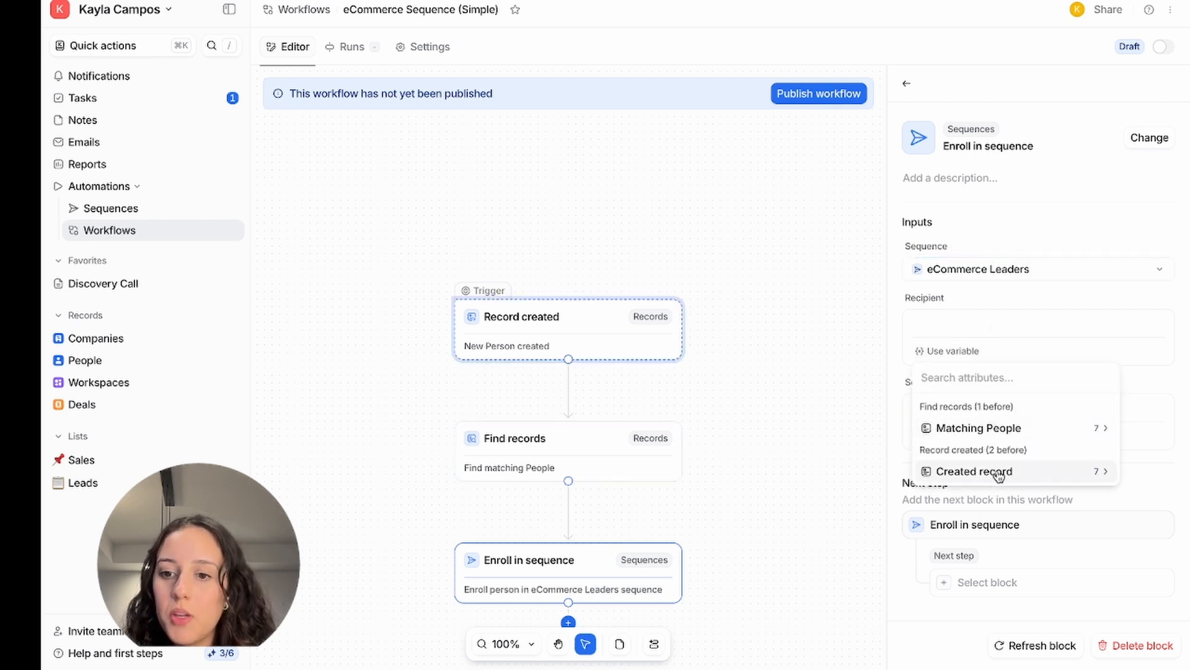
left_click(974, 471)
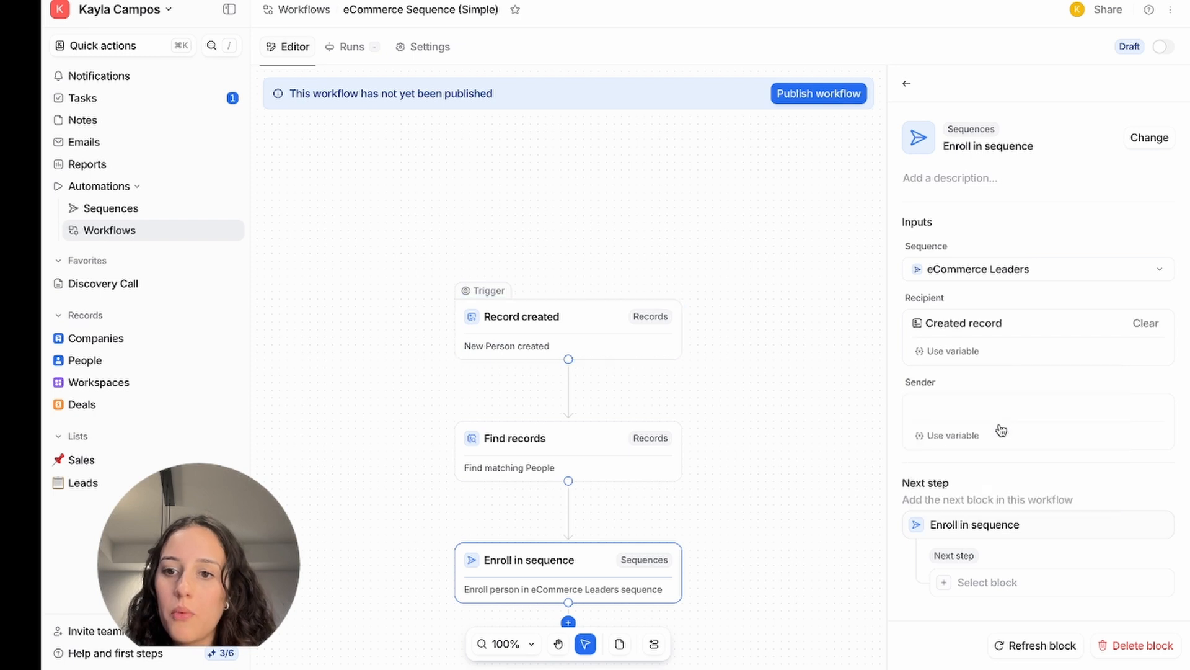
left_click(951, 435)
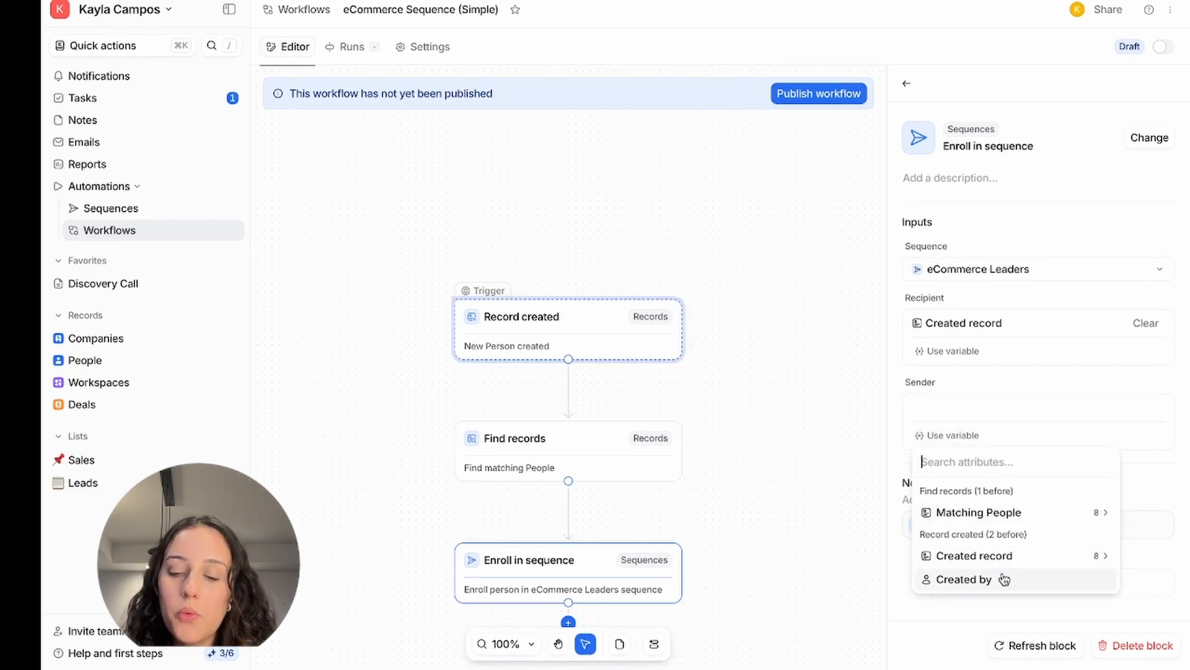
left_click(964, 579)
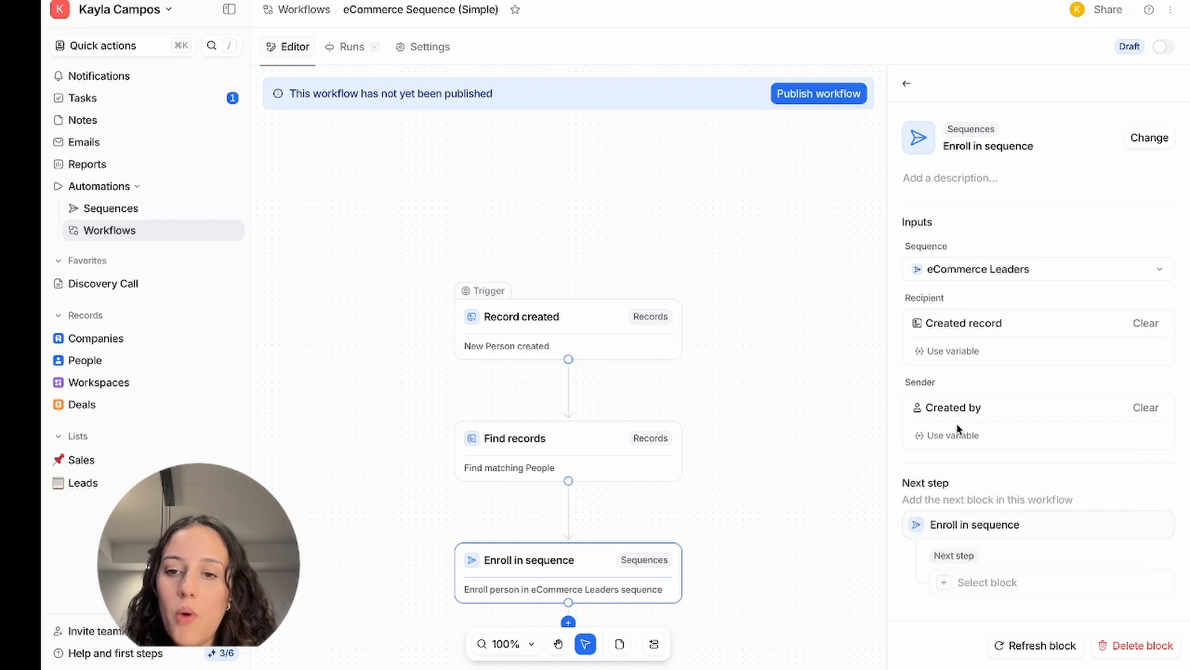
mouse_move(1012, 407)
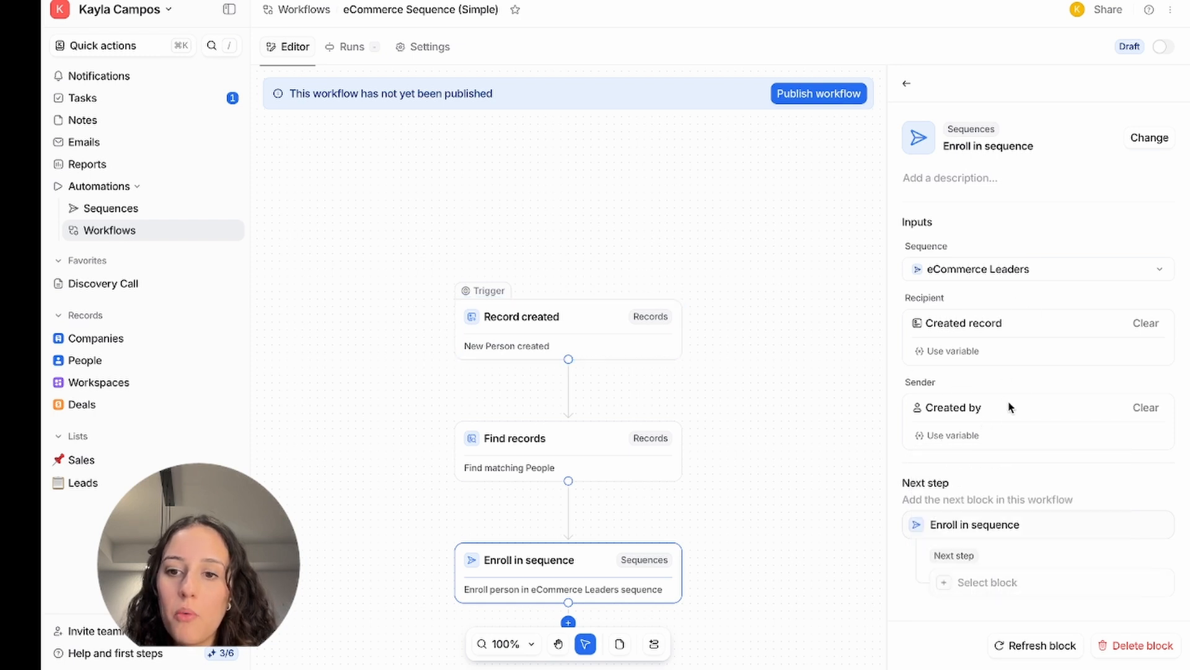
mouse_move(752, 476)
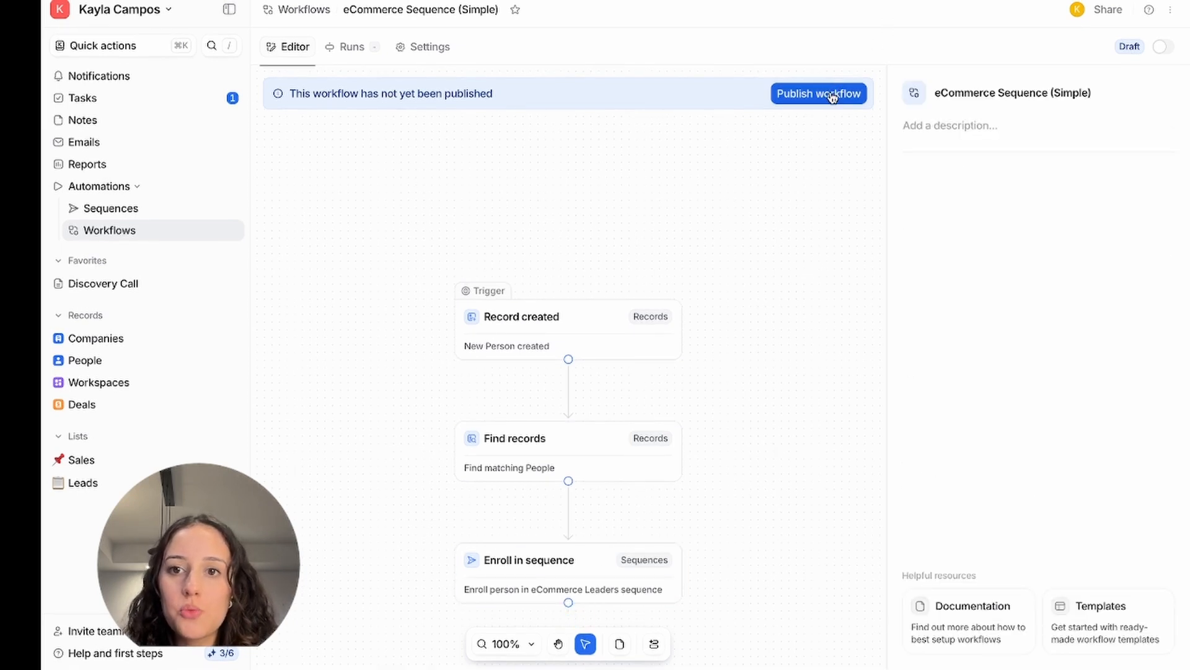
- Publish the workflow live, then navigate via Sequences to the People list
left_click(819, 93)
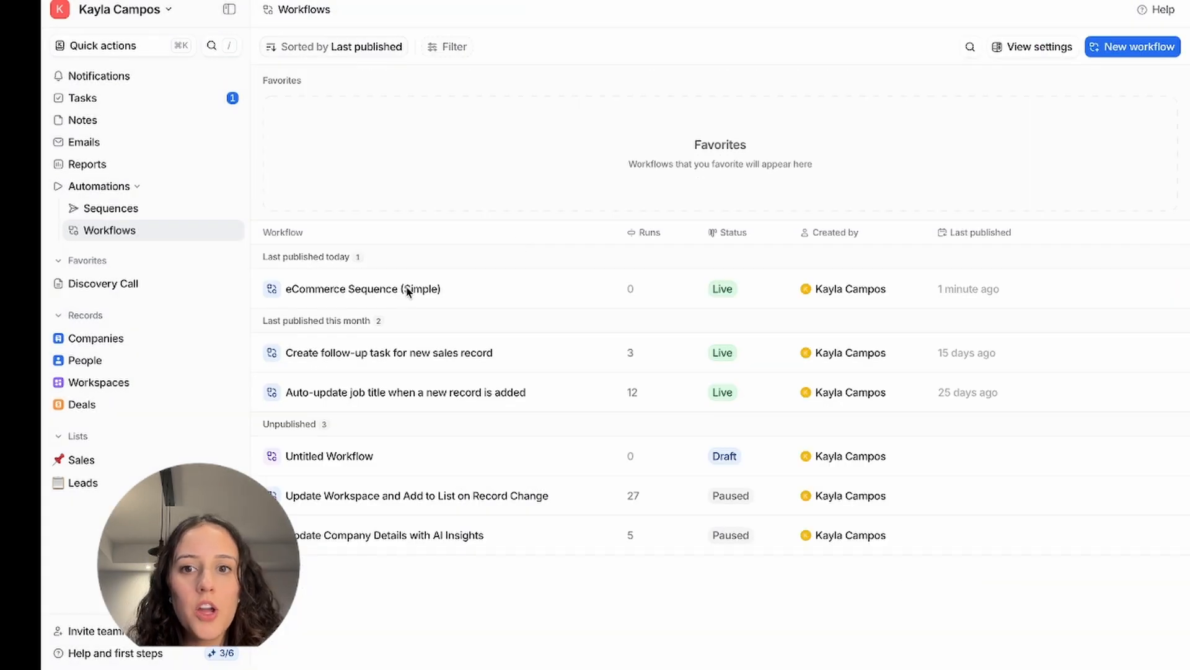
left_click(111, 208)
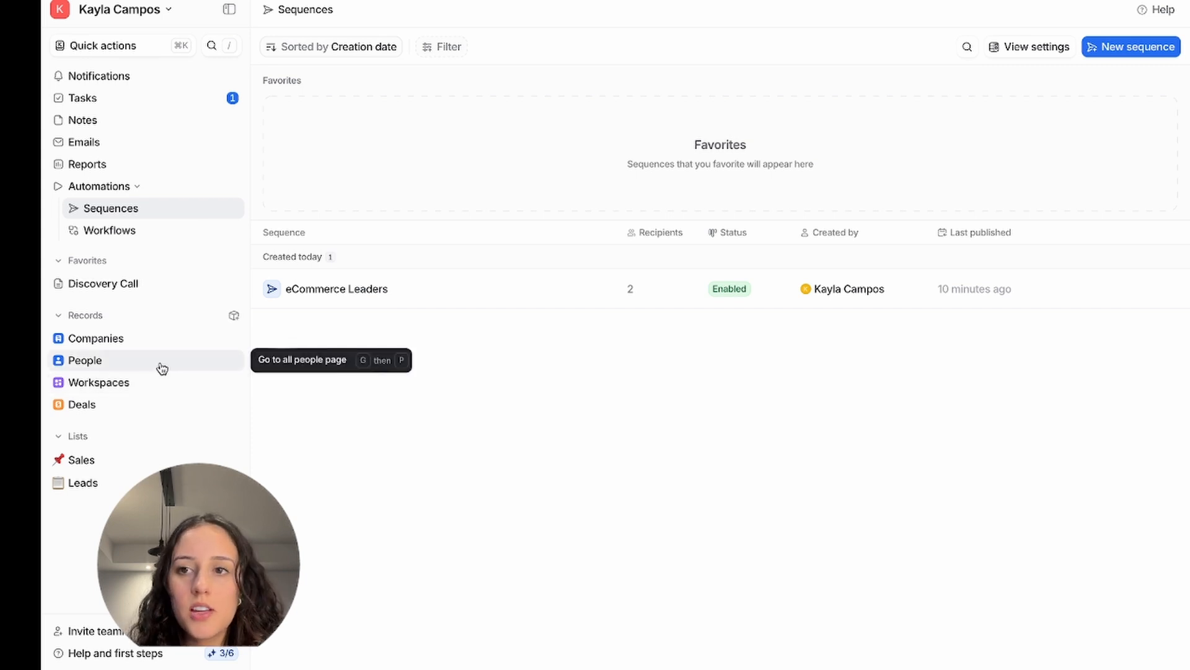
left_click(85, 360)
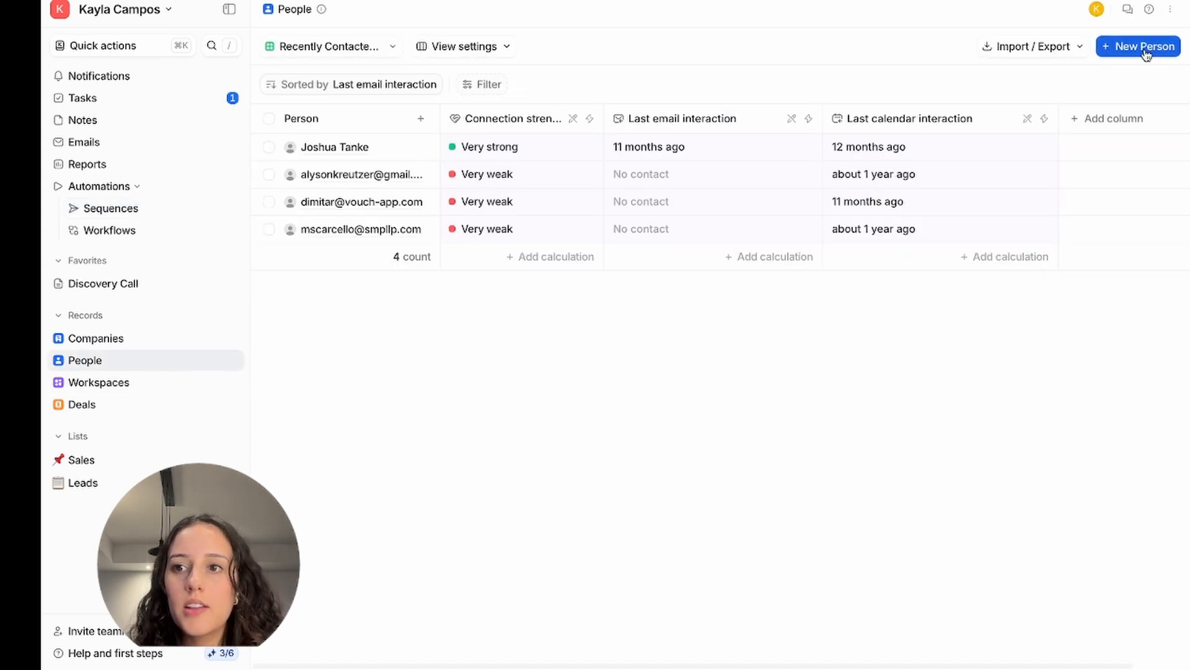
- Create person Tim Cook, job title Vp of eCommerce, with an email address, and save the record
left_click(1140, 46)
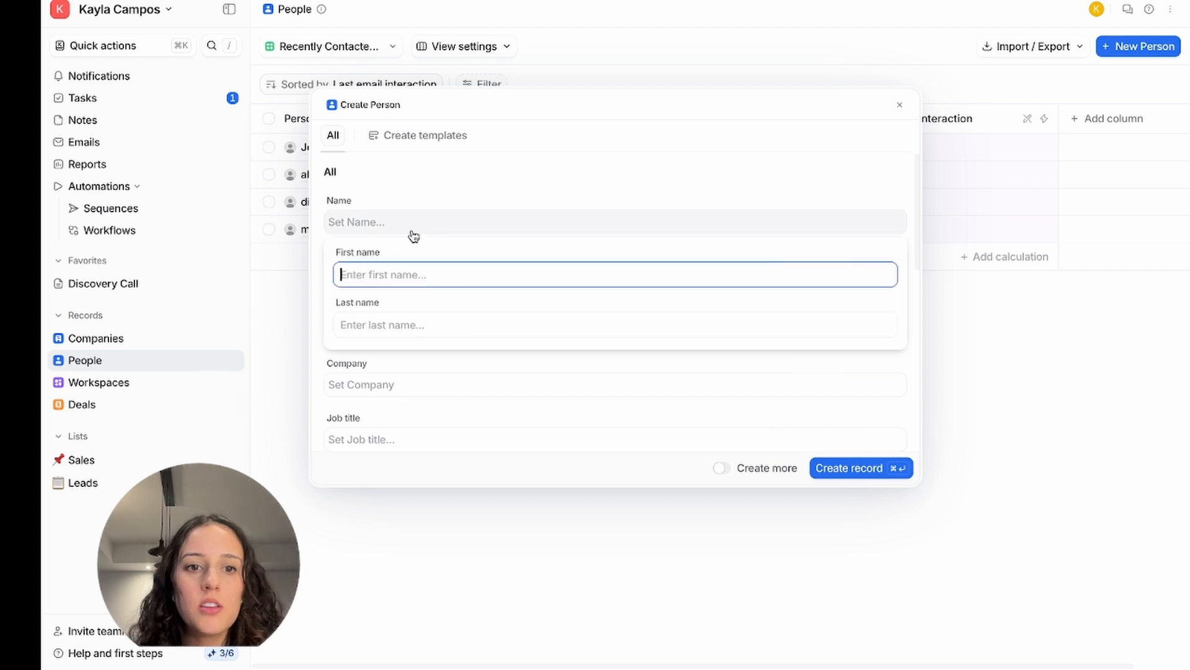
type("Tim")
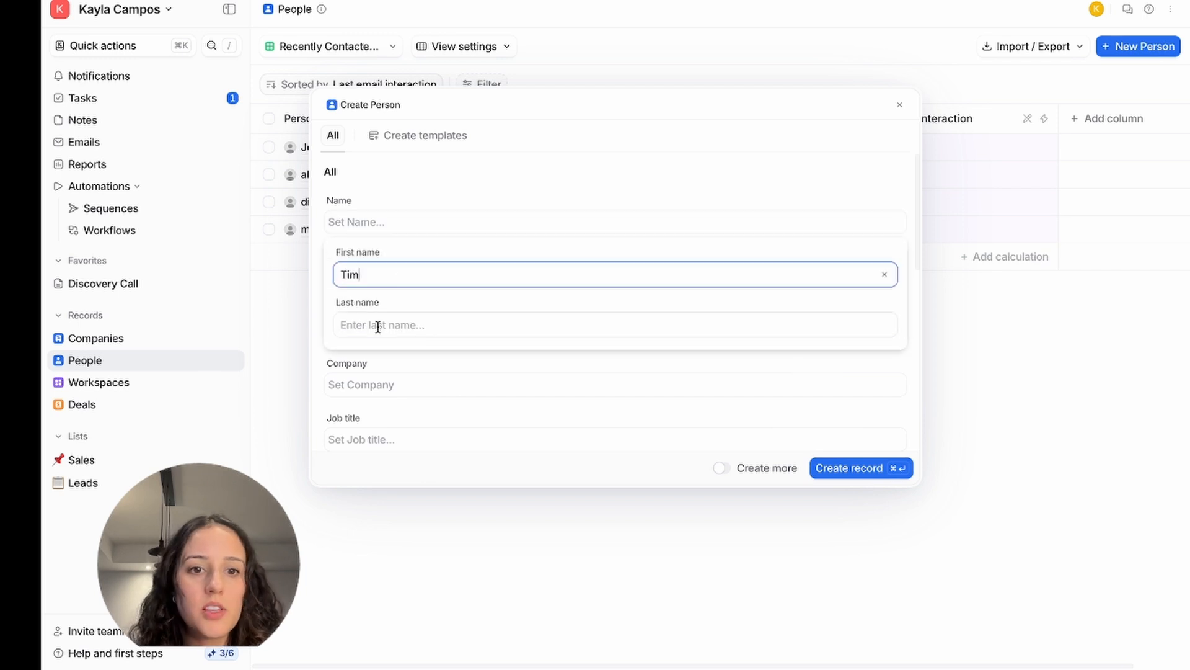
type("Cook")
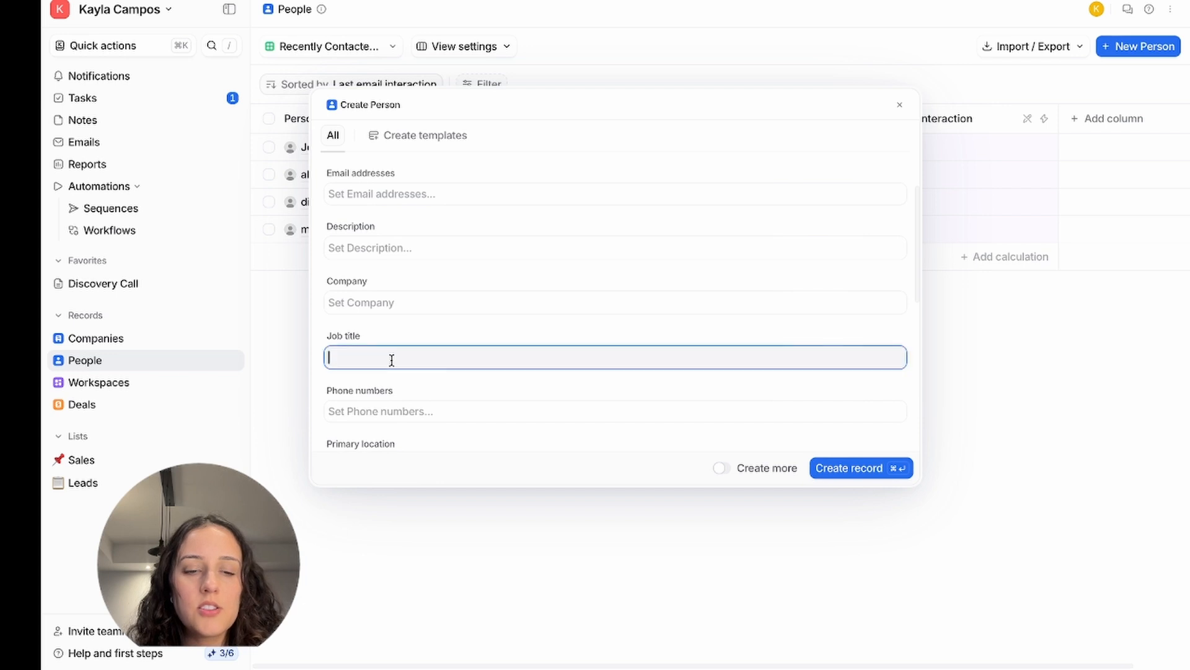
type("Vp of e")
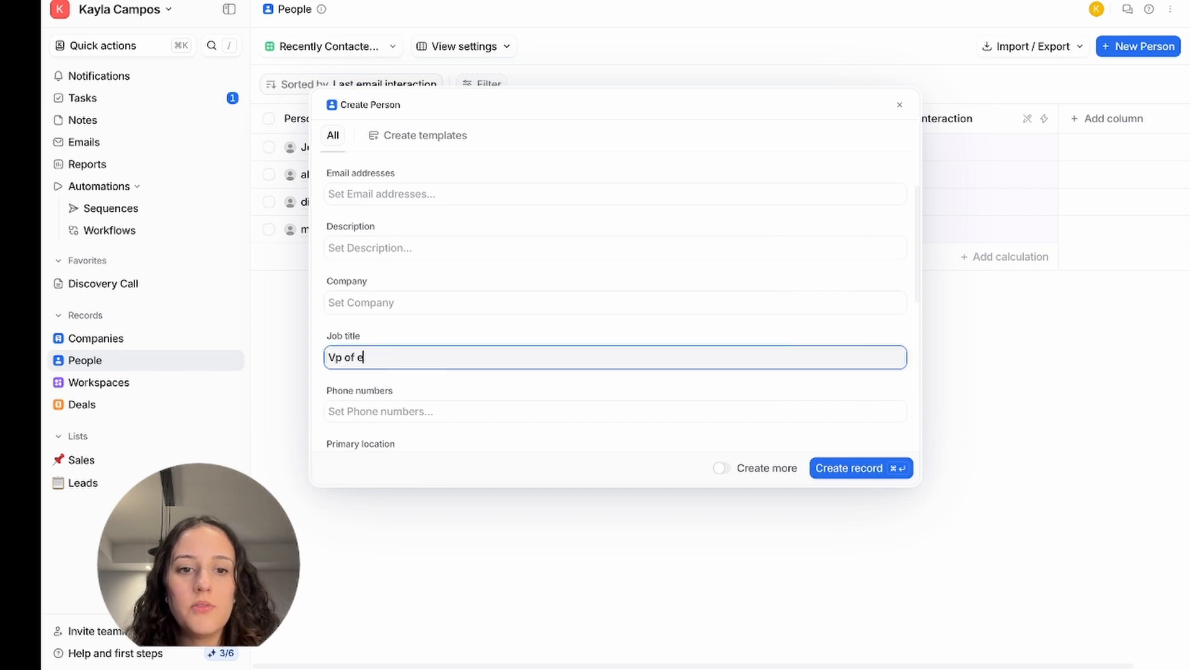
type("Commerce")
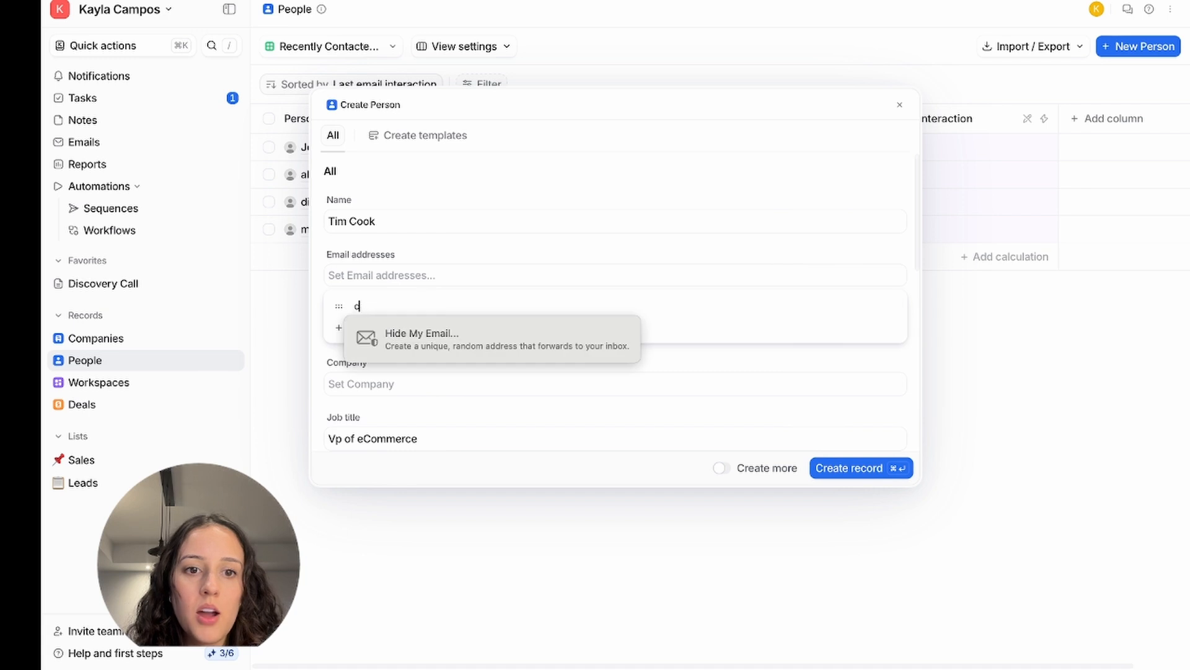
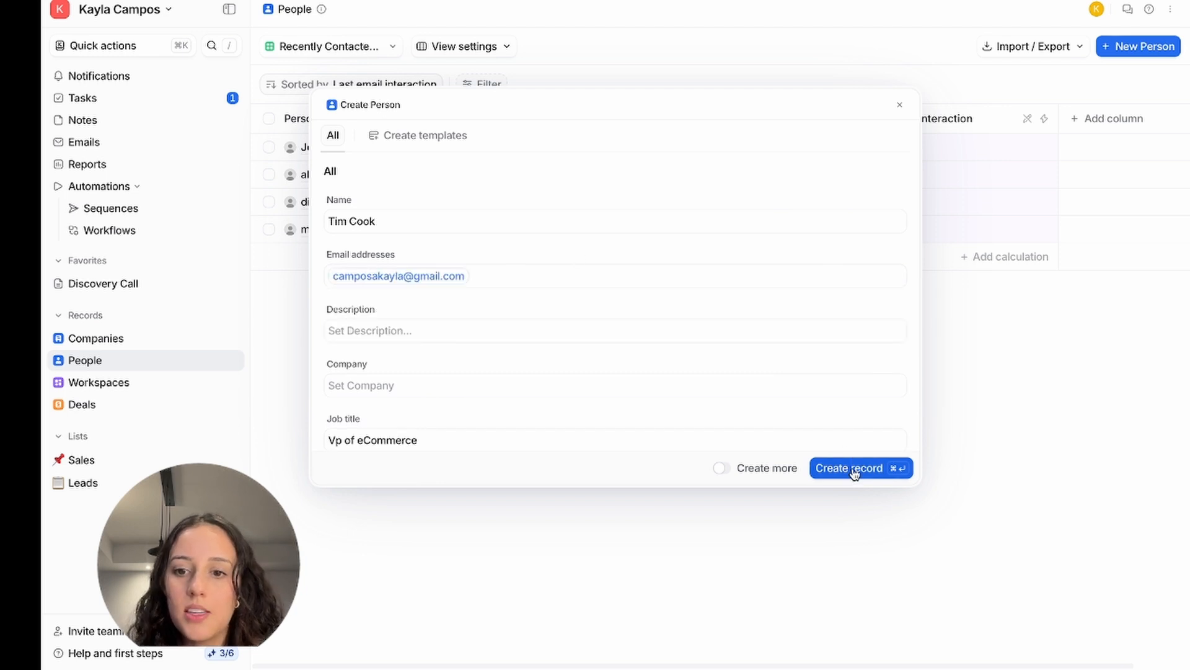
left_click(858, 468)
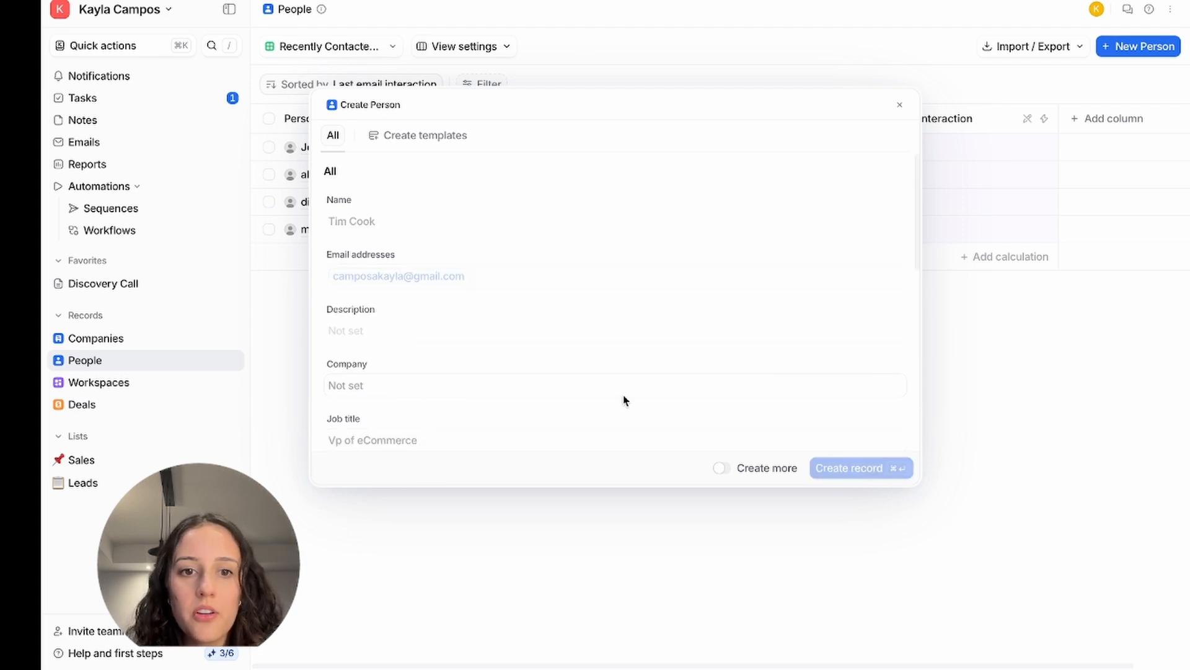
left_click(862, 468)
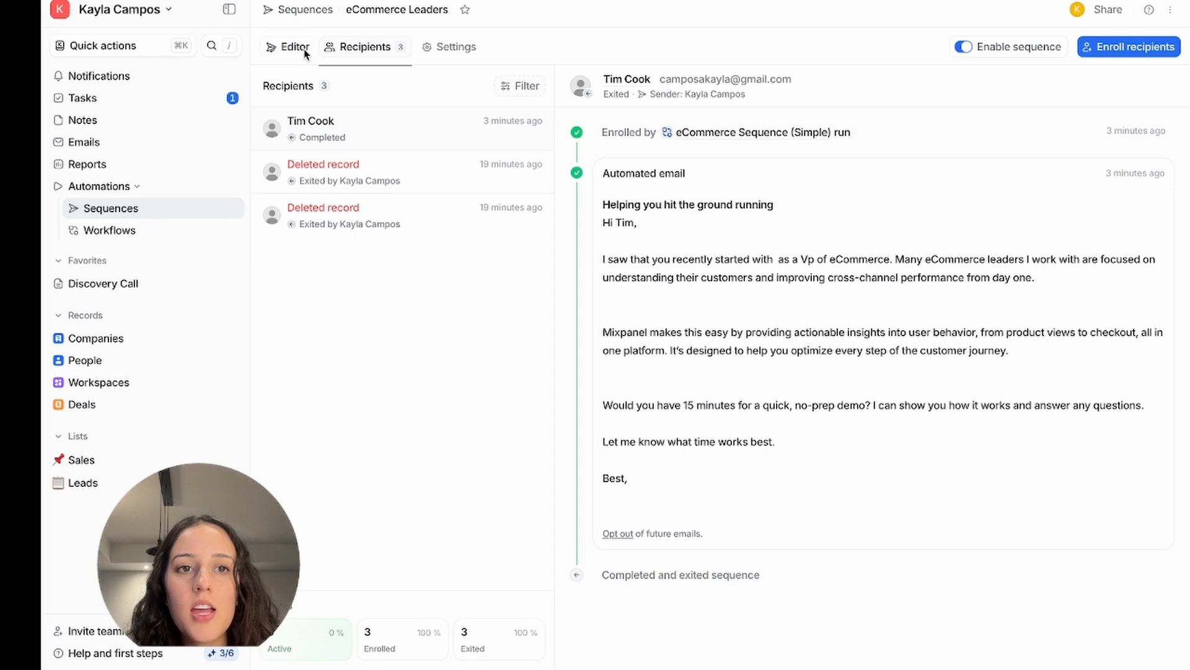
- Switch to the eCommerce Leaders sequence Editor showing the first email's variables
left_click(295, 47)
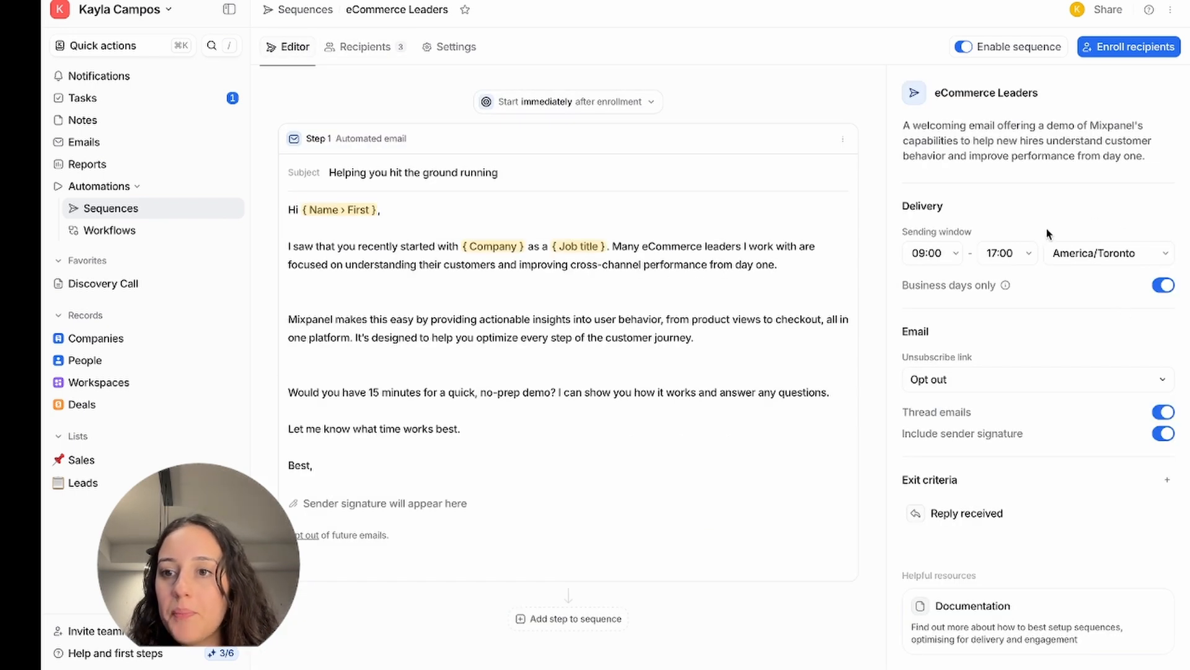
mouse_move(938, 270)
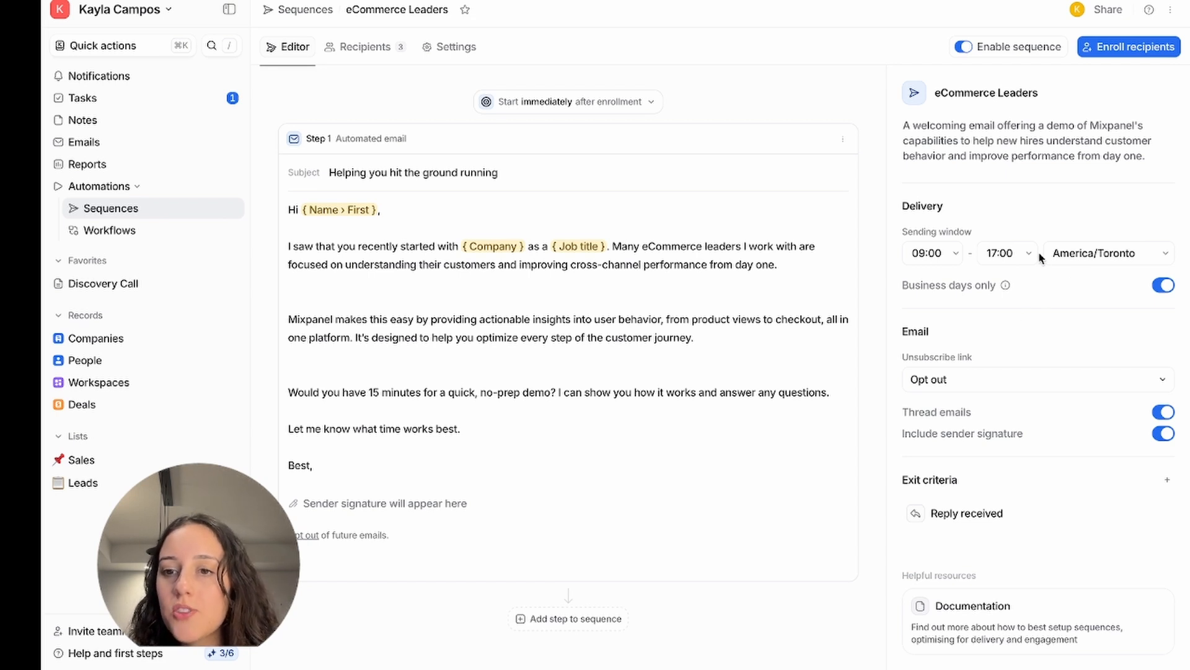
mouse_move(976, 256)
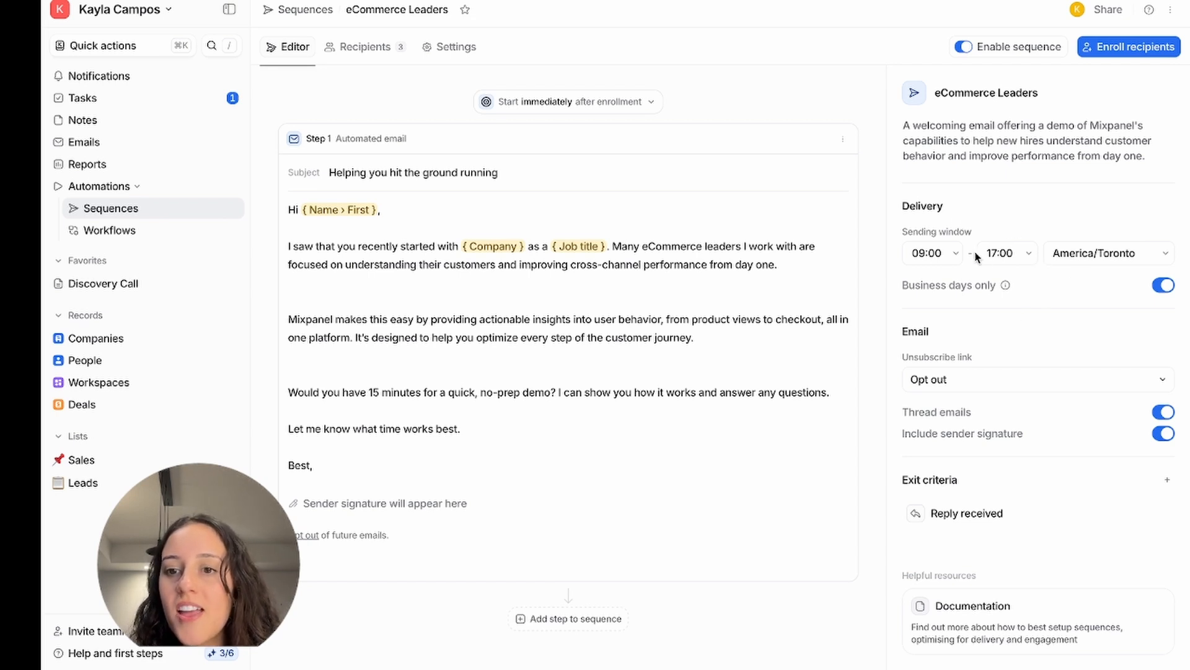
mouse_move(1120, 381)
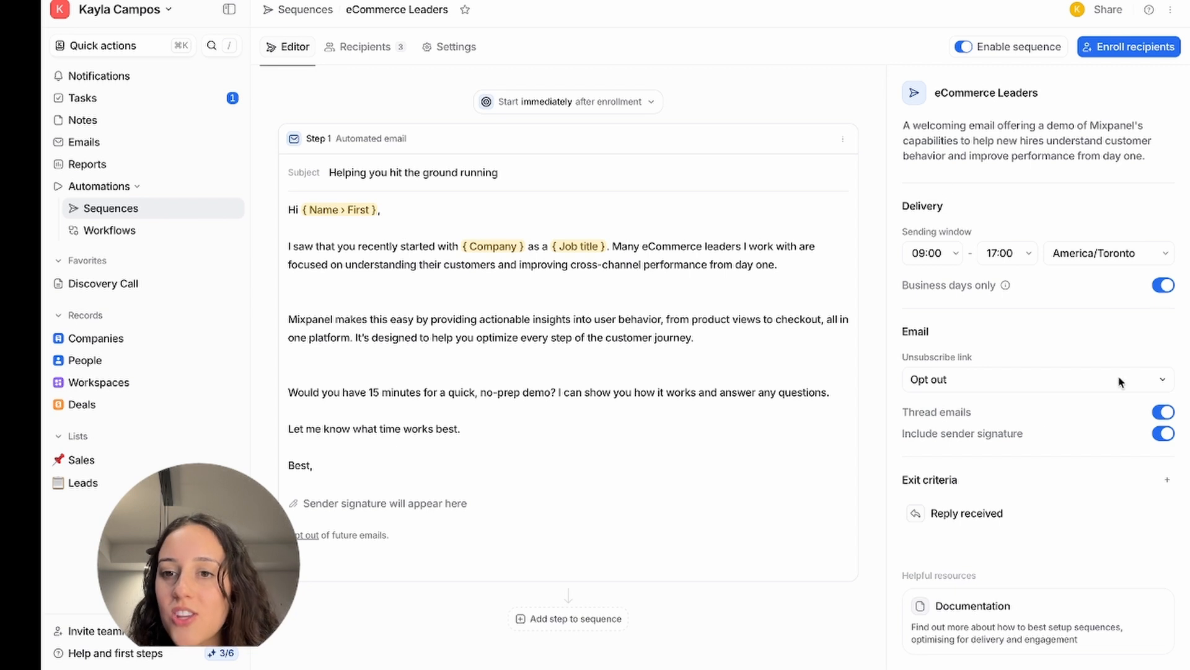
mouse_move(1006, 380)
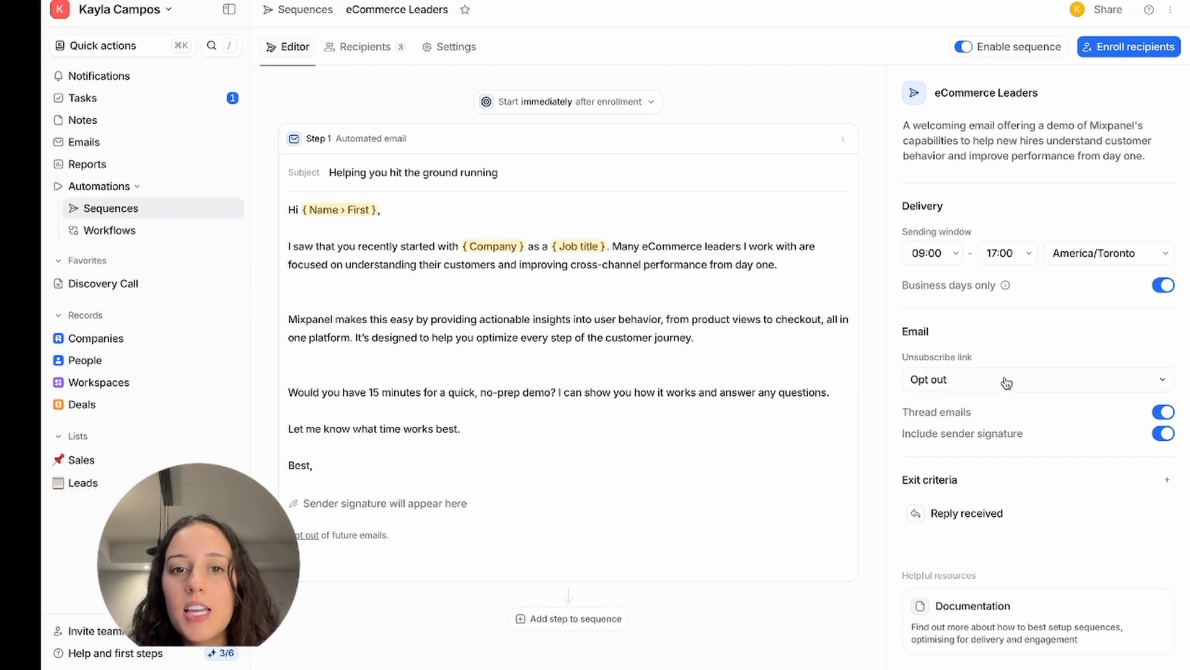